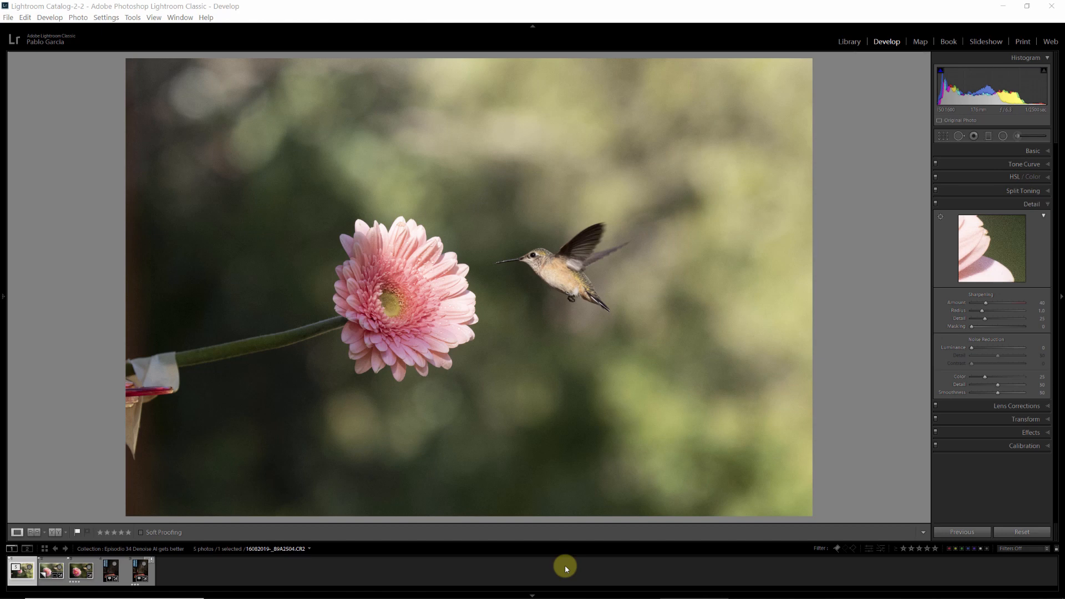
Load the candle chapel photo from the fourth filmstrip thumbnail into Develop.
click(110, 570)
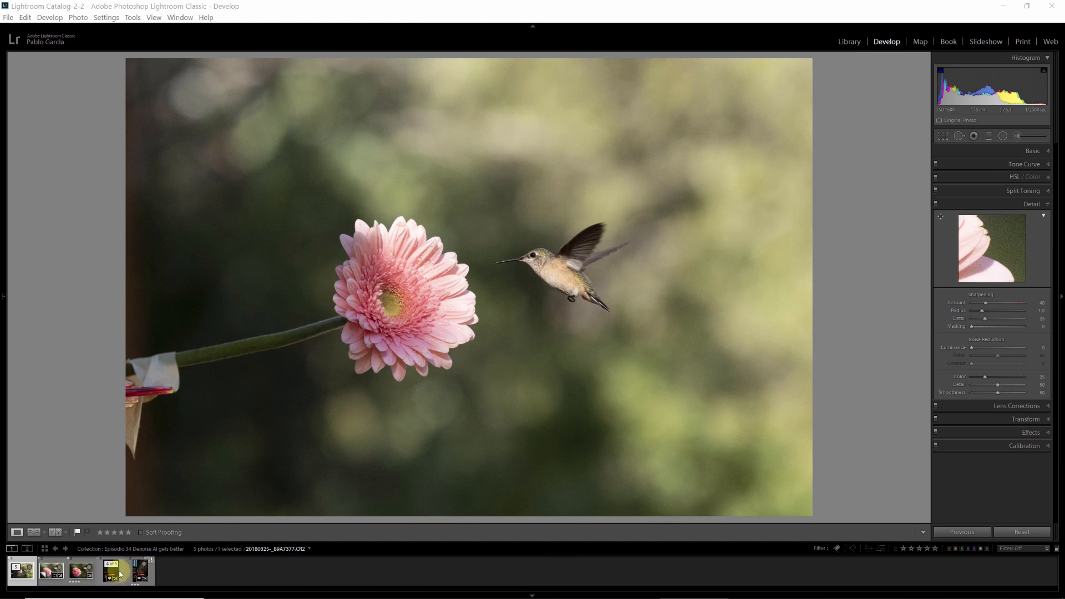
click(110, 570)
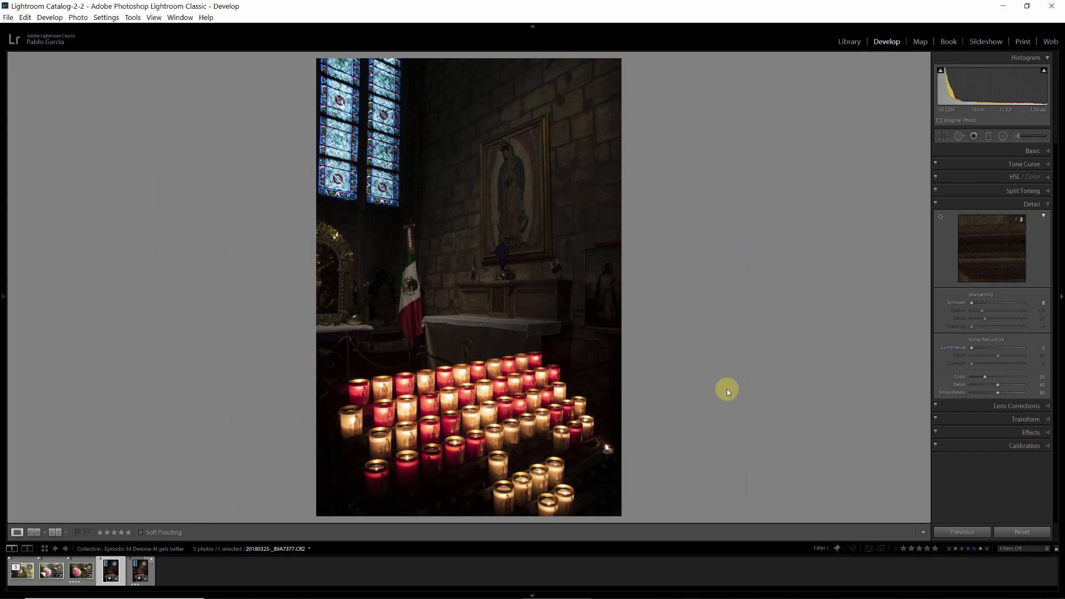
mouse_move(739, 360)
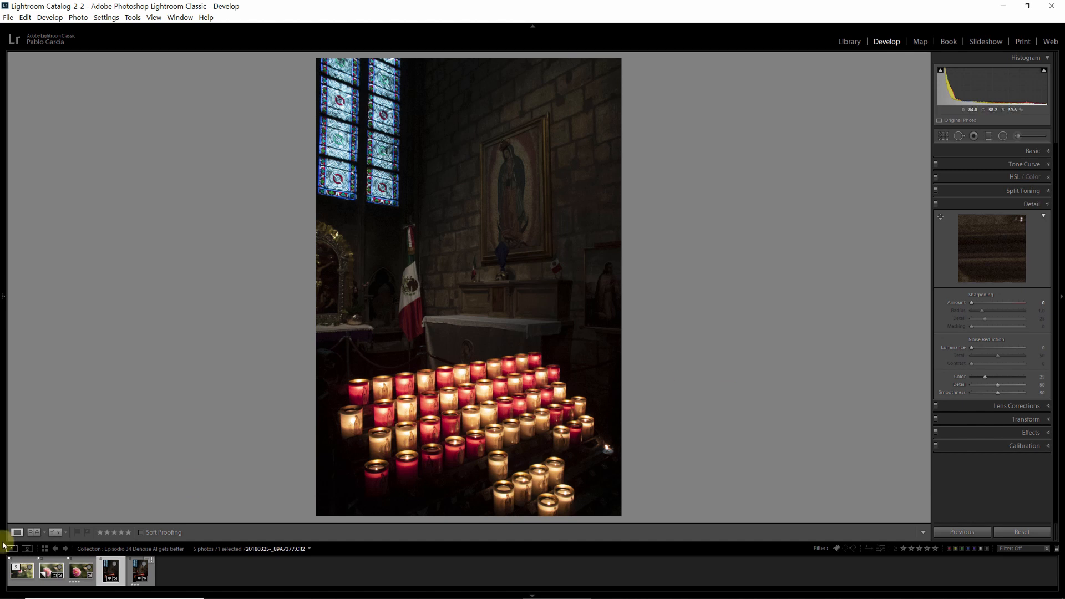
Select hummingbird Copy 1, review its tight crop, and confirm sharpening Amount is 0.
click(20, 570)
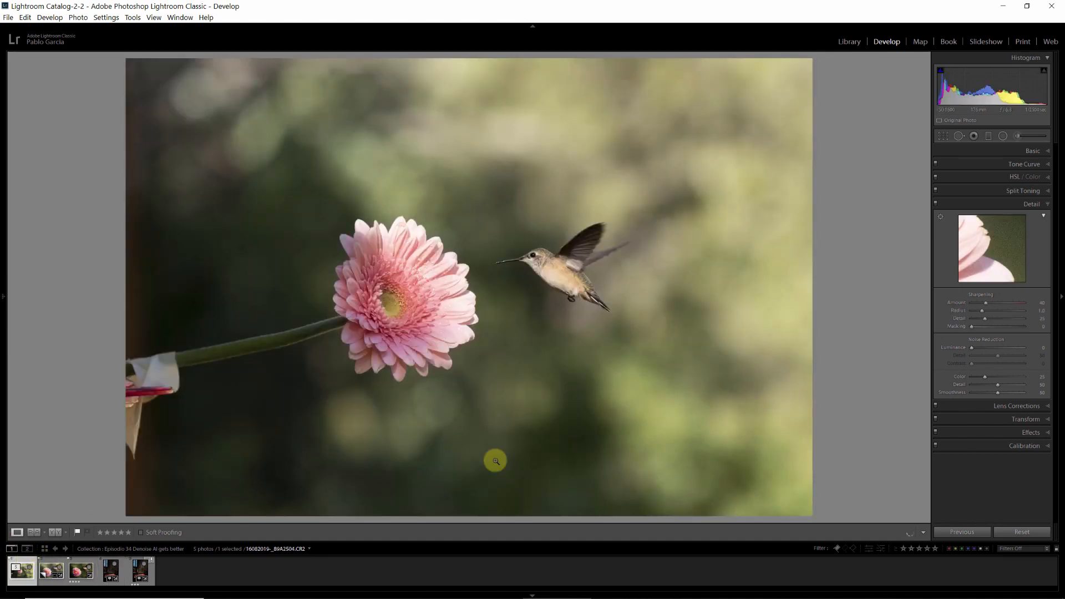
mouse_move(630, 336)
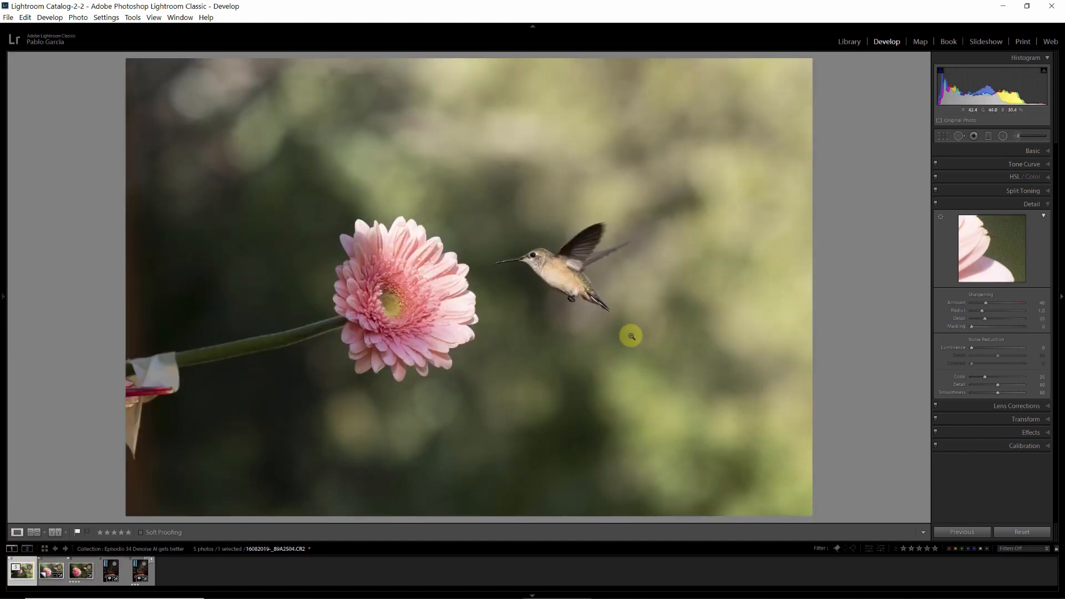
click(51, 571)
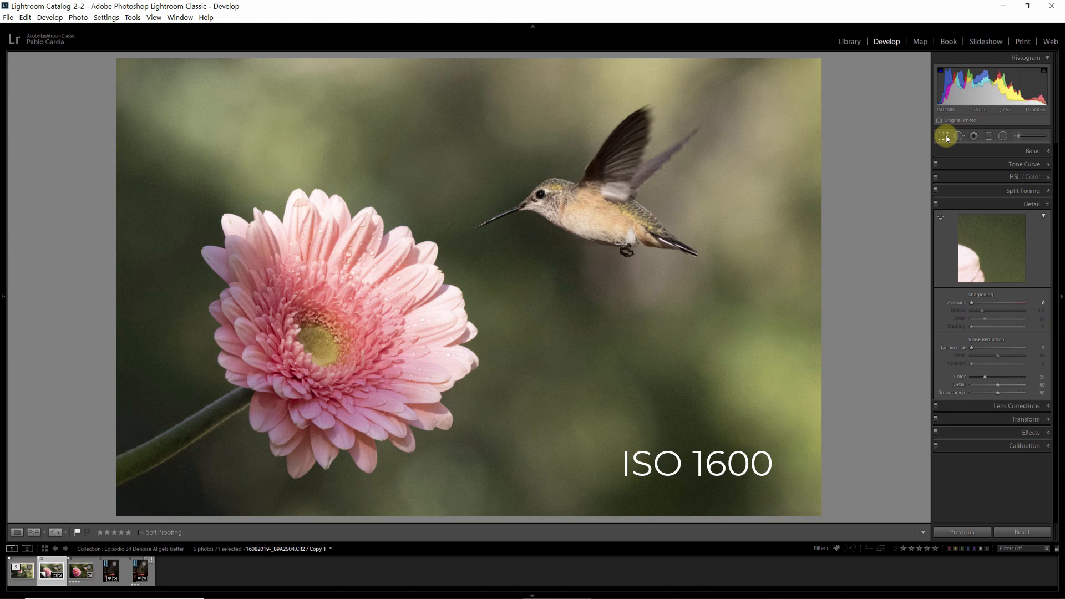
click(946, 136)
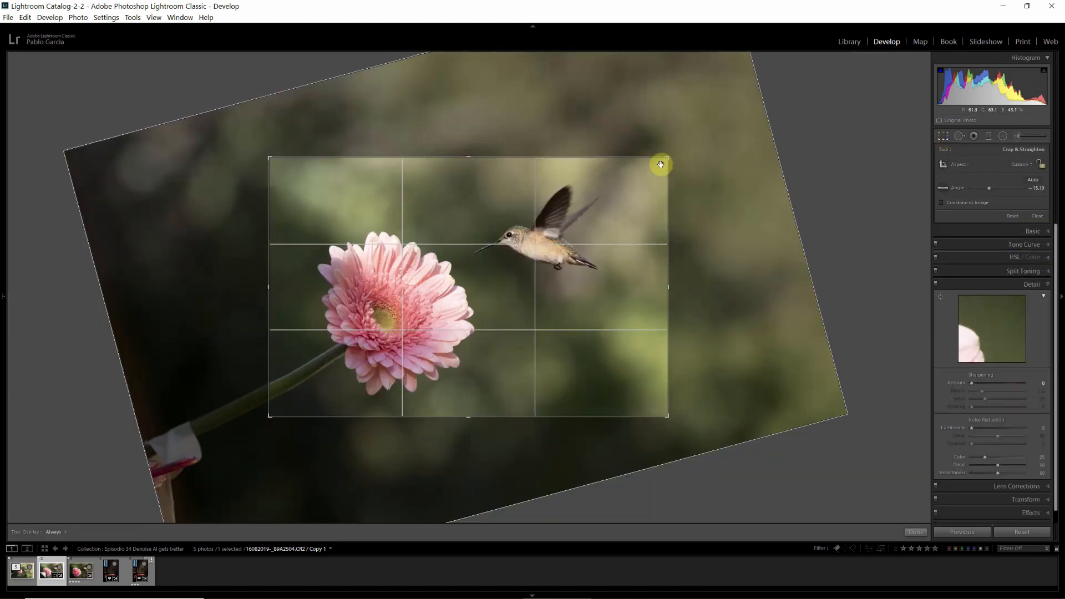
mouse_move(764, 167)
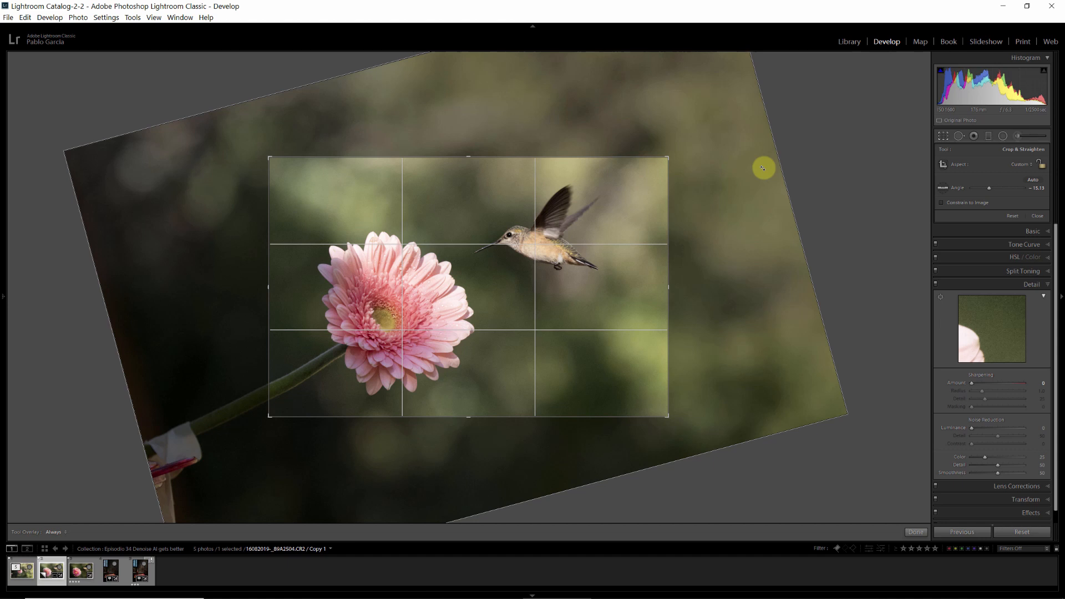
mouse_move(642, 239)
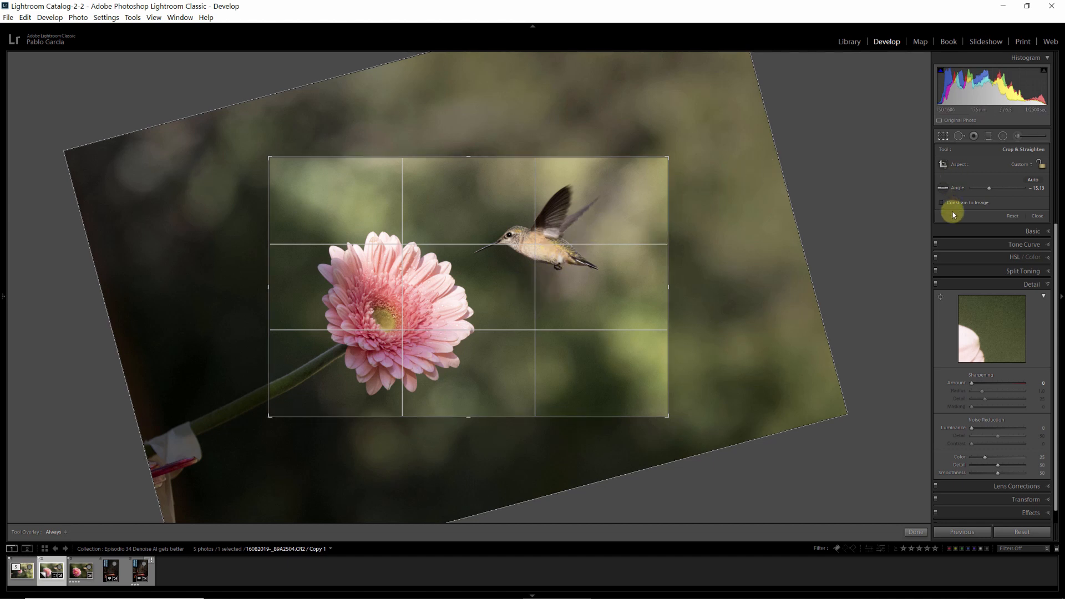
click(1037, 216)
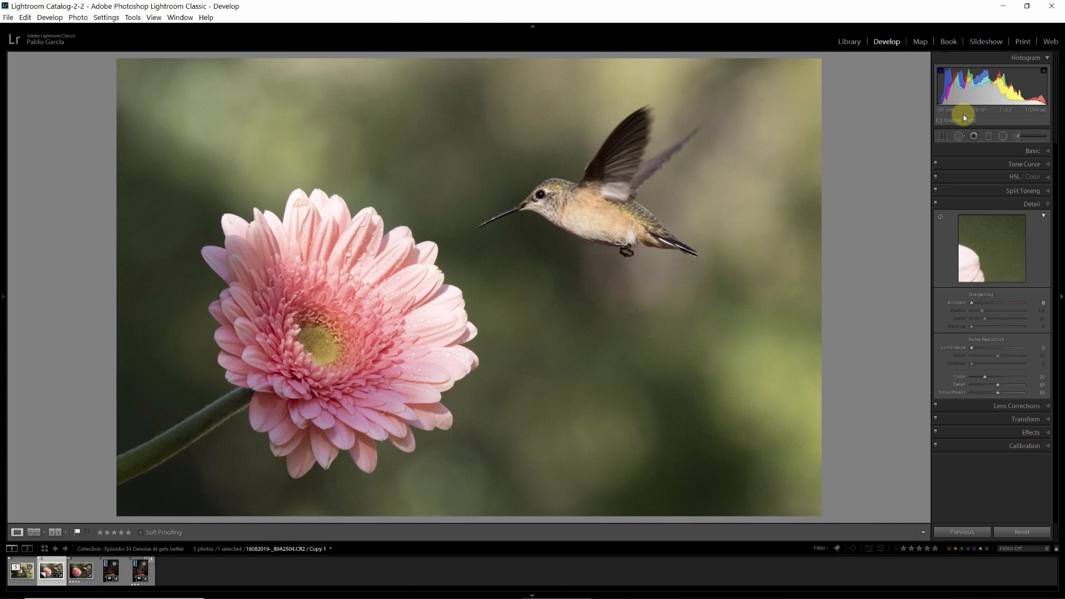
mouse_move(626, 219)
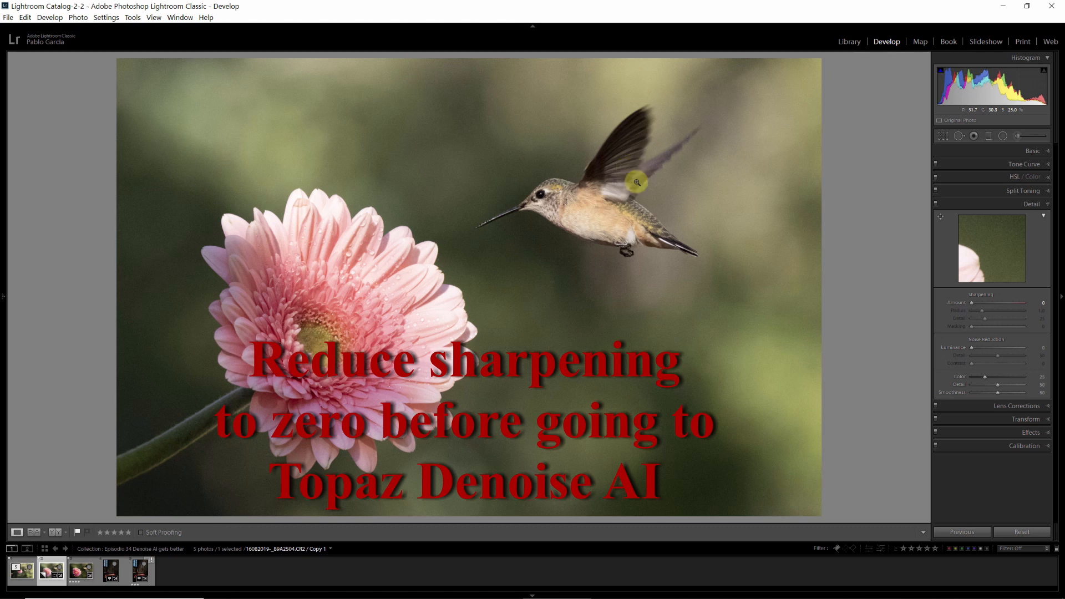
mouse_move(460, 198)
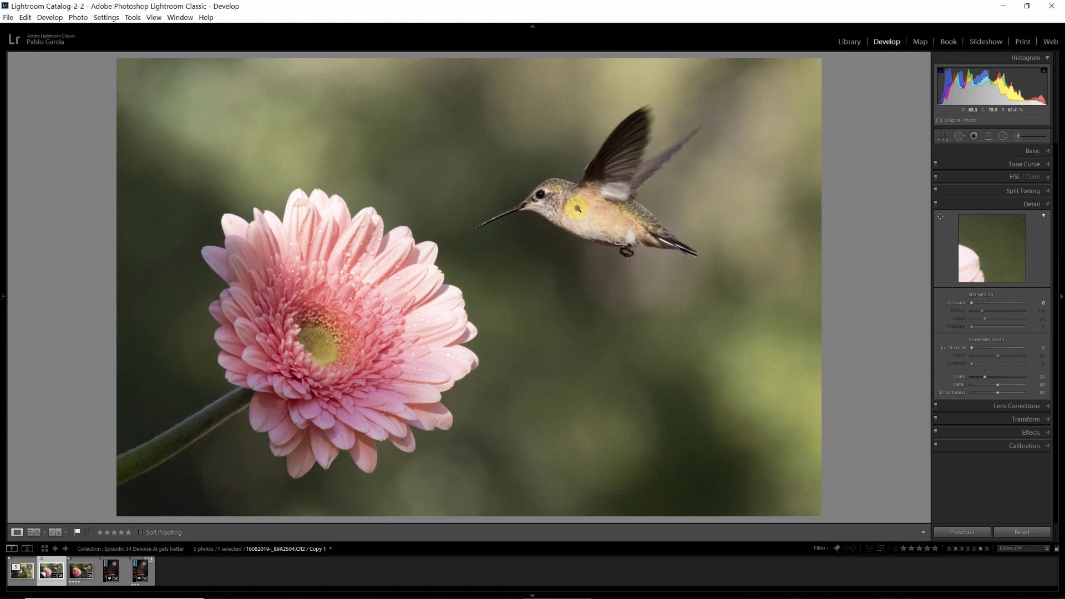
mouse_move(445, 326)
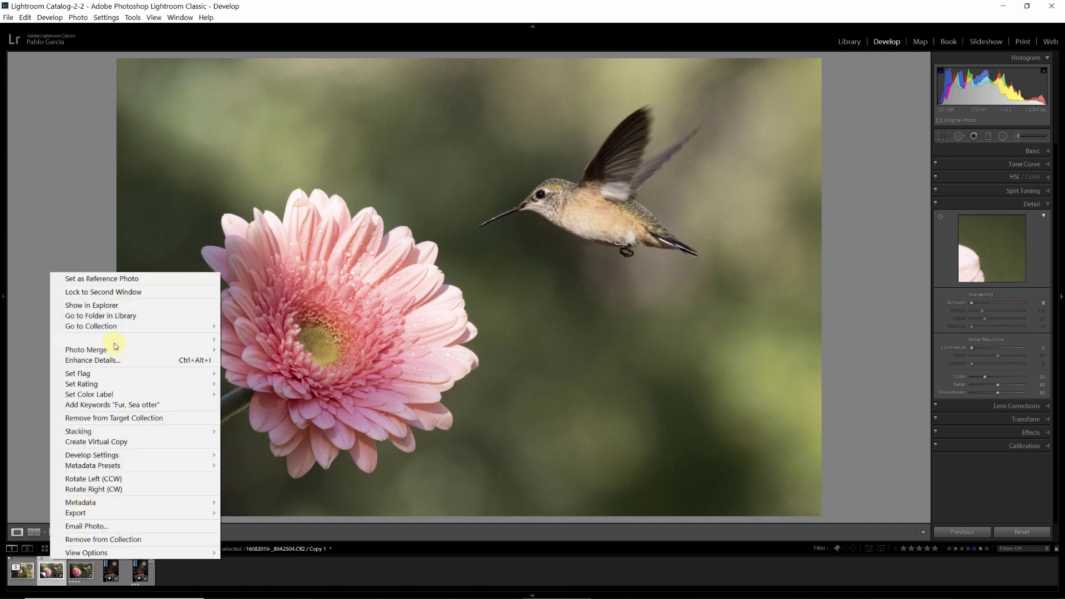
mouse_move(75, 340)
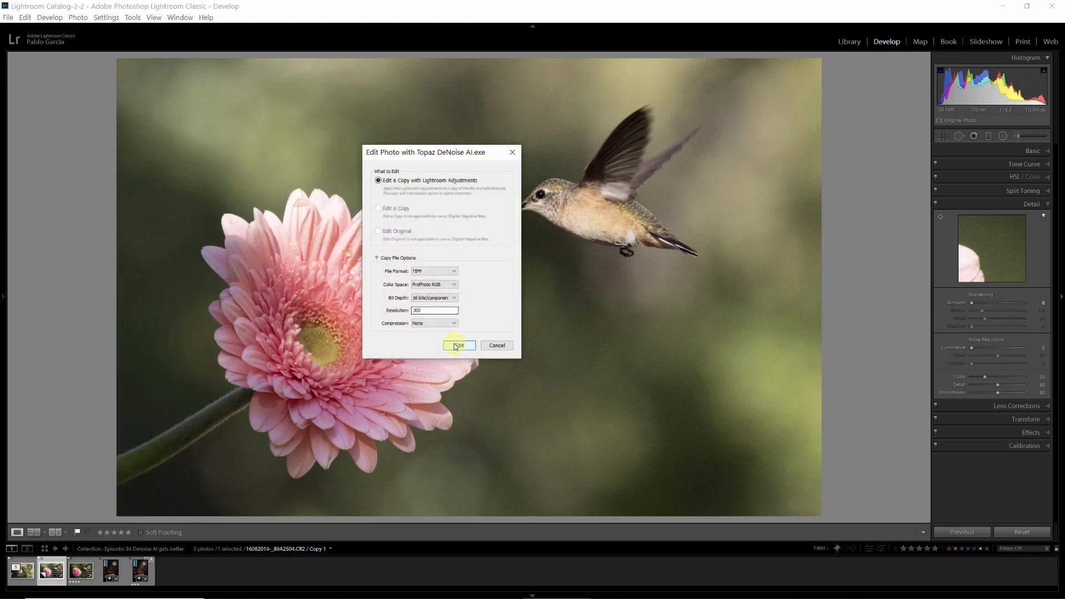
Send a TIFF copy with Lightroom adjustments of the hummingbird to Topaz DeNoise AI.
click(459, 346)
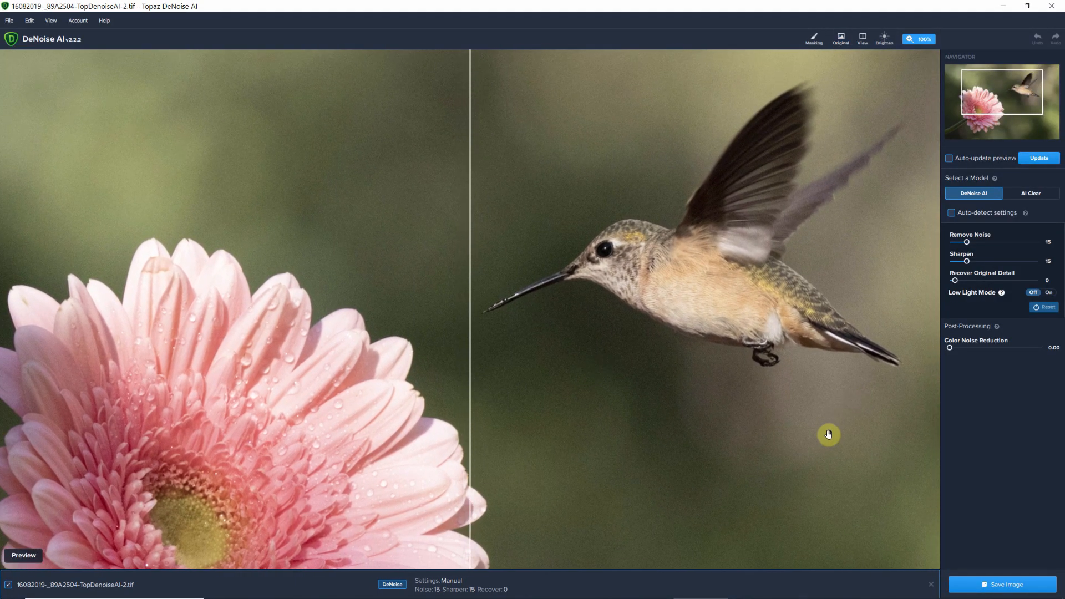
mouse_move(989, 451)
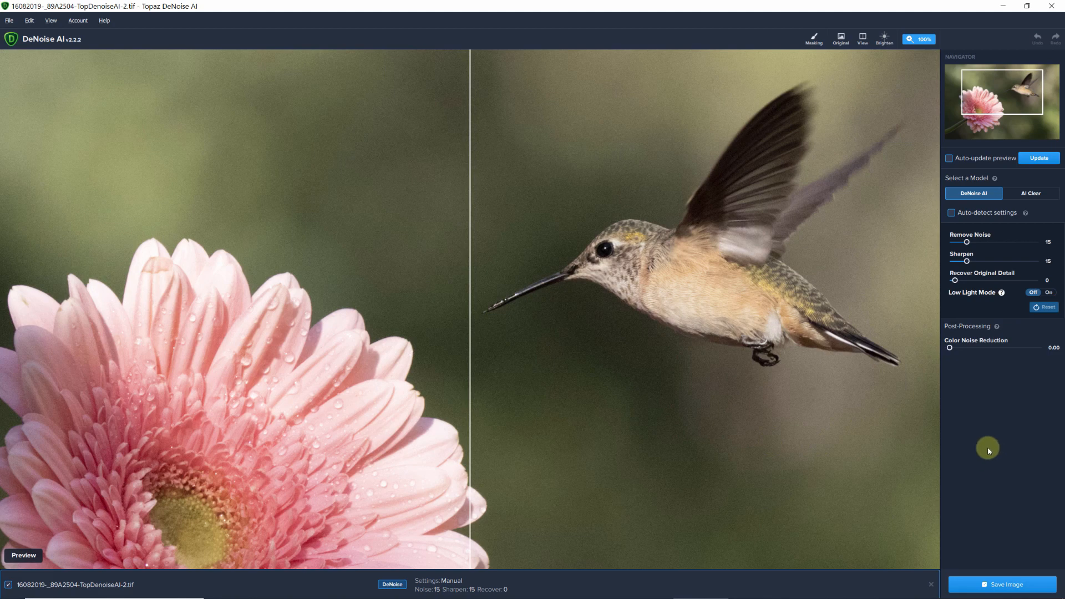
mouse_move(982, 406)
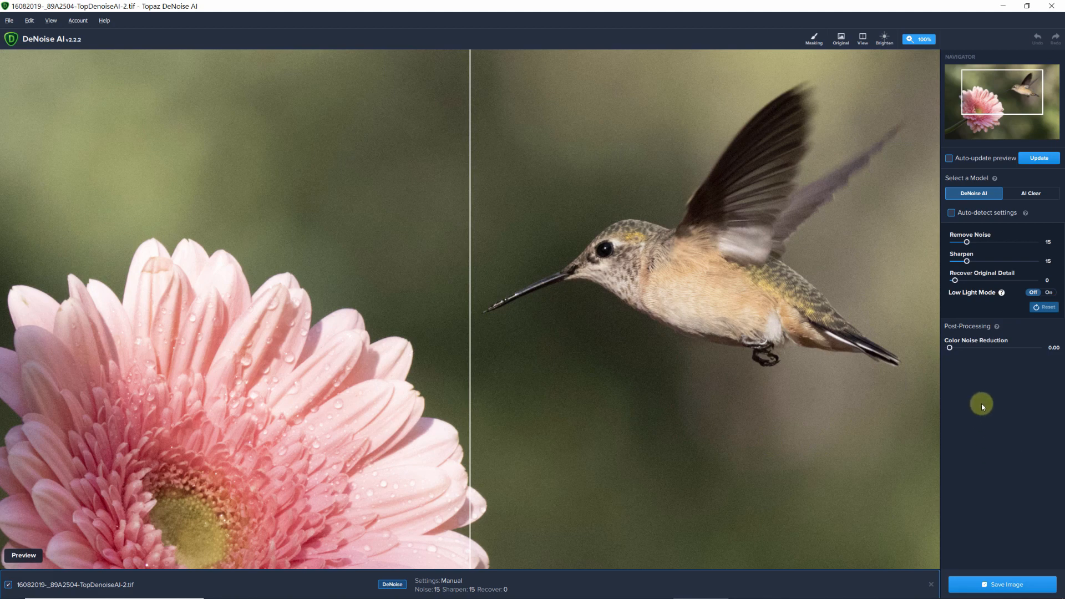
mouse_move(1010, 163)
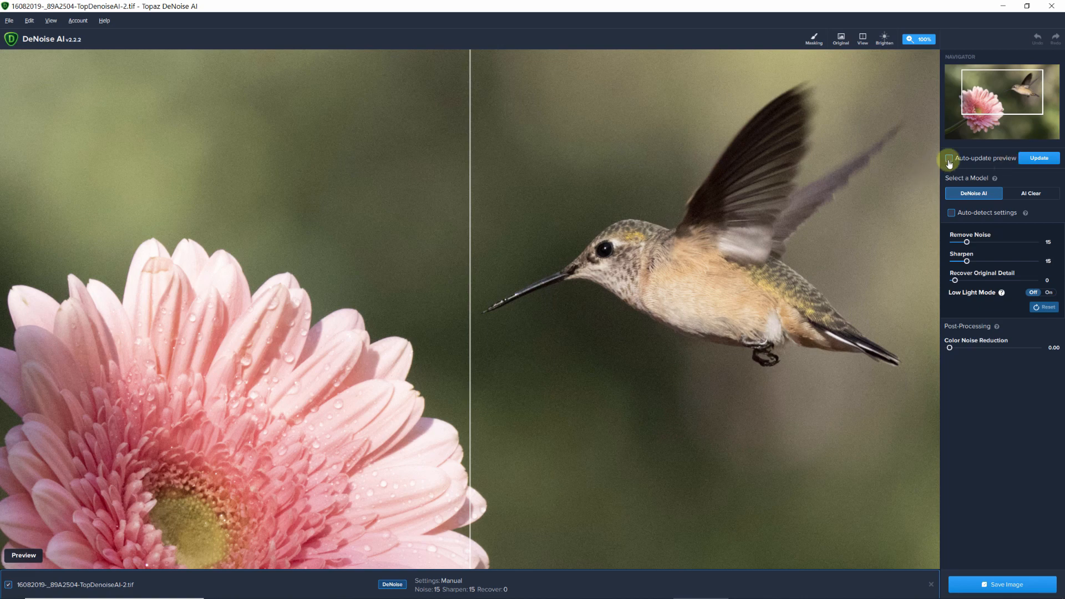
Enable Auto-update preview in Topaz DeNoise AI's right panel.
click(949, 159)
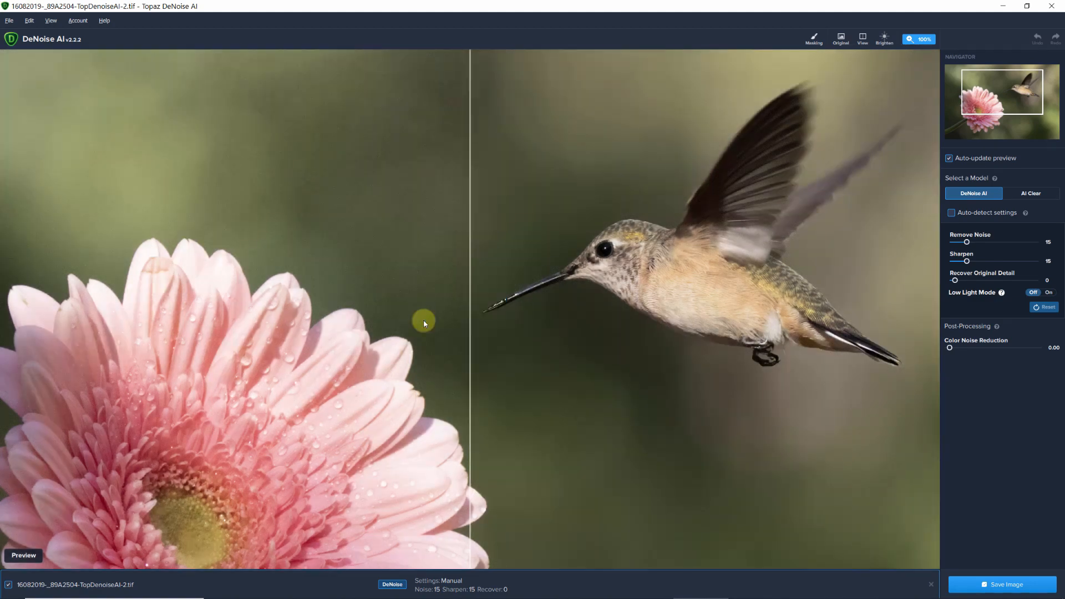
mouse_move(699, 300)
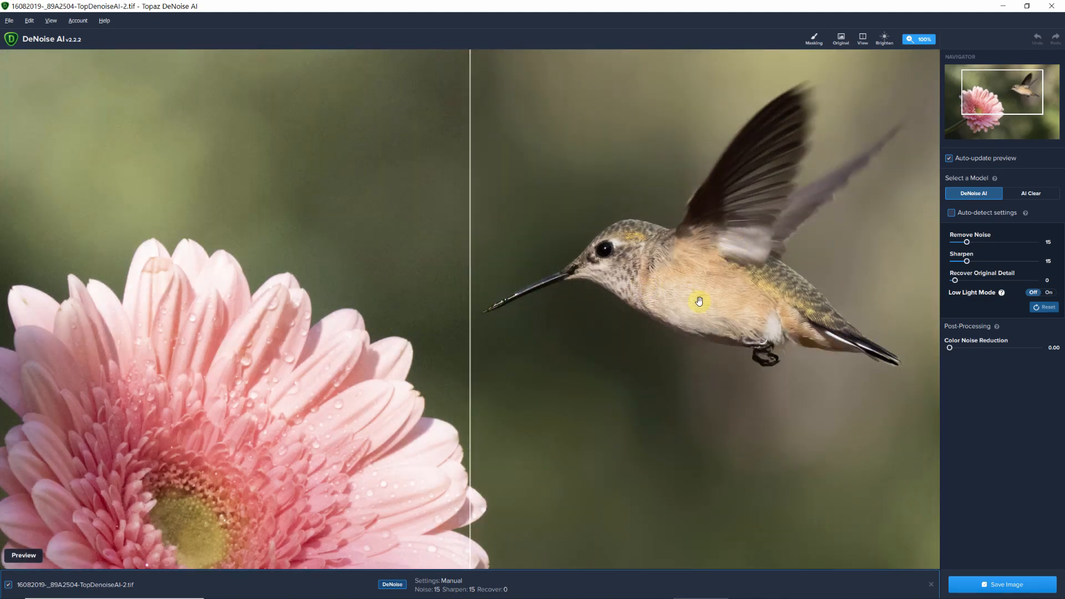
mouse_move(650, 301)
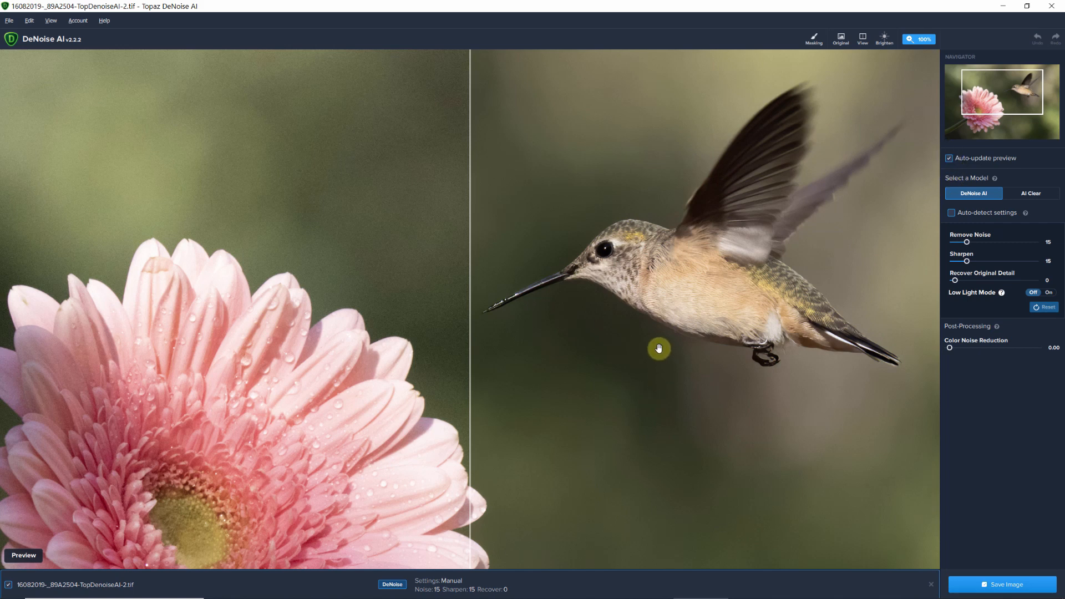
mouse_move(695, 370)
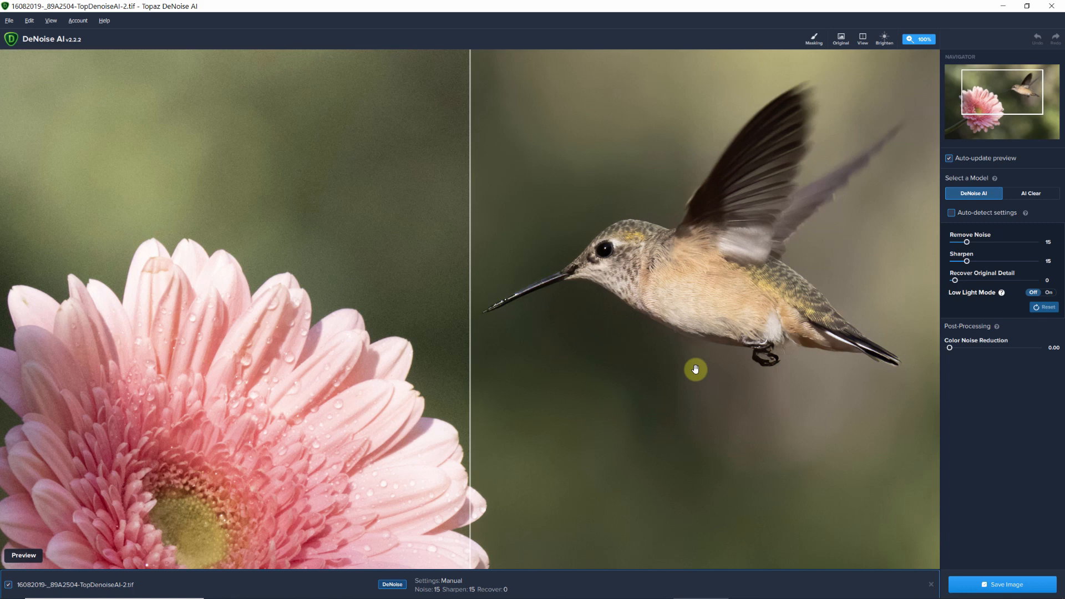
Apply the AI Clear model with auto-detected Low noise and sharpness, then compare against the original.
click(1030, 193)
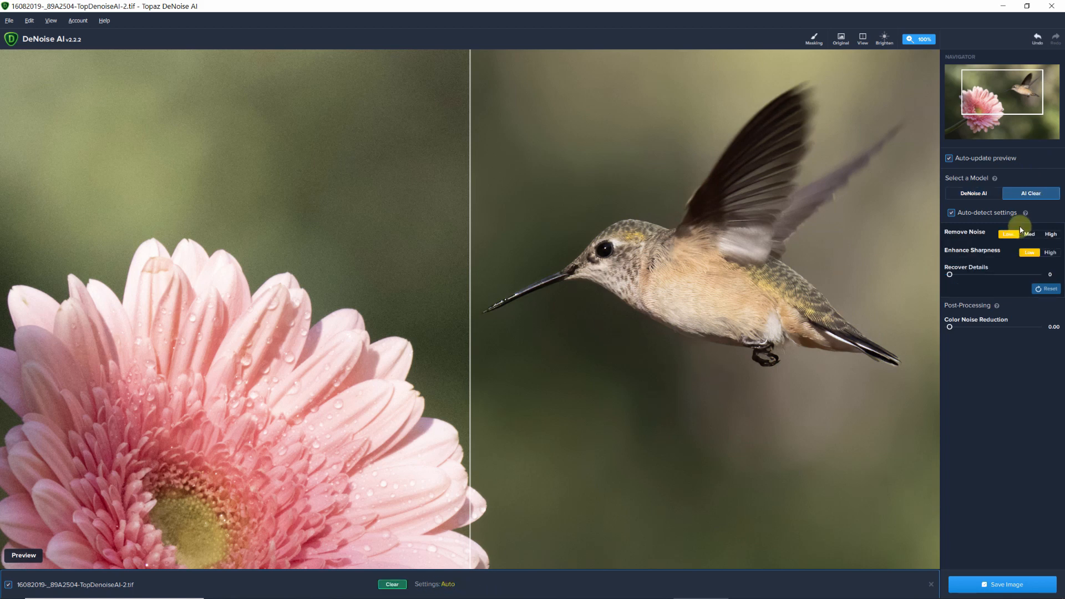
mouse_move(968, 219)
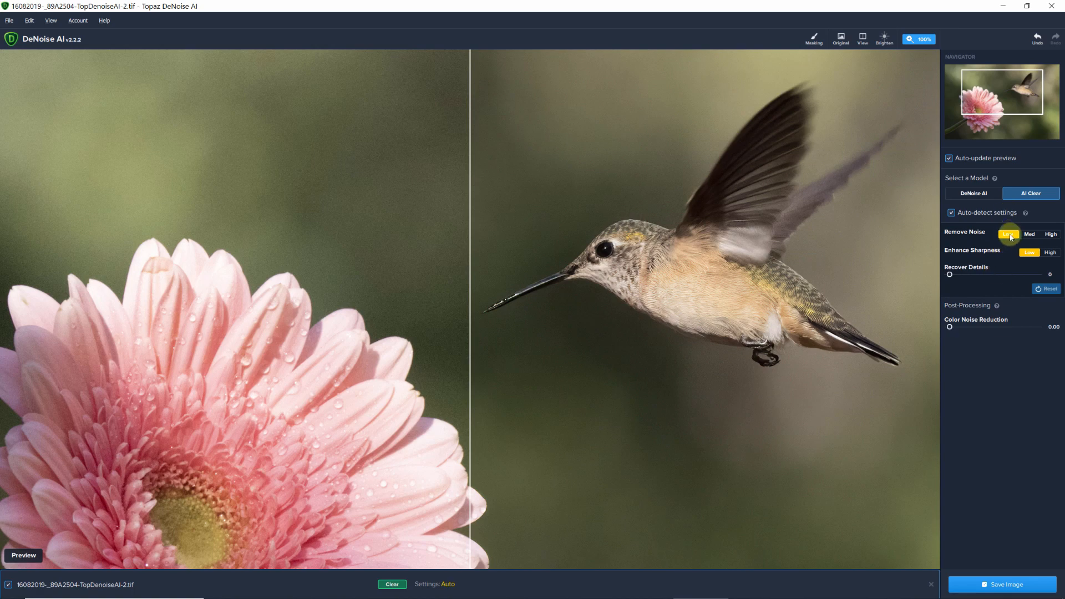
mouse_move(1030, 252)
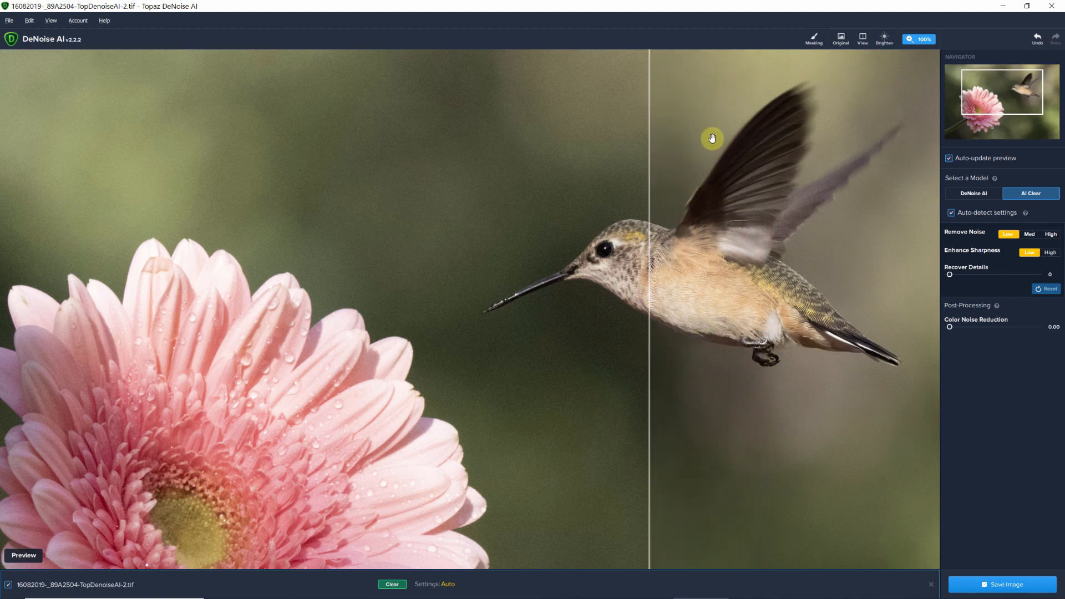
mouse_move(681, 140)
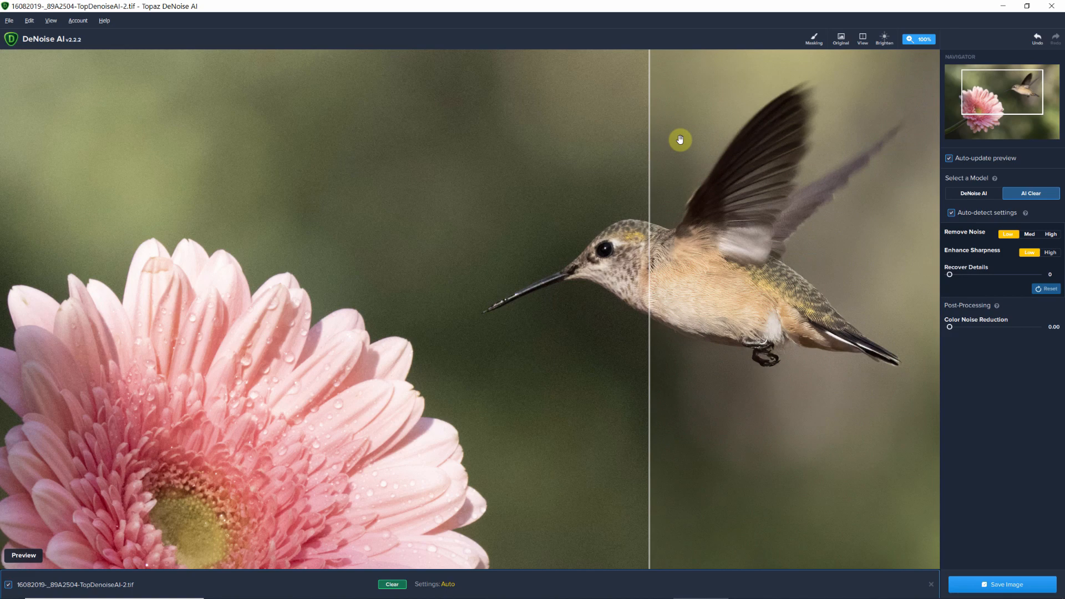
mouse_move(760, 94)
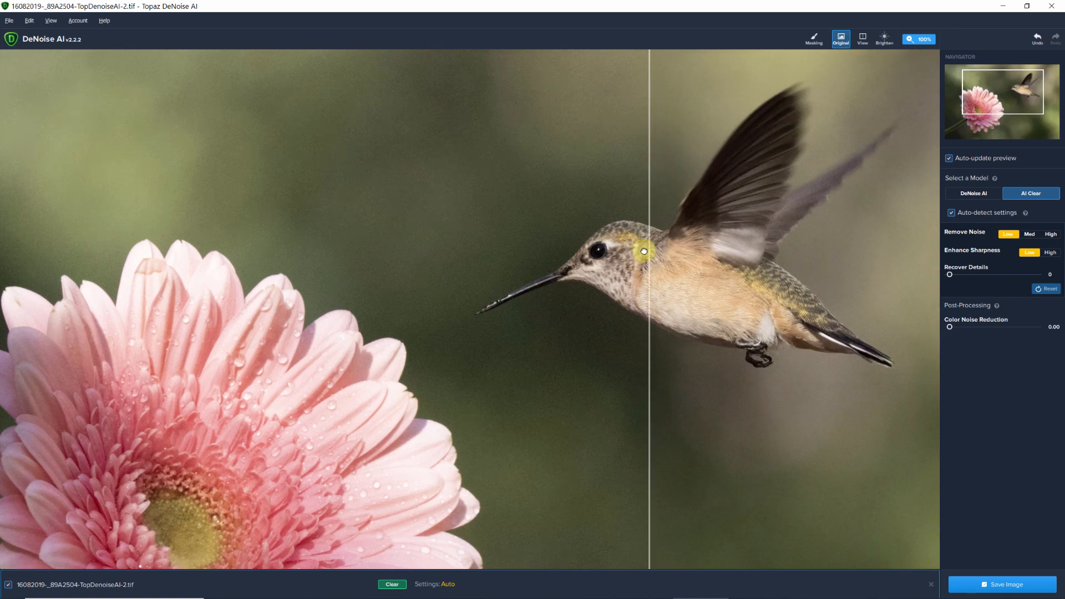
click(840, 39)
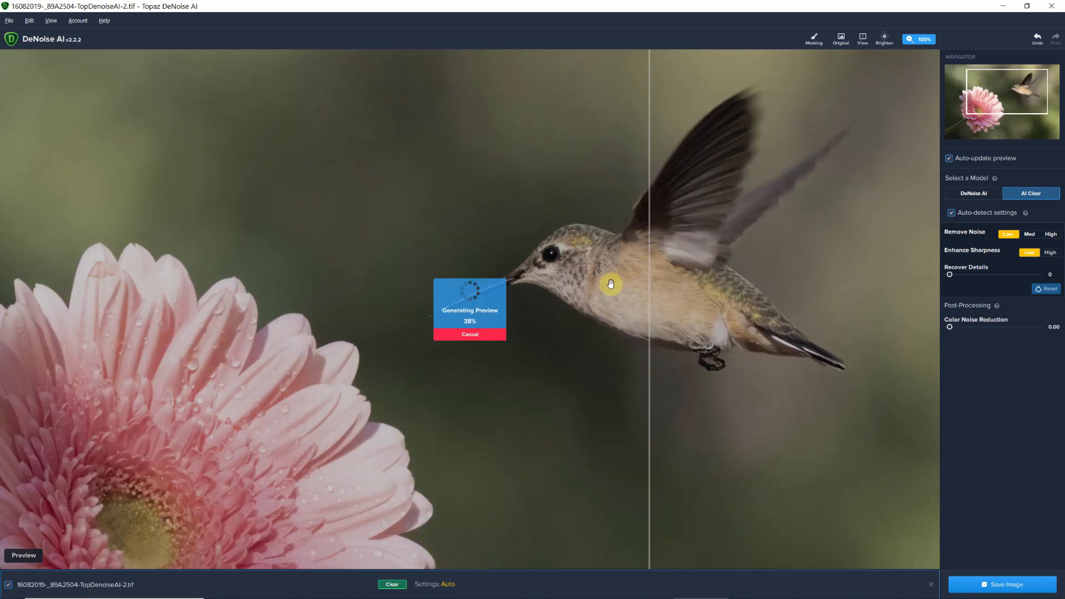
click(840, 39)
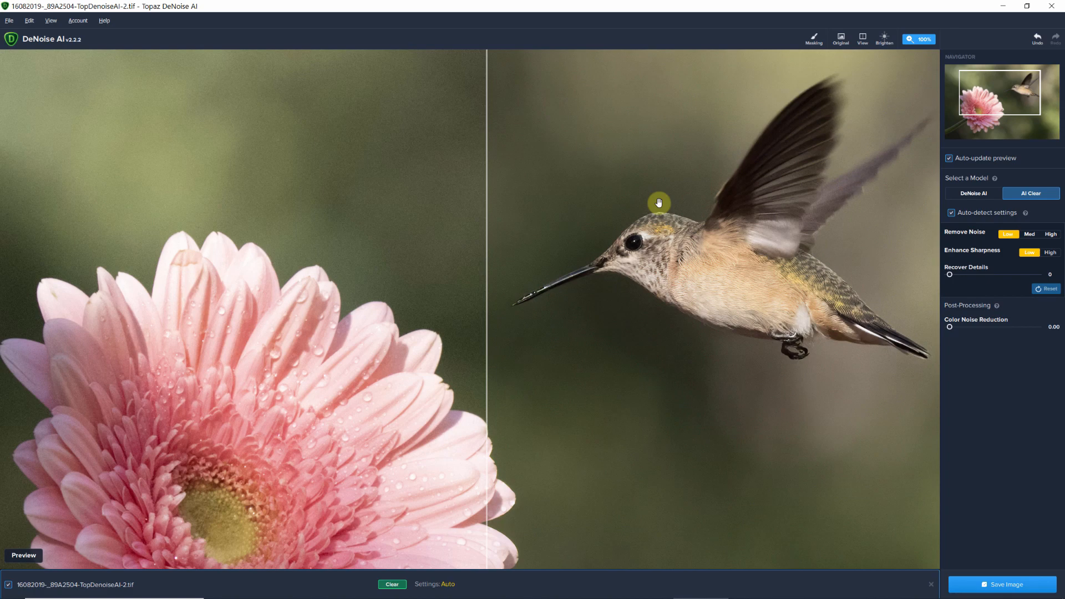
mouse_move(677, 207)
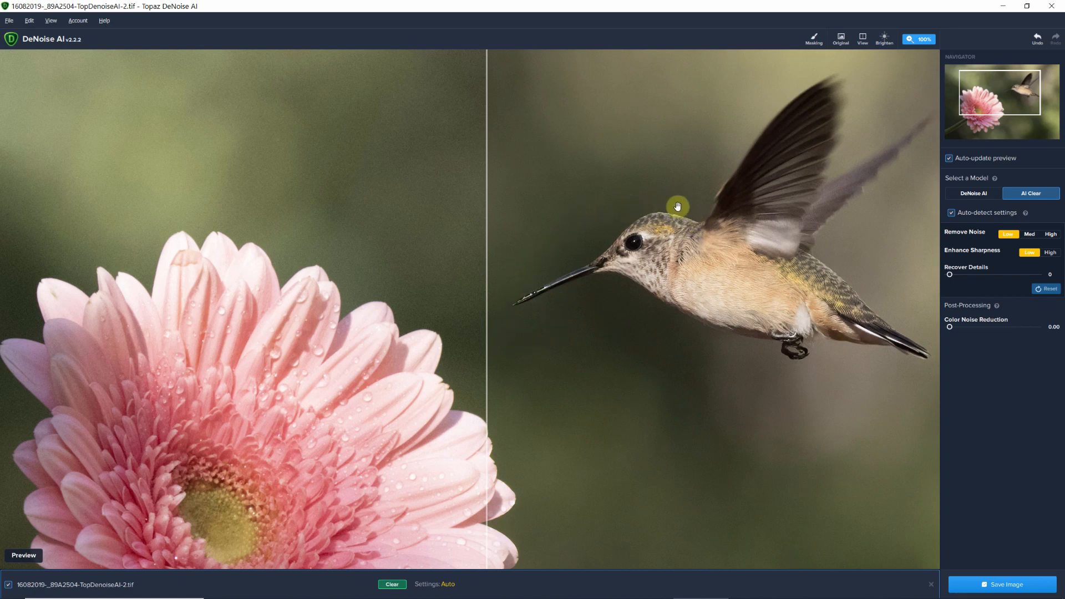
mouse_move(704, 216)
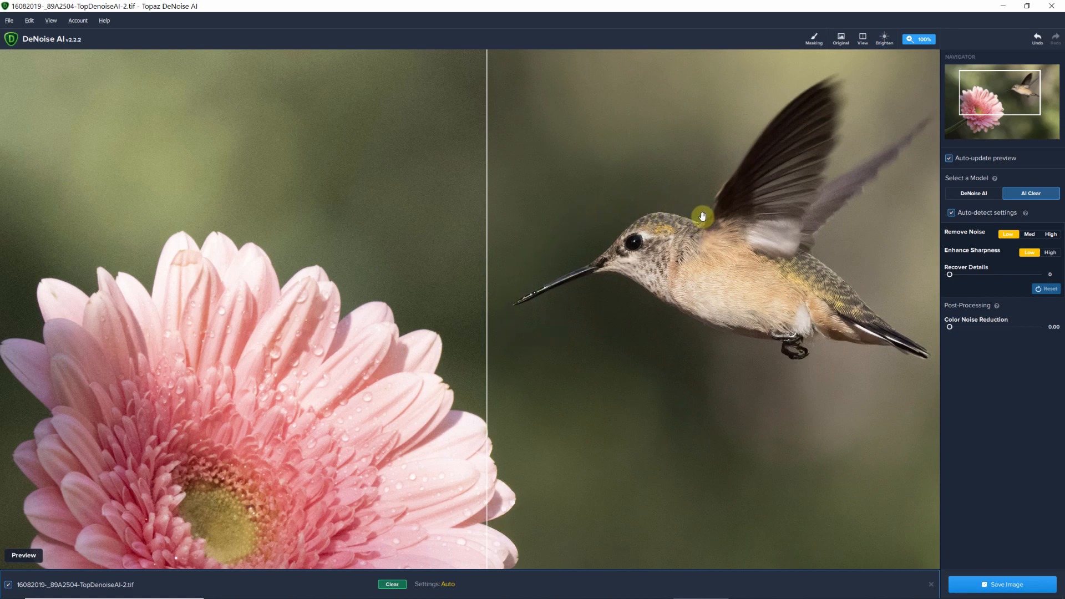
mouse_move(483, 353)
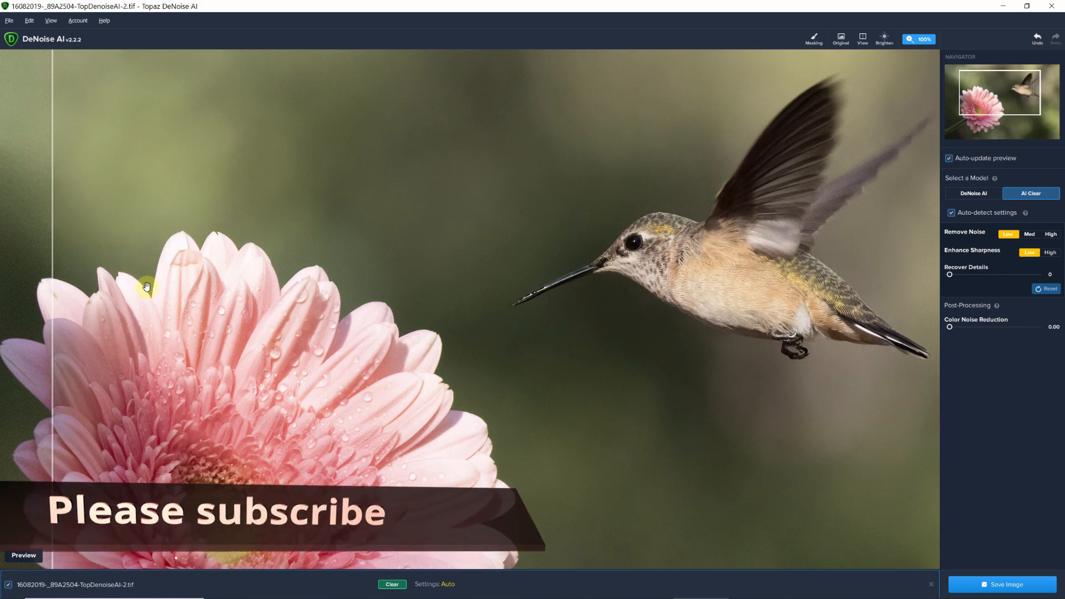
mouse_move(352, 277)
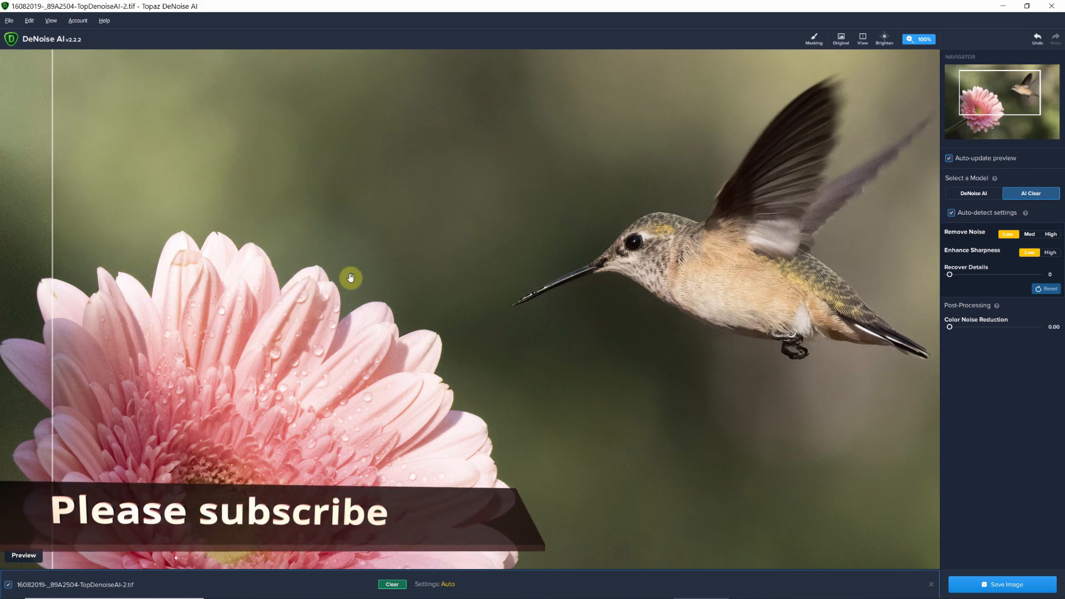
mouse_move(454, 371)
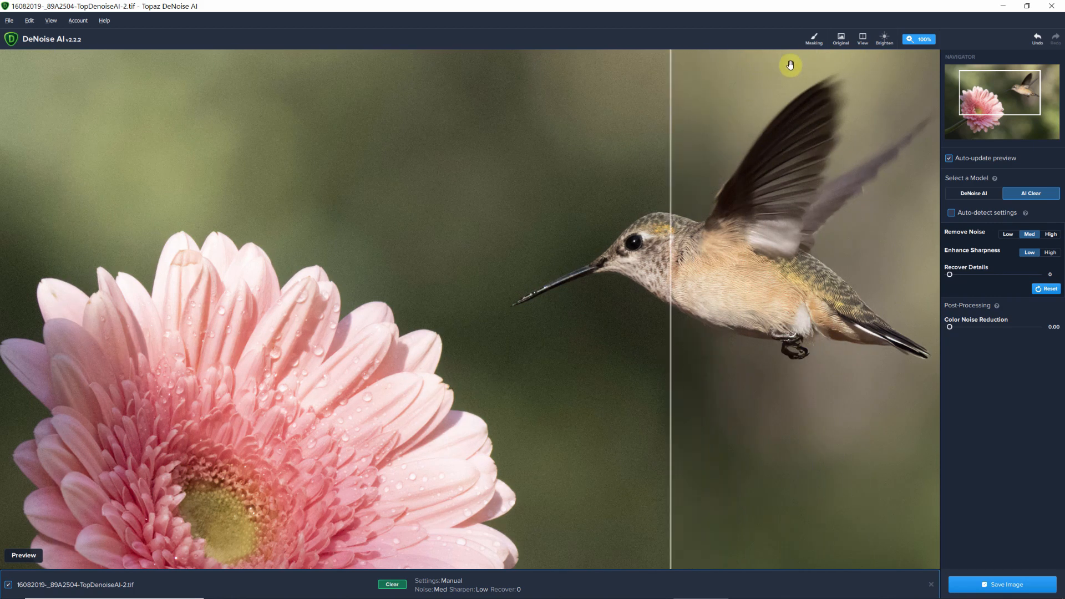
mouse_move(759, 96)
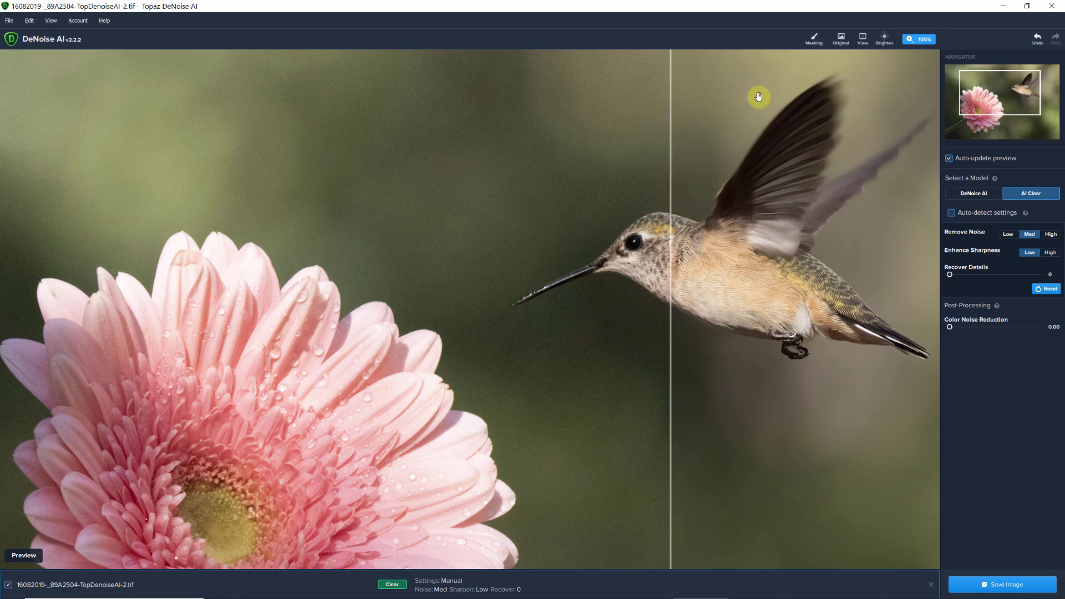
mouse_move(670, 284)
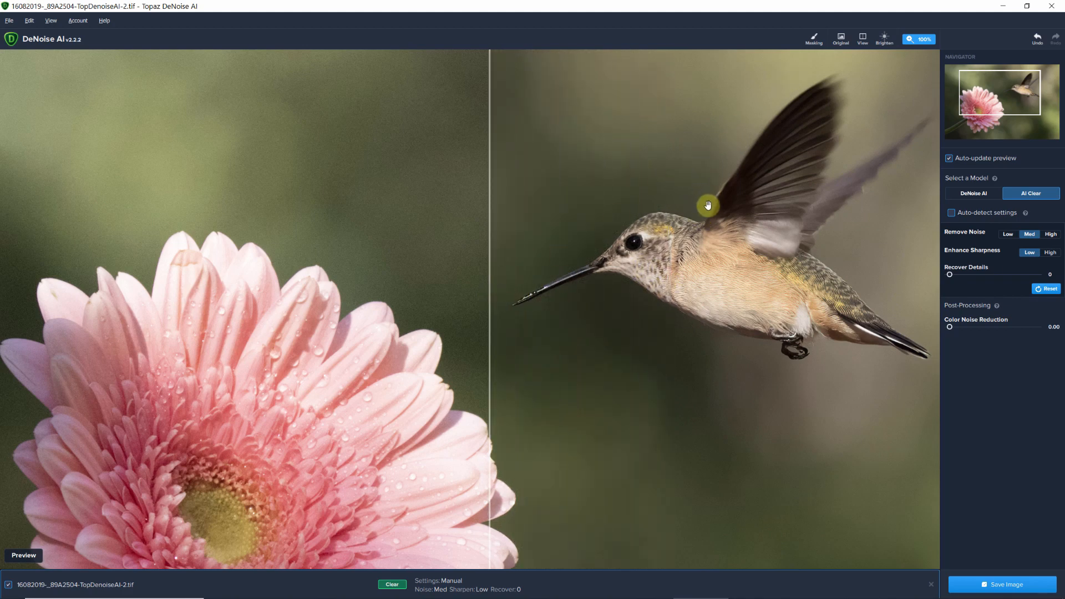
mouse_move(680, 338)
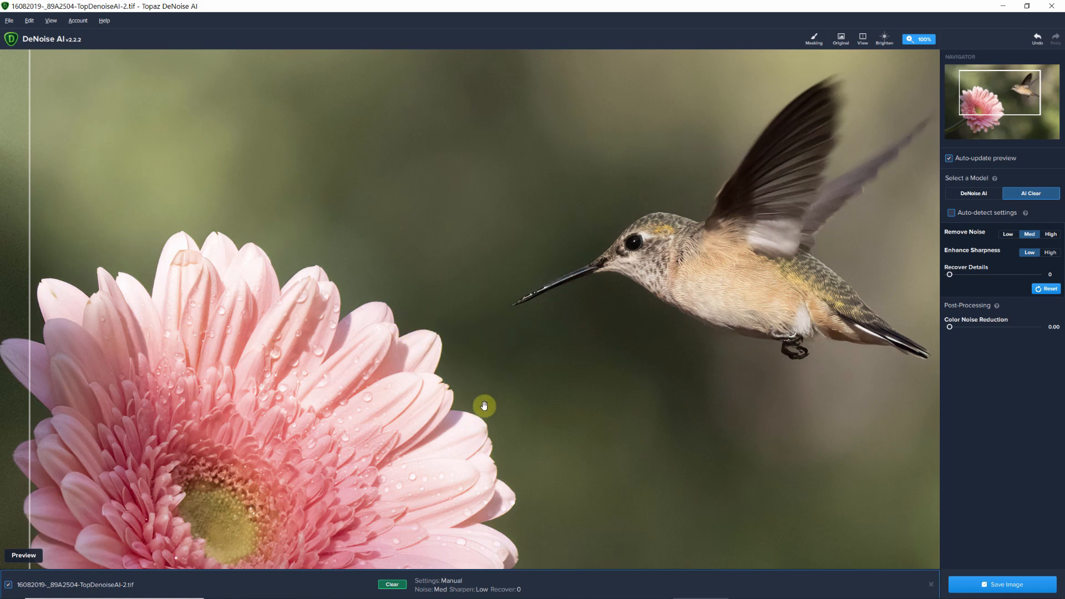
mouse_move(541, 367)
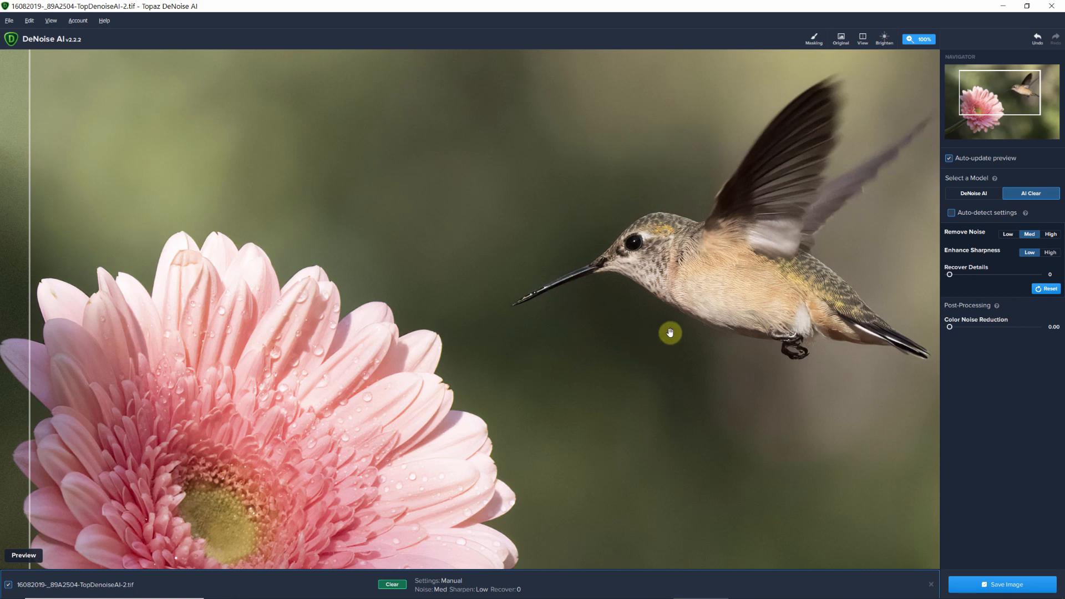
mouse_move(685, 382)
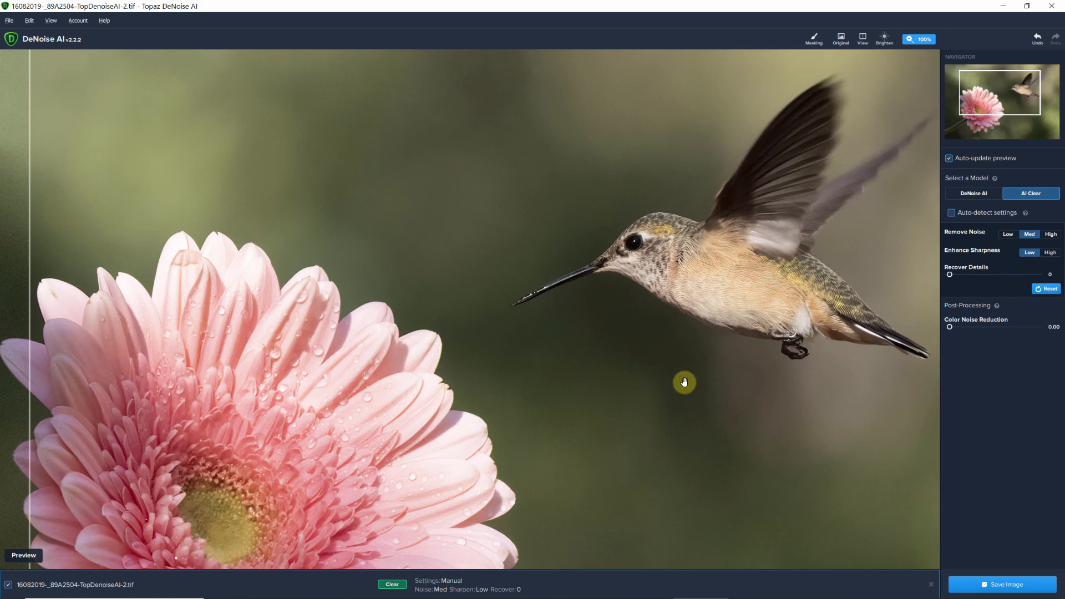
mouse_move(659, 384)
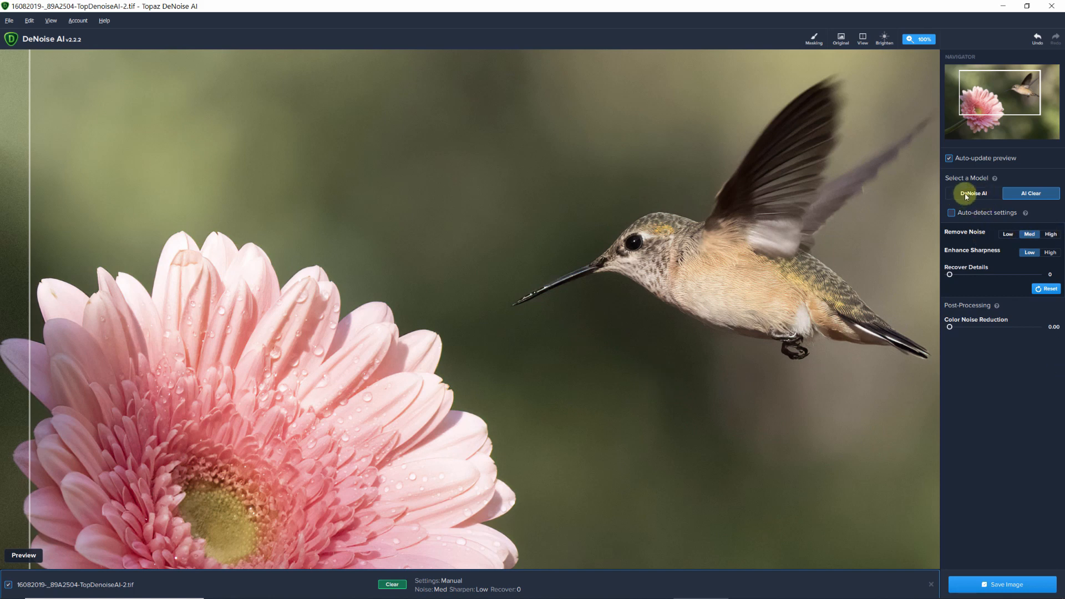
Switch to the DeNoise AI model with Auto-detect settings giving noise 5, sharpen 38.
click(951, 213)
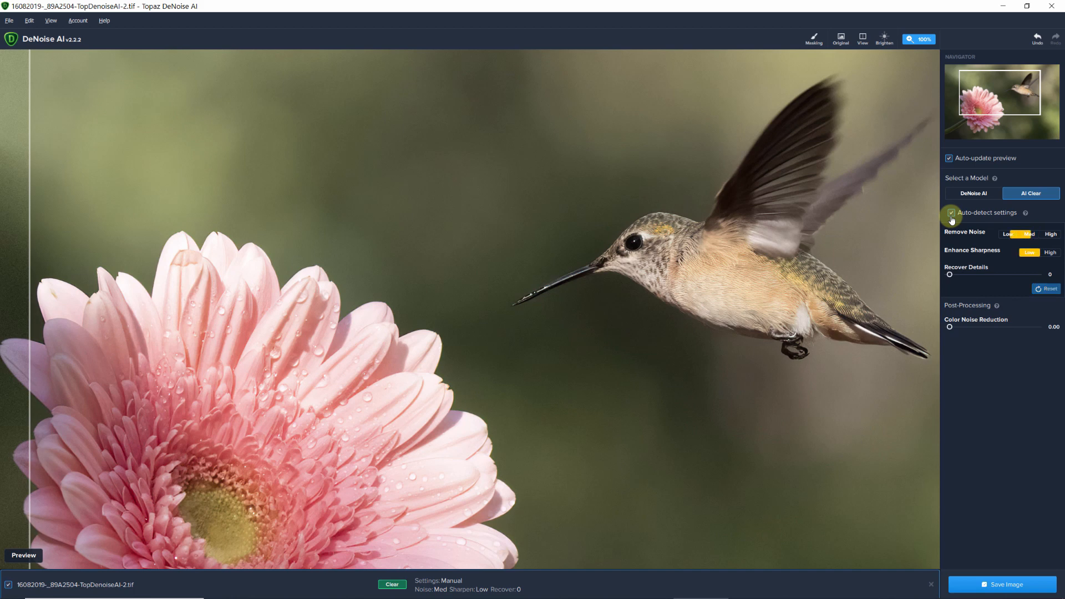
click(972, 193)
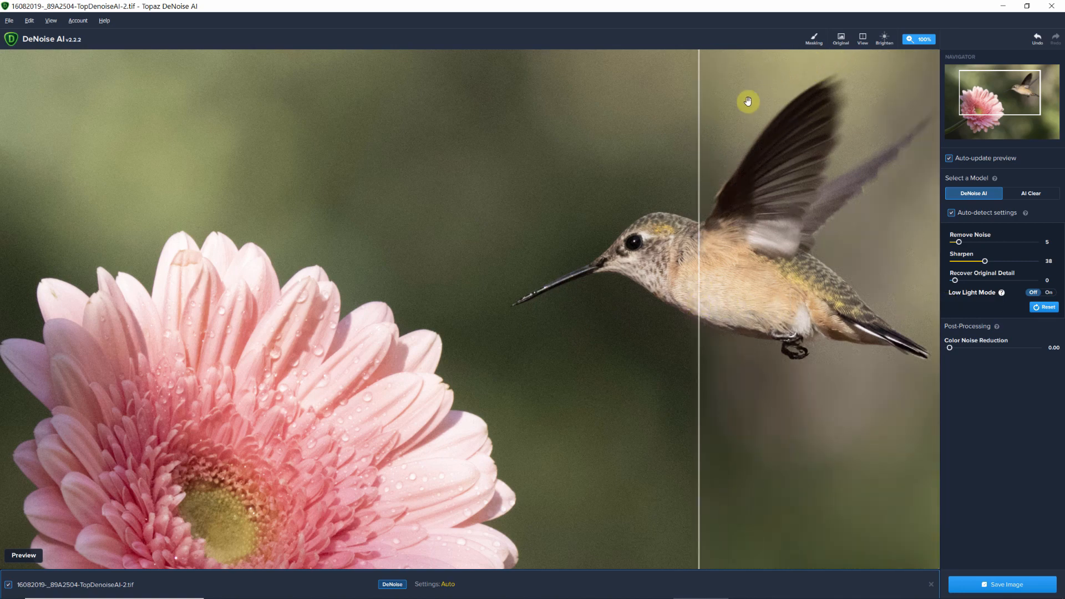
mouse_move(770, 120)
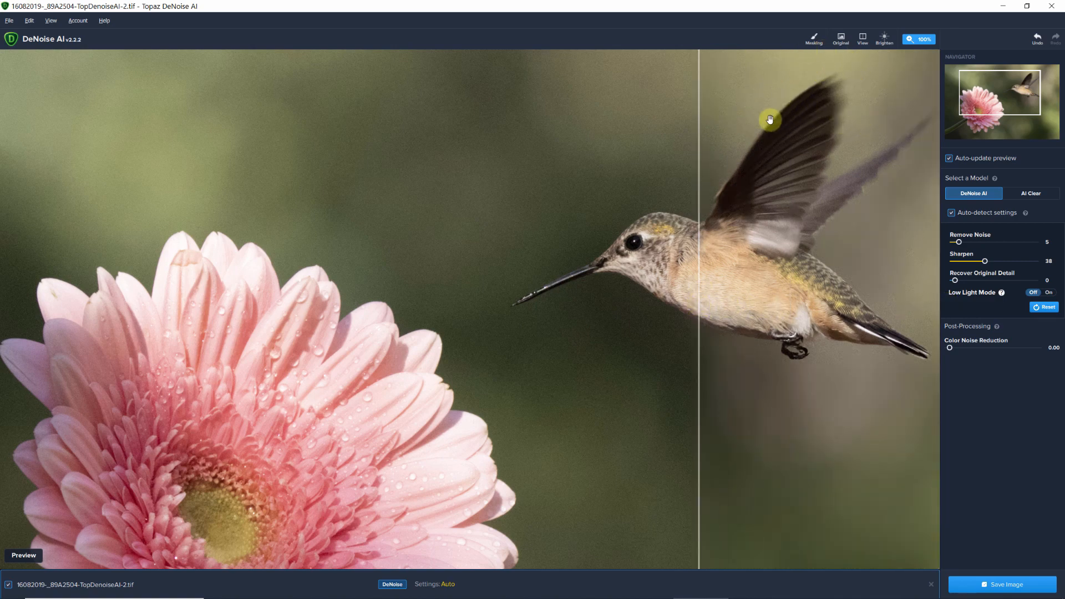
mouse_move(753, 71)
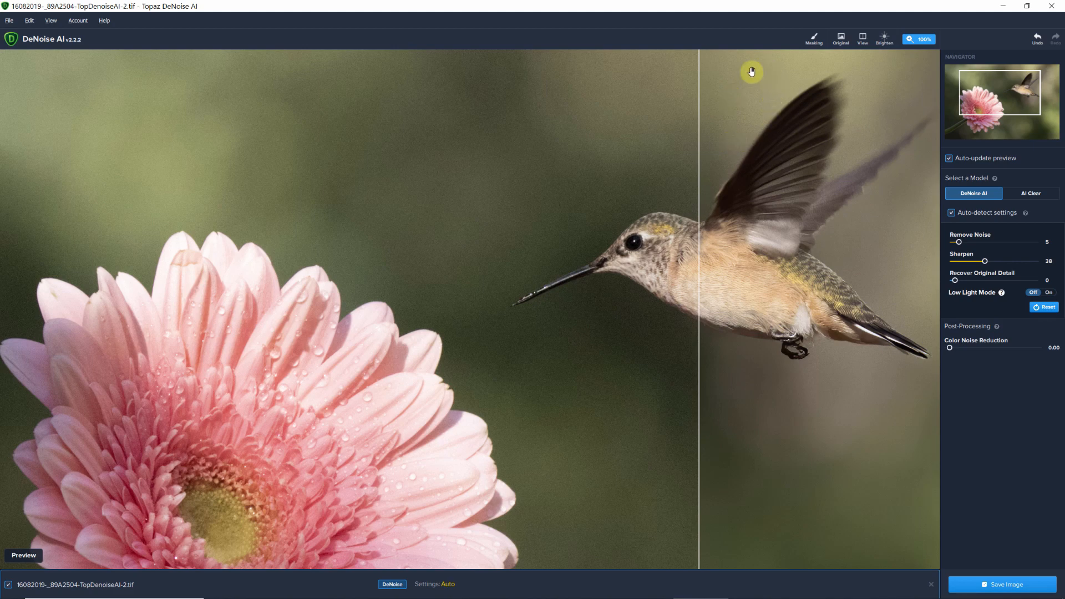
mouse_move(864, 119)
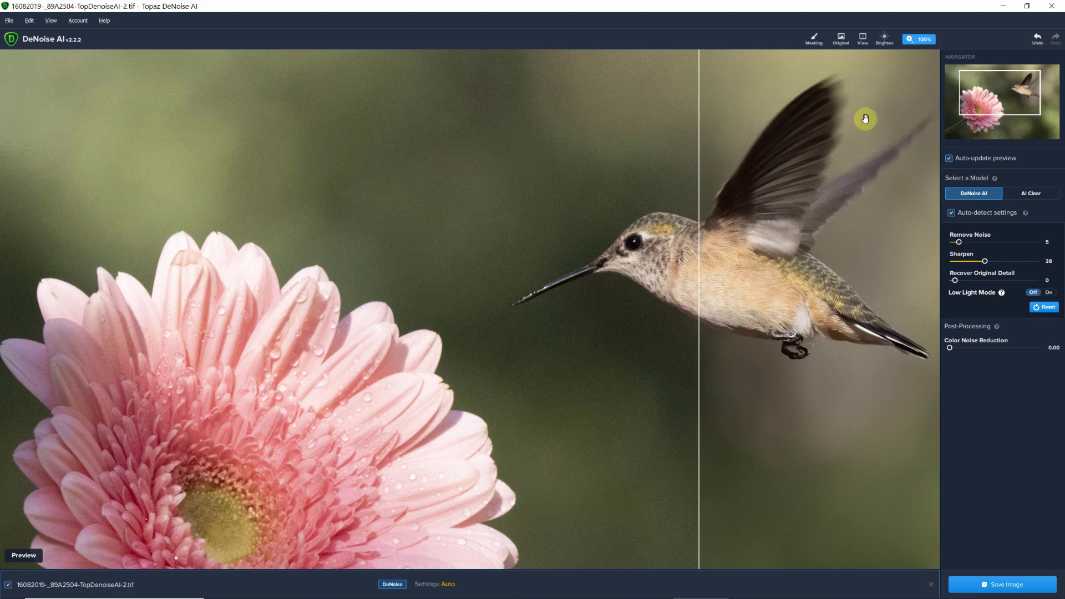
mouse_move(576, 230)
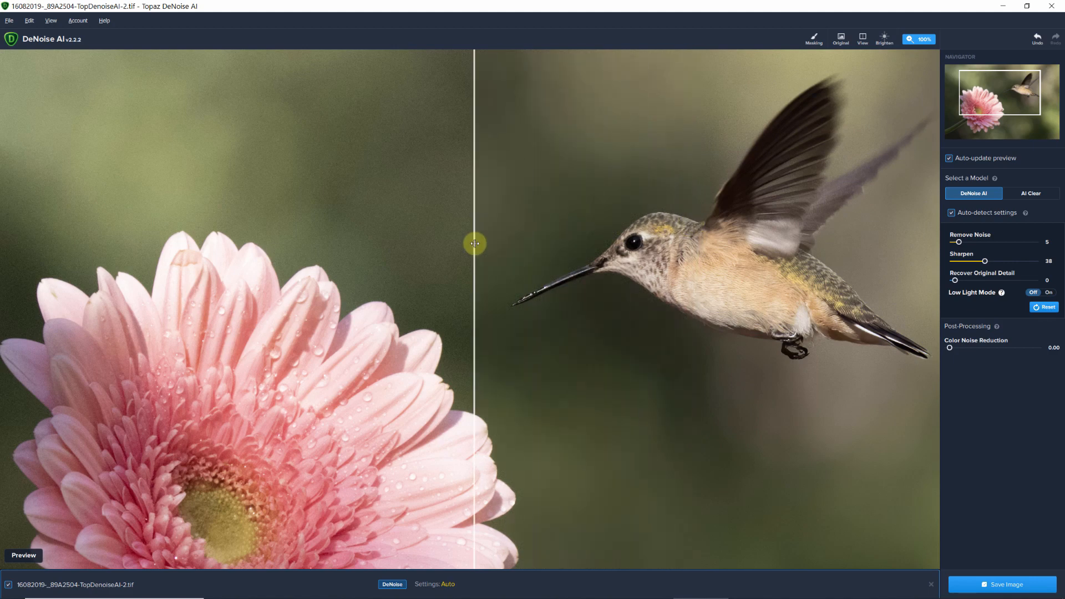
mouse_move(591, 234)
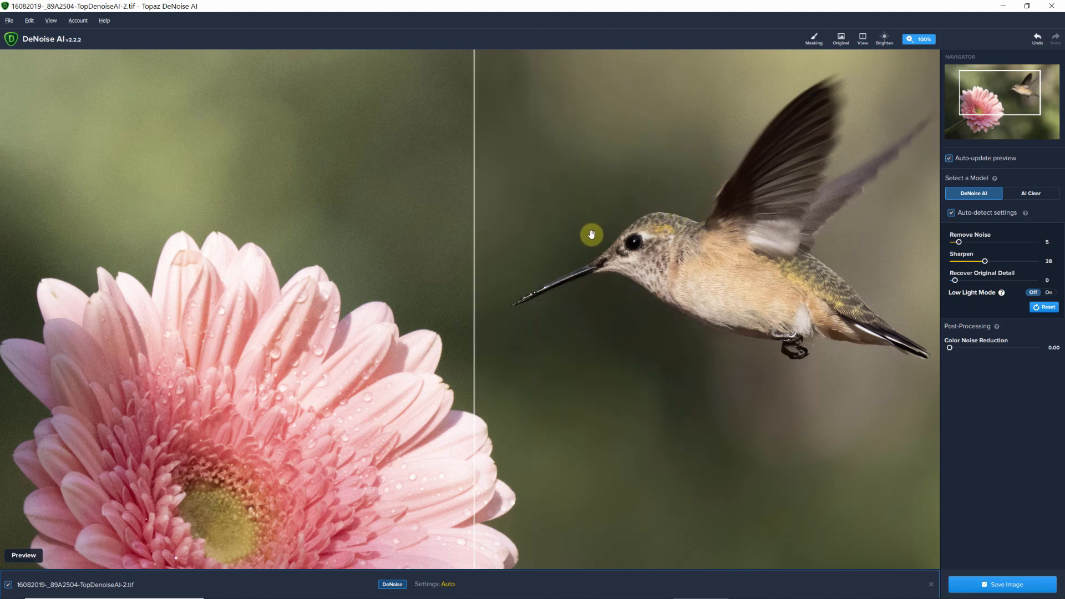
mouse_move(853, 373)
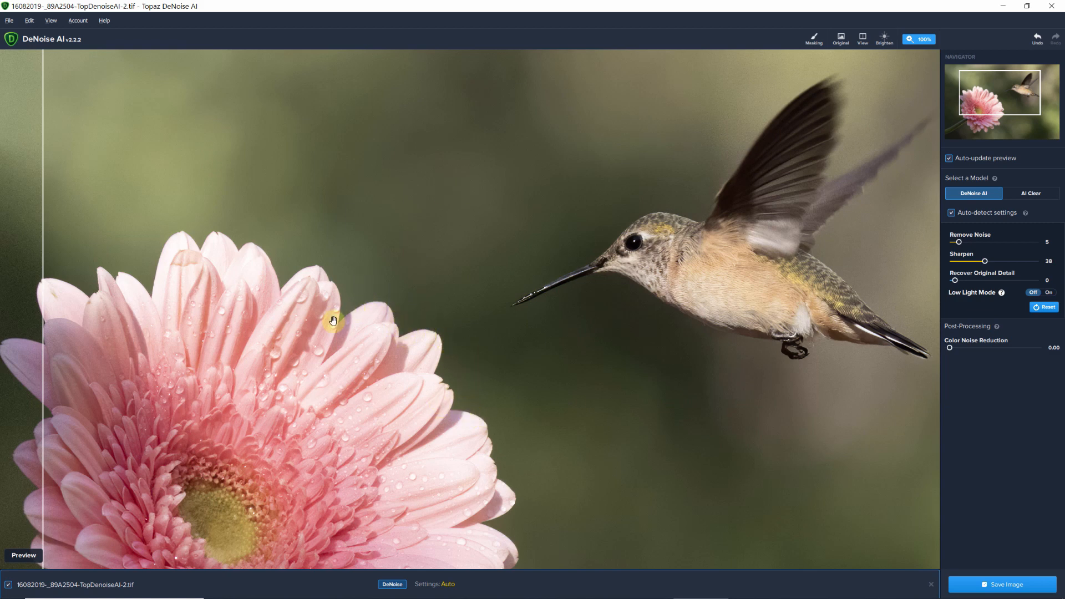
mouse_move(149, 287)
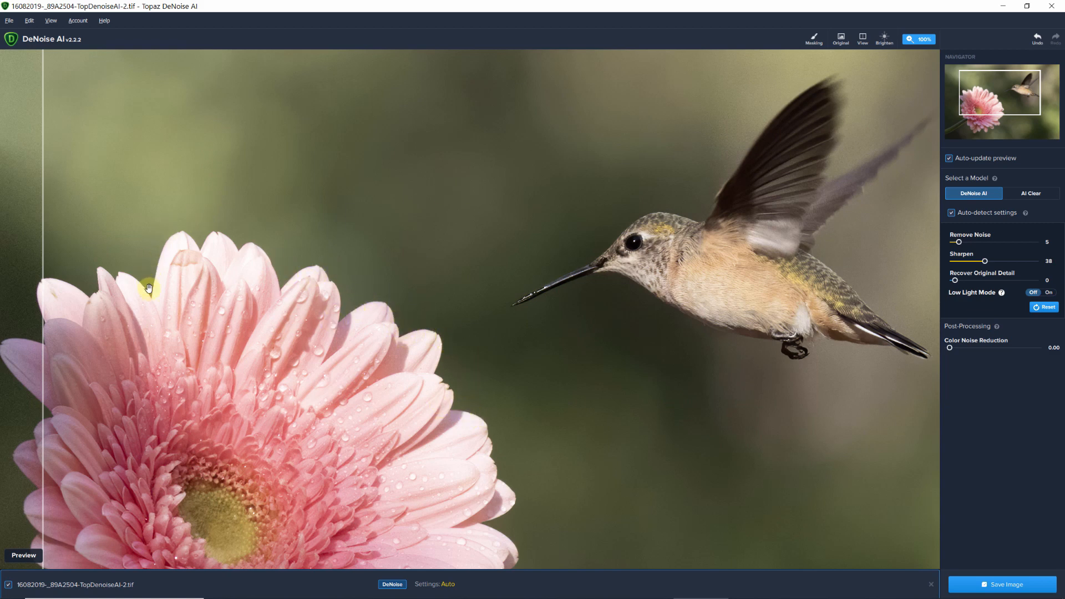
mouse_move(372, 208)
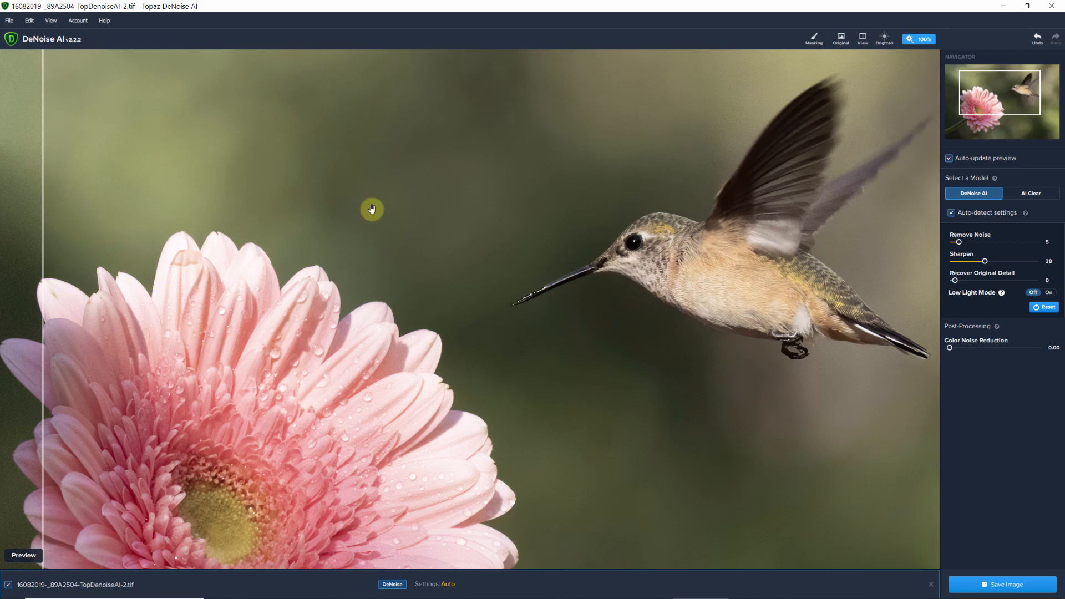
mouse_move(968, 246)
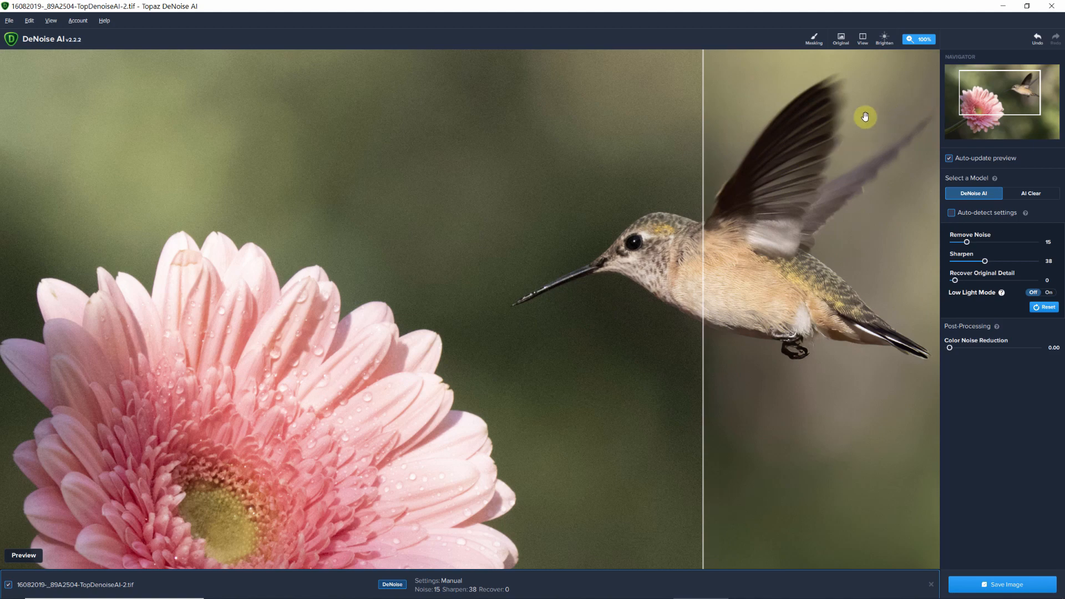
mouse_move(853, 129)
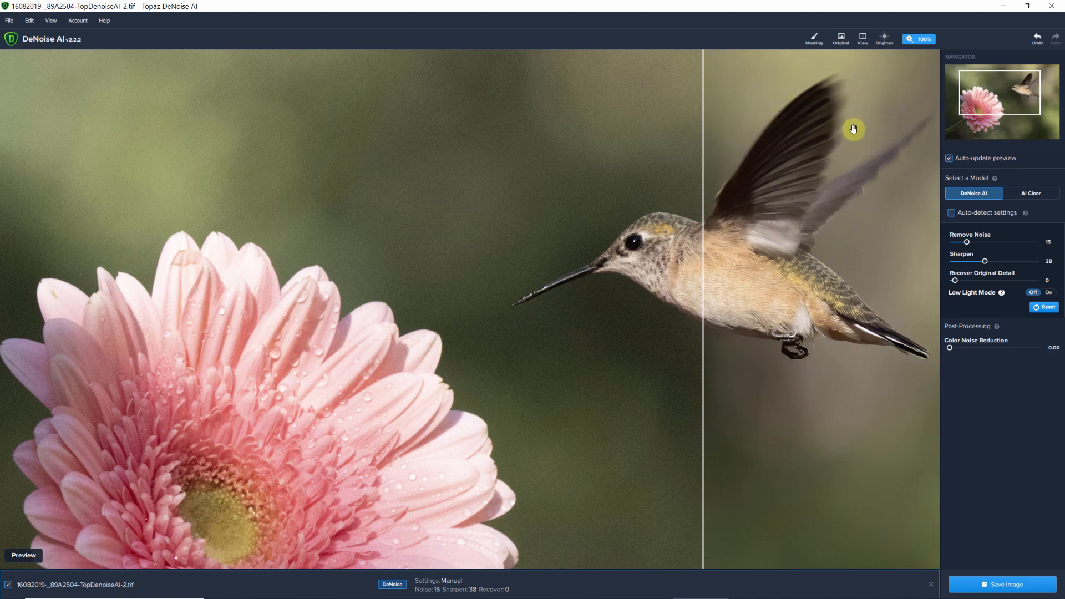
mouse_move(668, 202)
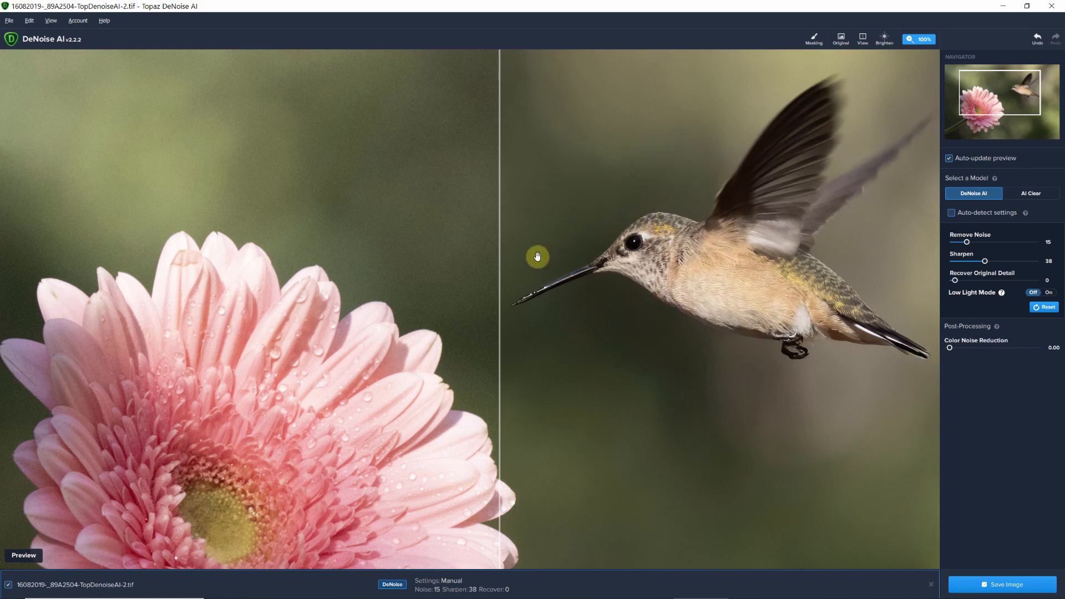
mouse_move(710, 466)
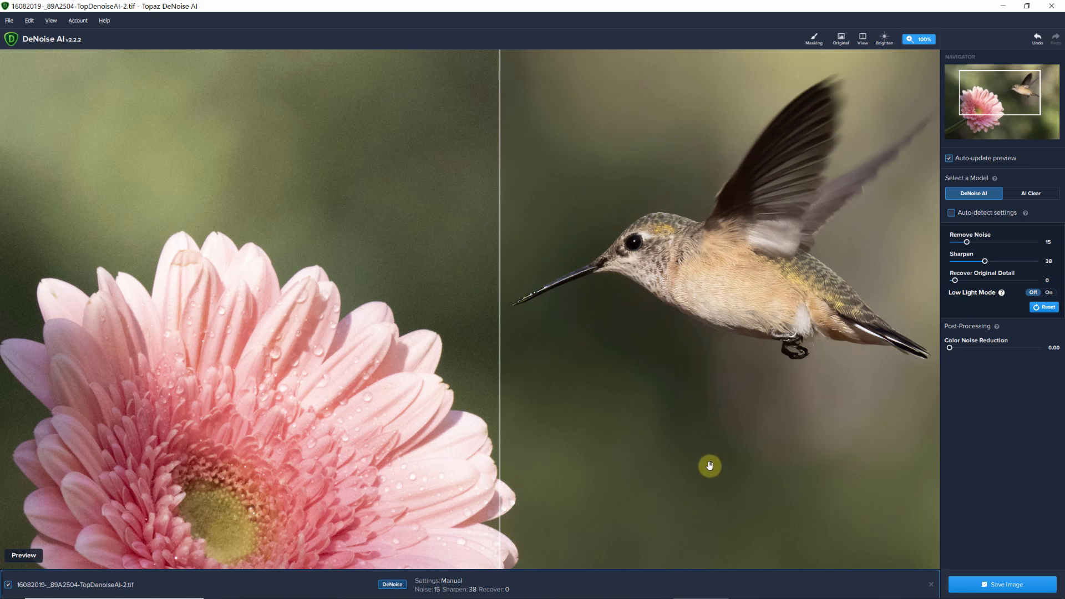
mouse_move(576, 198)
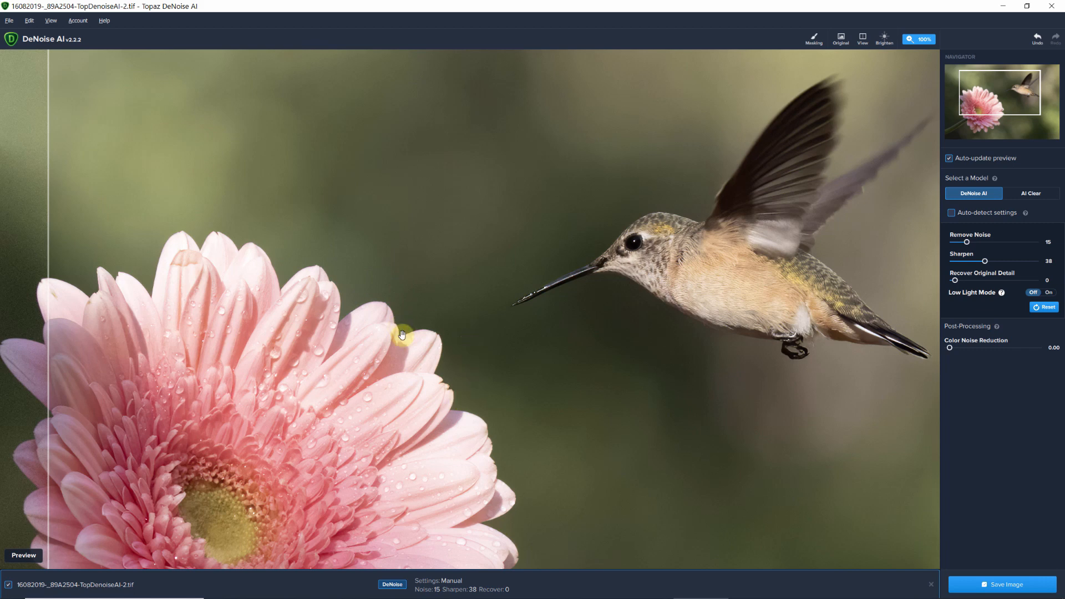
mouse_move(47, 193)
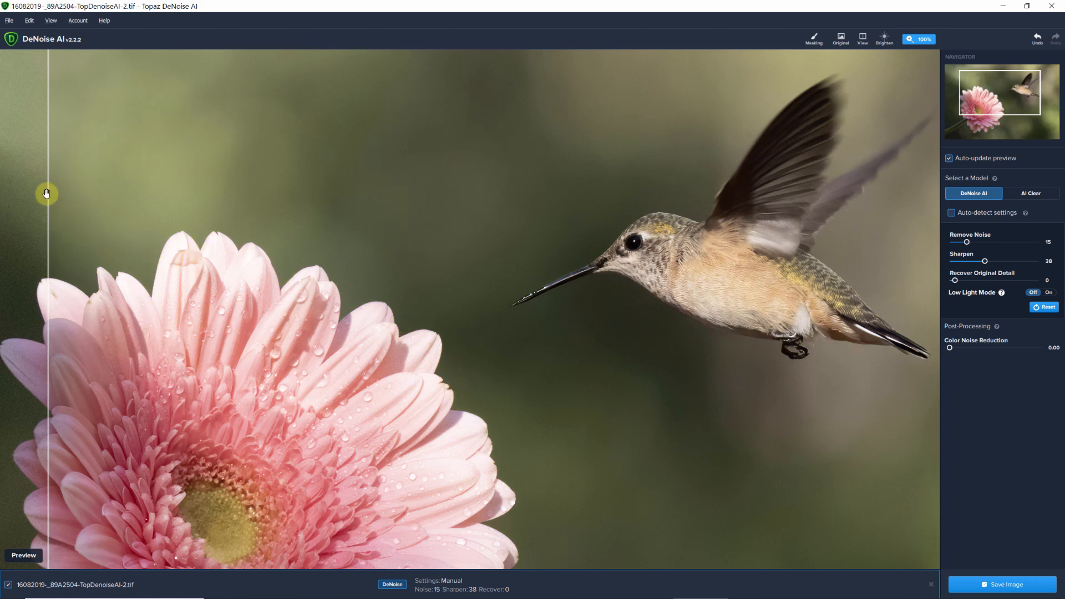
Move the before/after divider to the centre to split original and denoised halves.
drag(47, 193, 235, 205)
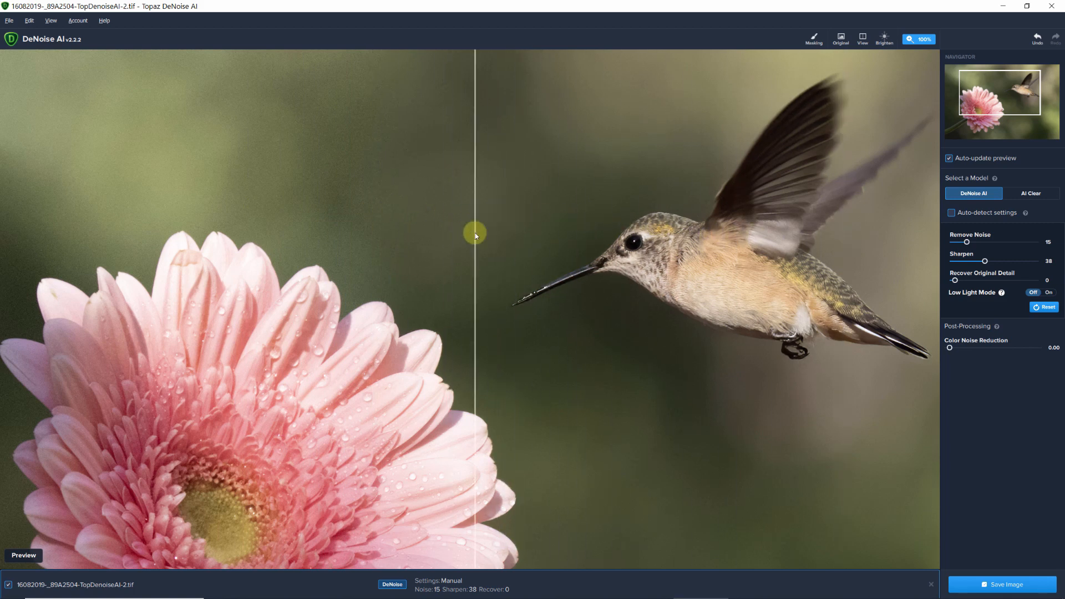
mouse_move(956, 283)
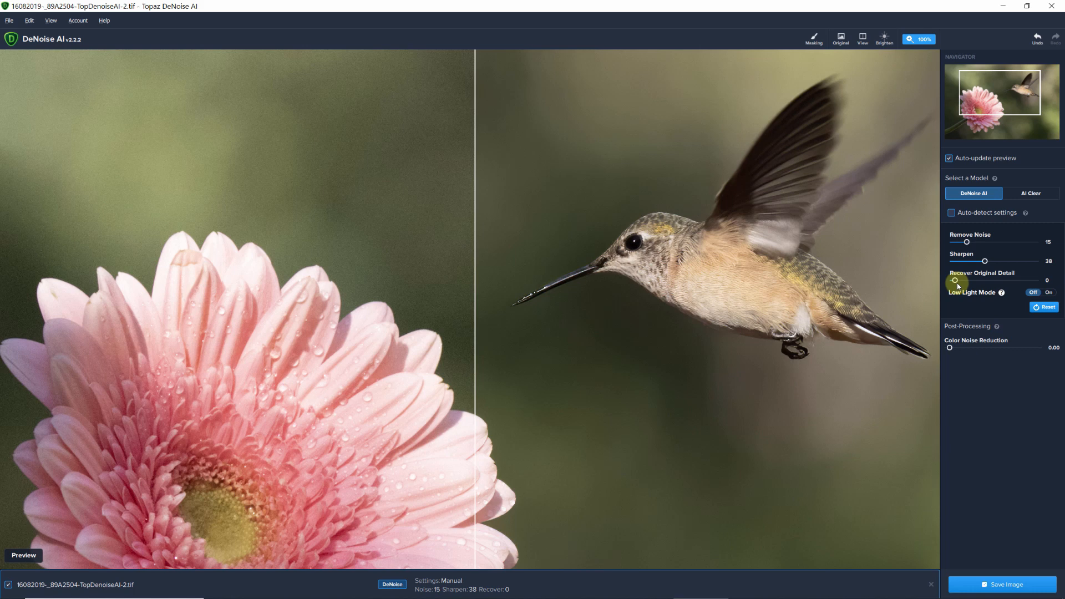
mouse_move(976, 280)
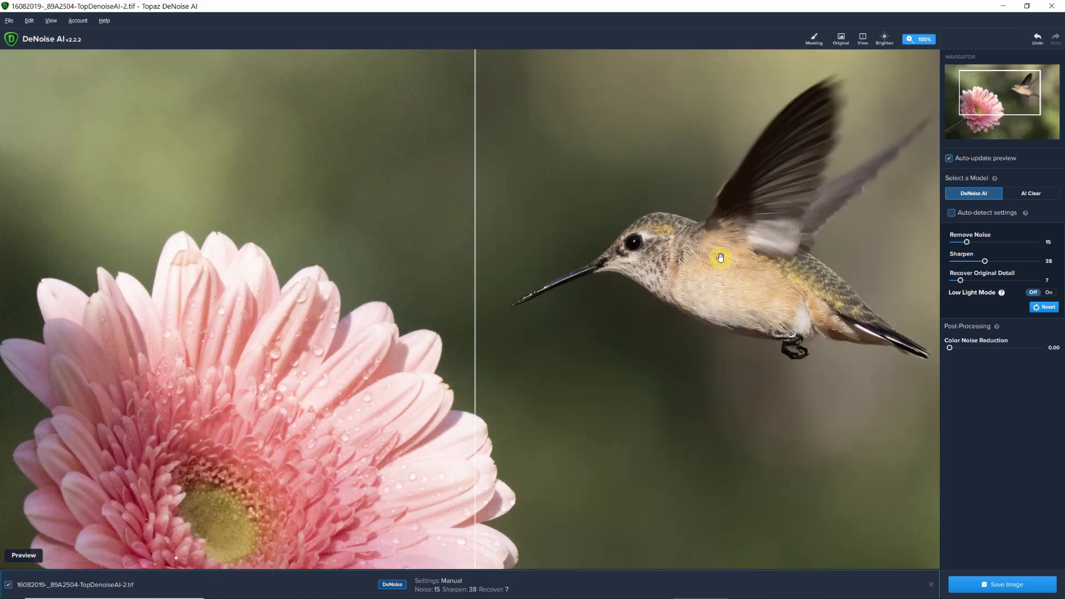
mouse_move(583, 372)
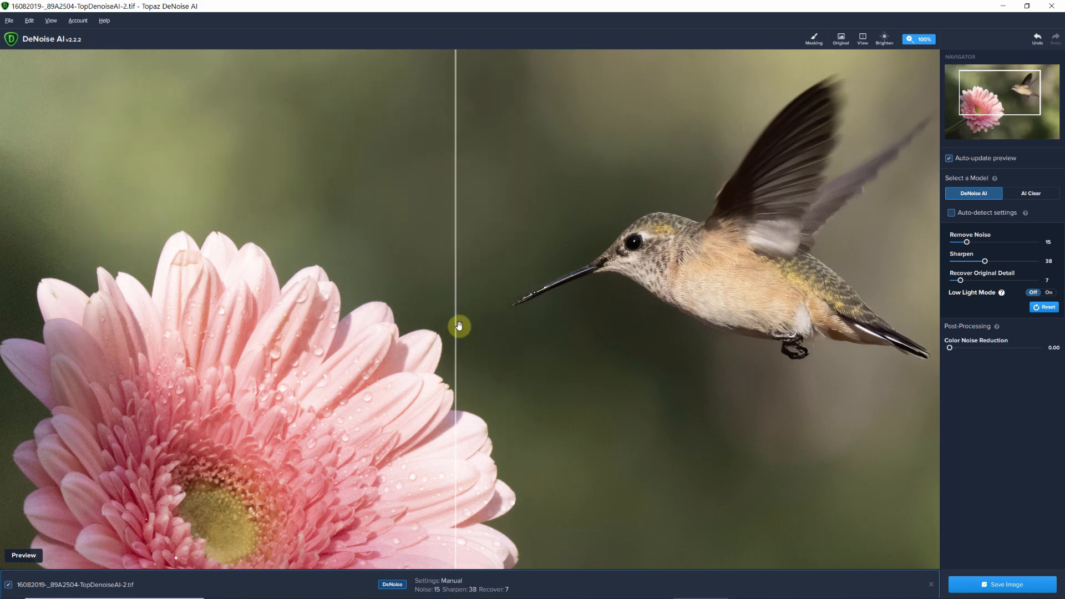
mouse_move(755, 474)
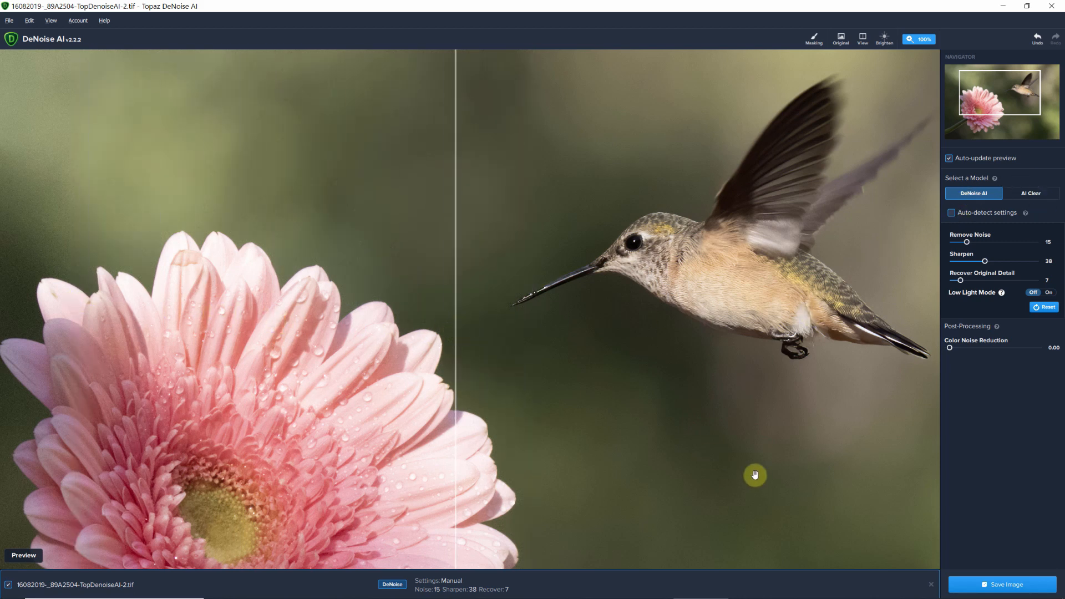
mouse_move(751, 462)
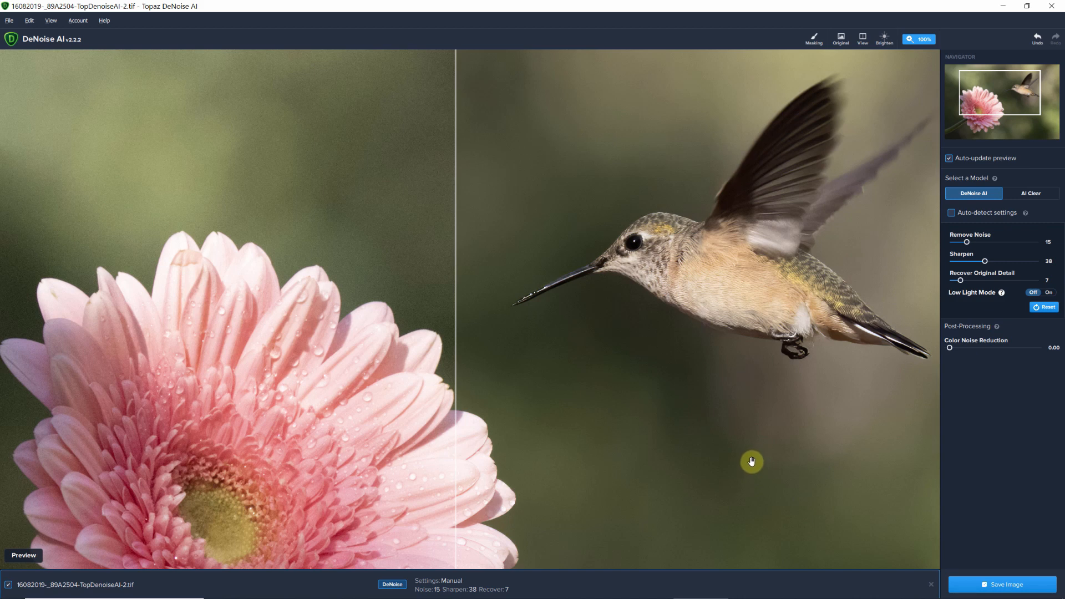
mouse_move(968, 553)
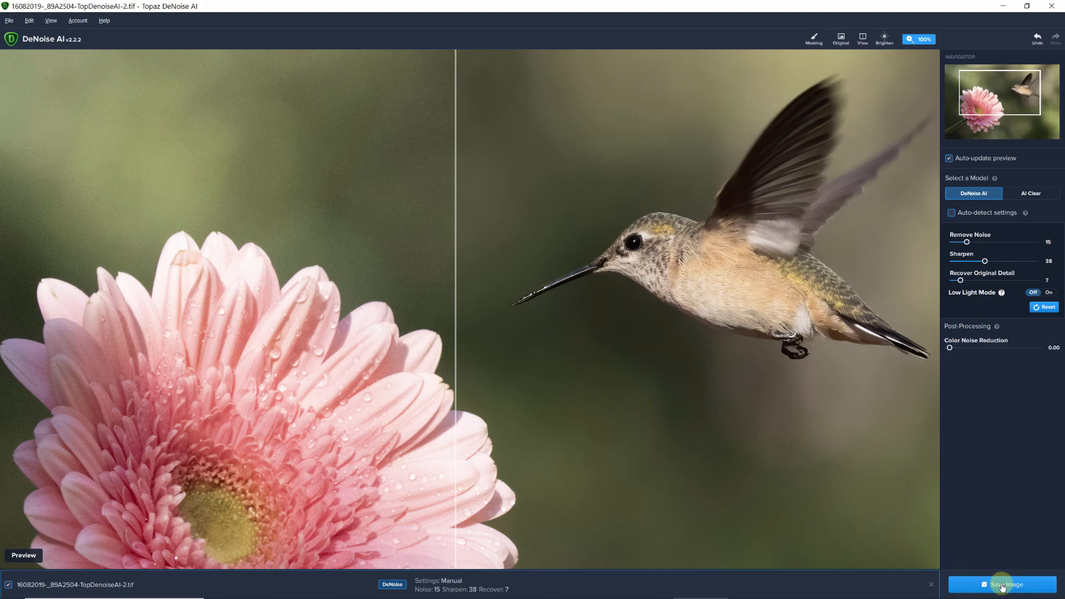
Save the denoised image, then flip between the raw copy and TopDenoiseAI.tif, ending on the edit.
click(1005, 584)
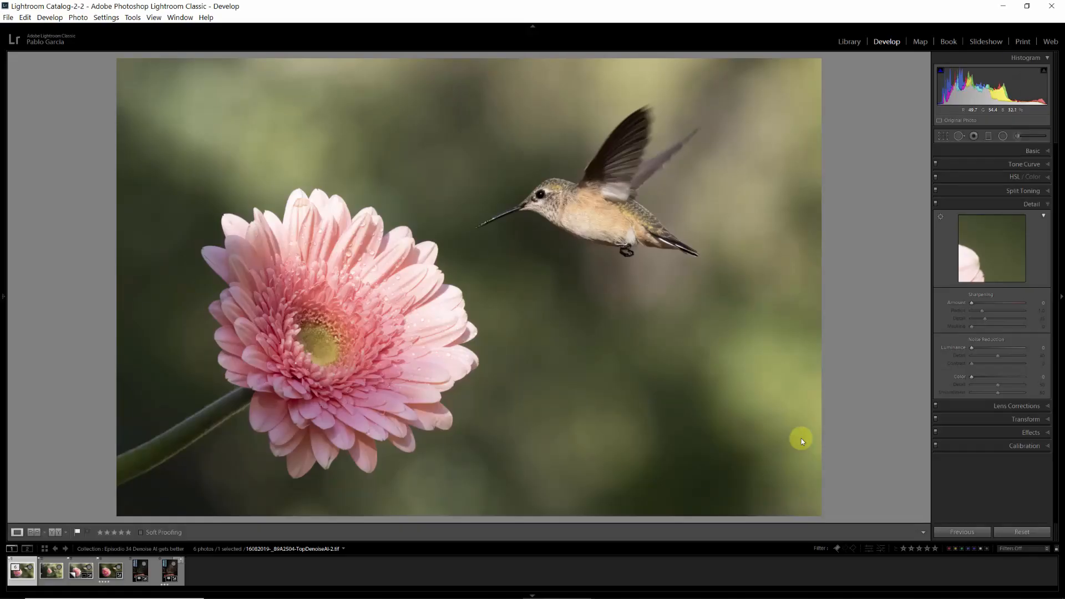
mouse_move(749, 433)
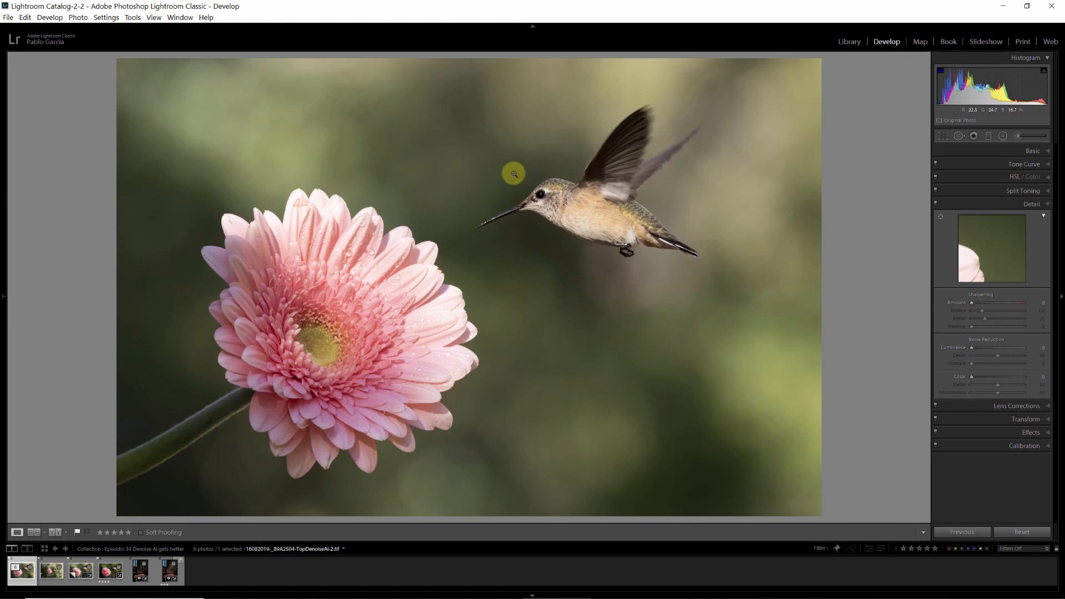
mouse_move(71, 561)
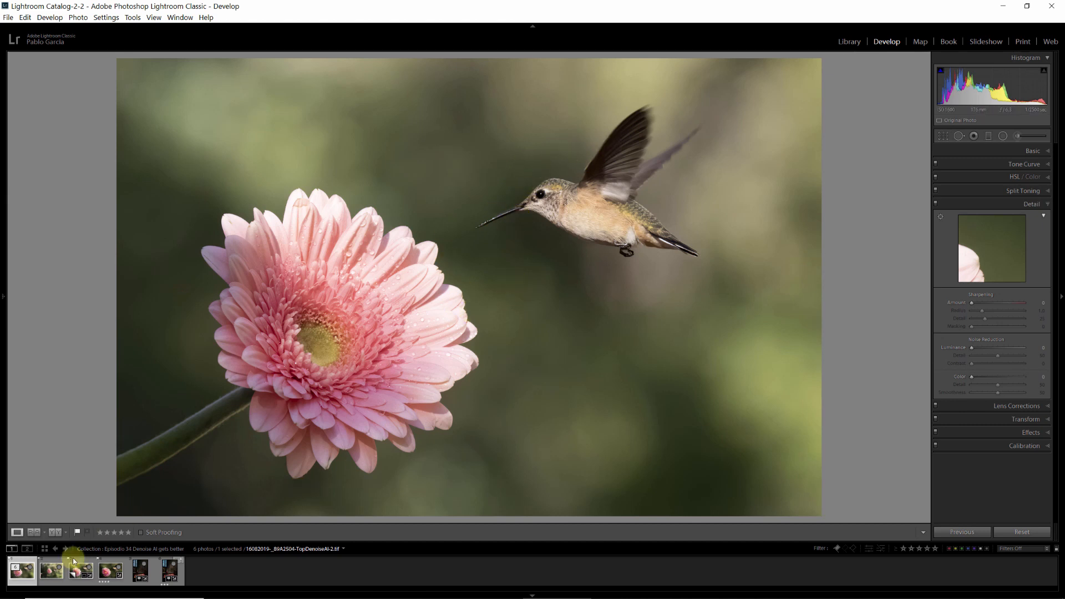
click(80, 570)
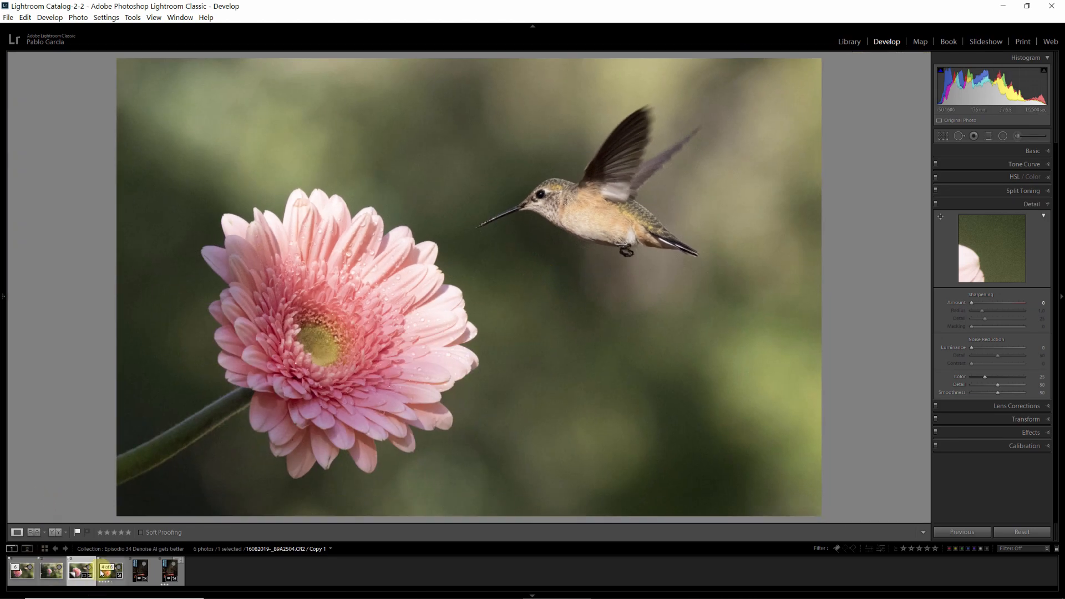
click(110, 570)
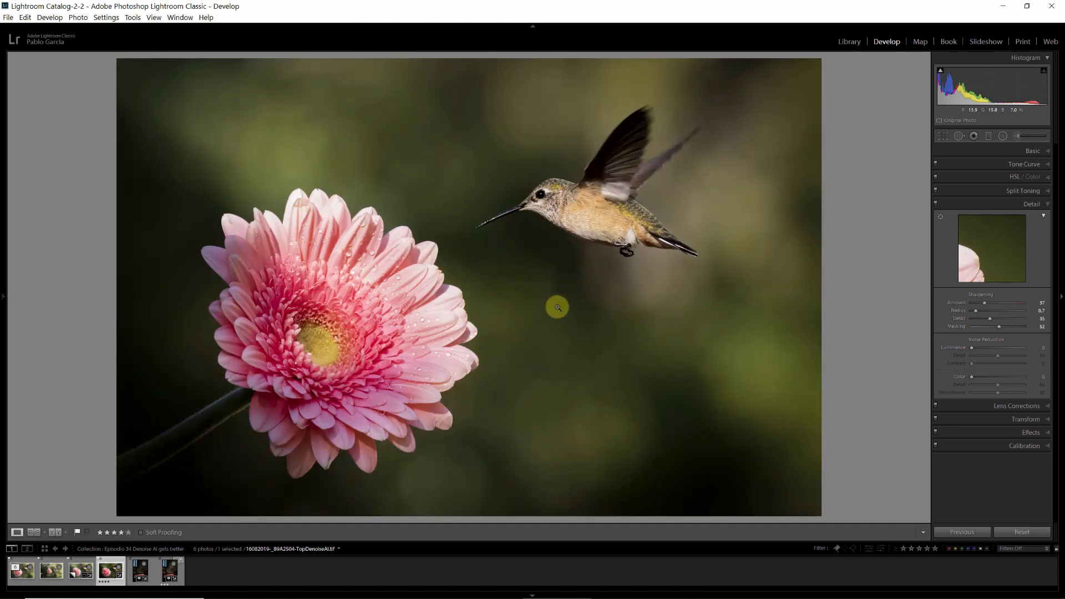
mouse_move(555, 310)
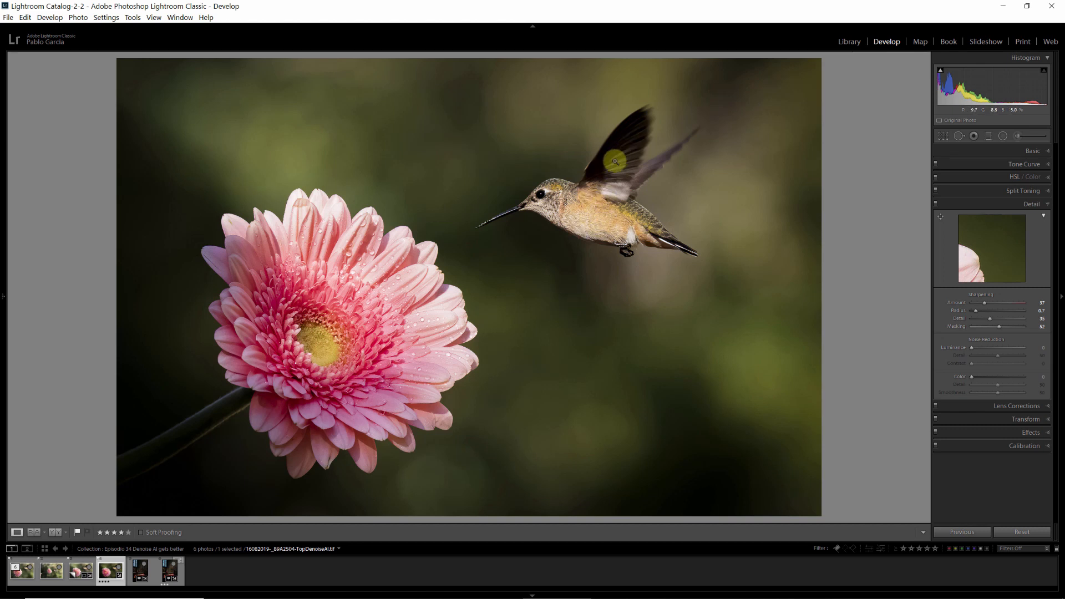
mouse_move(294, 244)
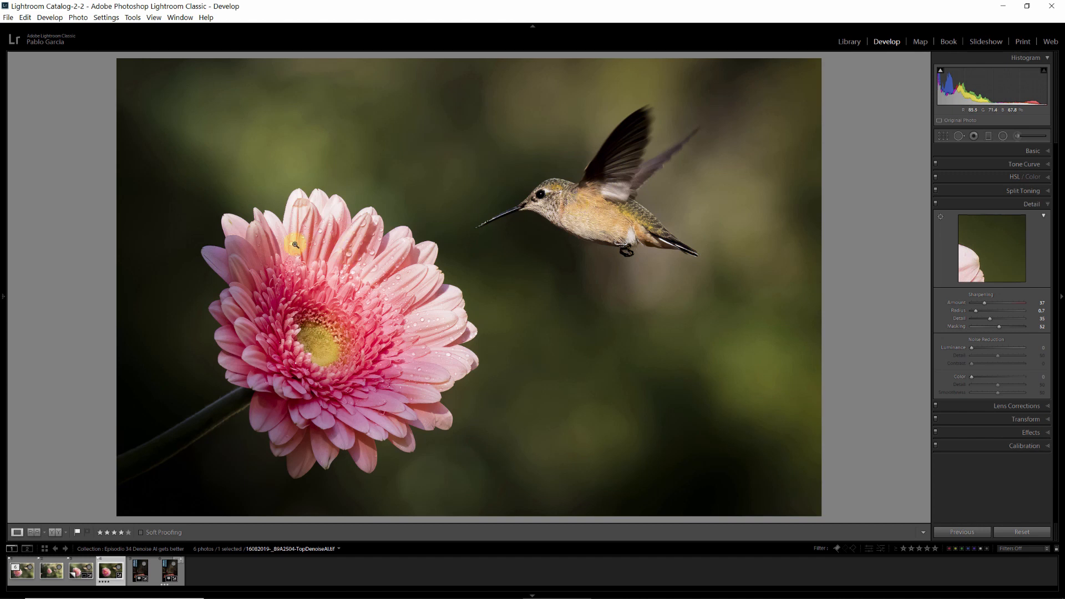
mouse_move(577, 337)
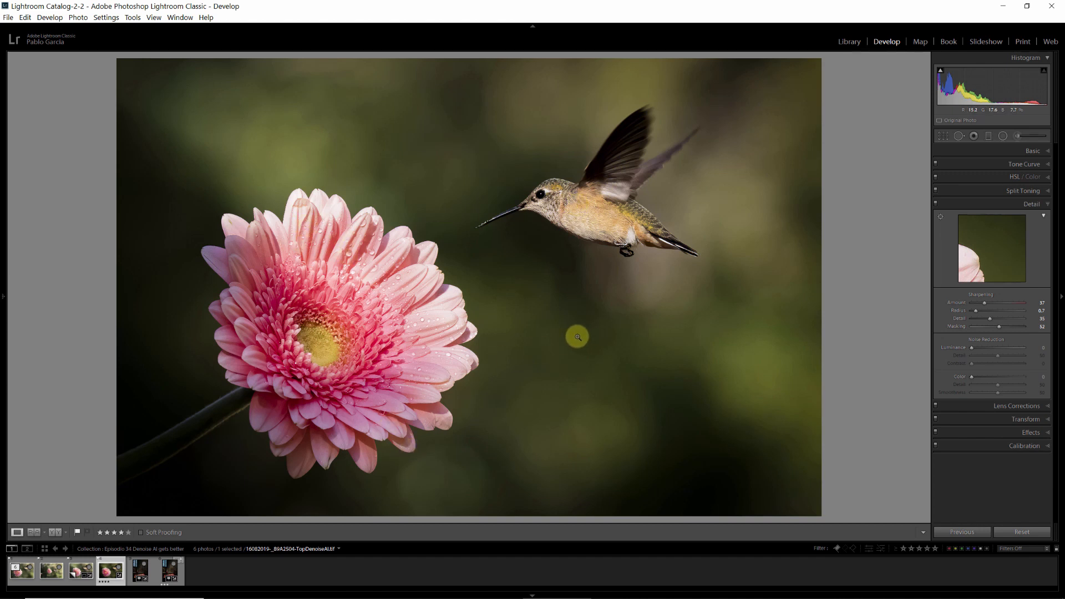
mouse_move(565, 396)
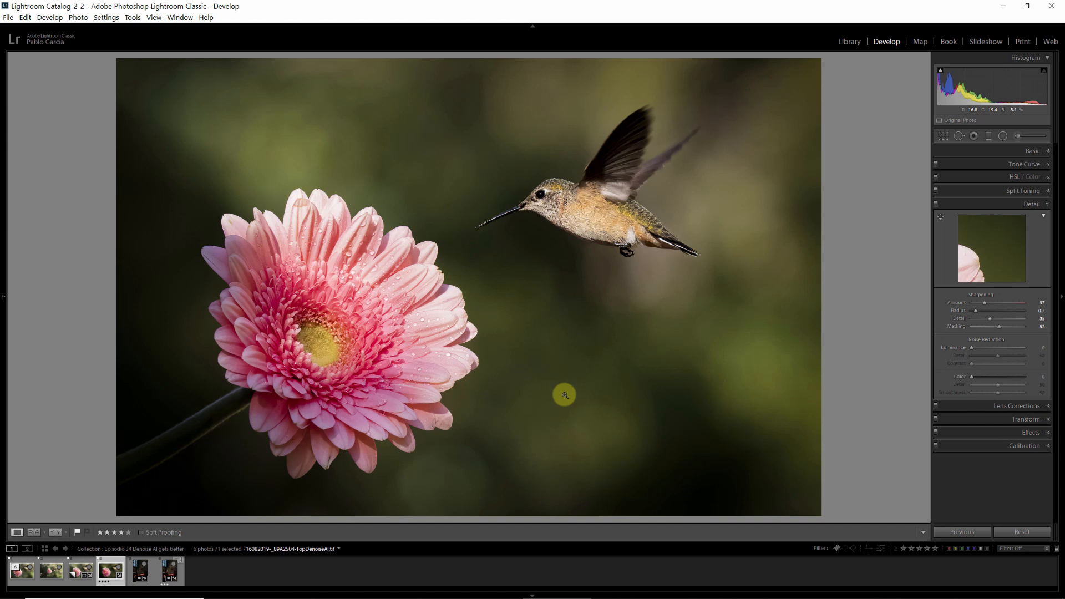
click(80, 571)
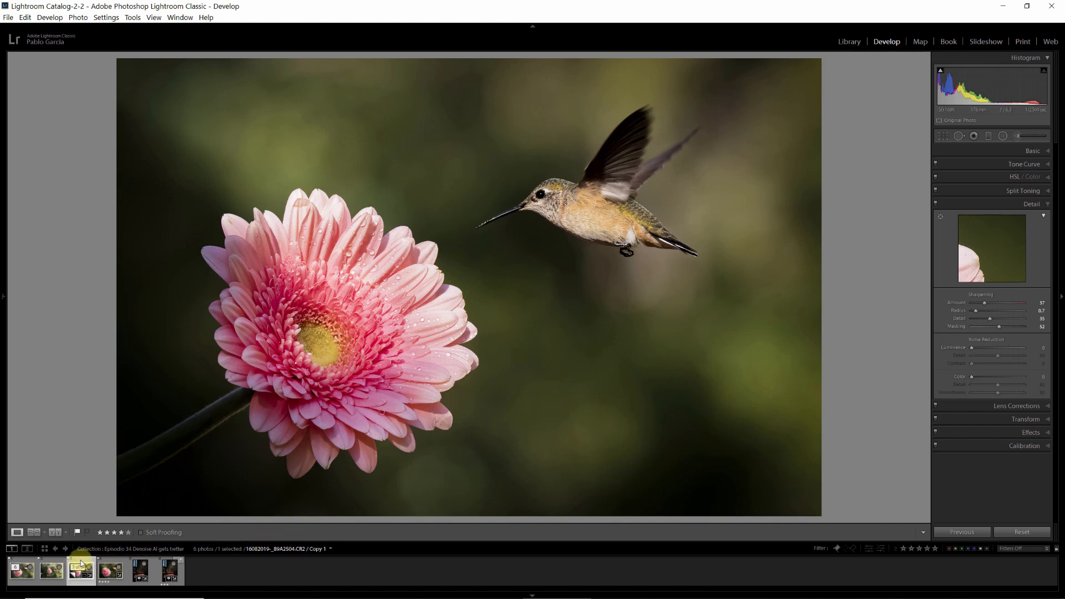
click(110, 570)
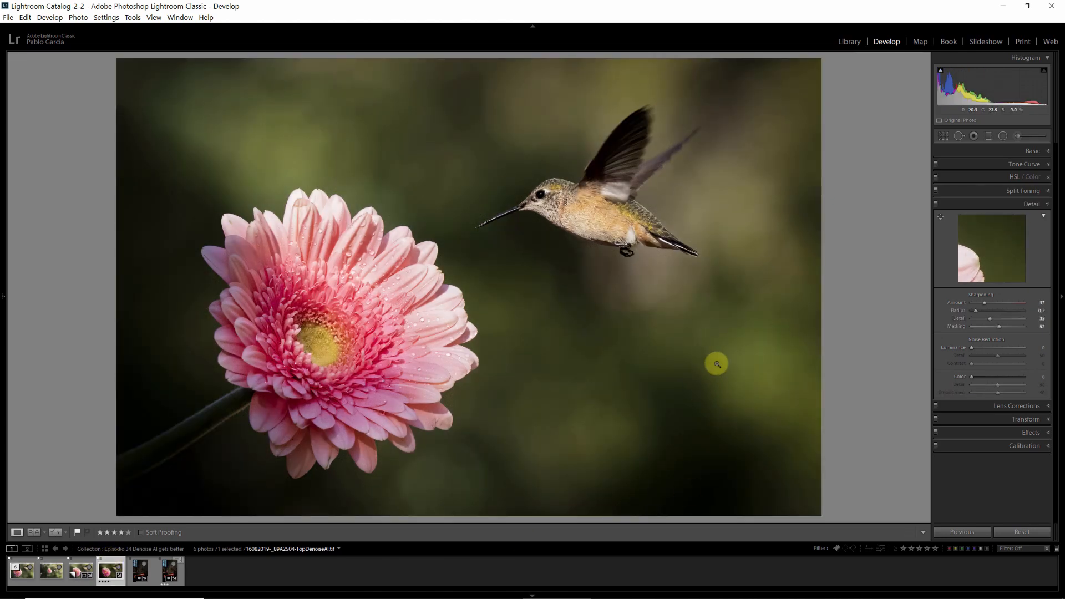
mouse_move(634, 381)
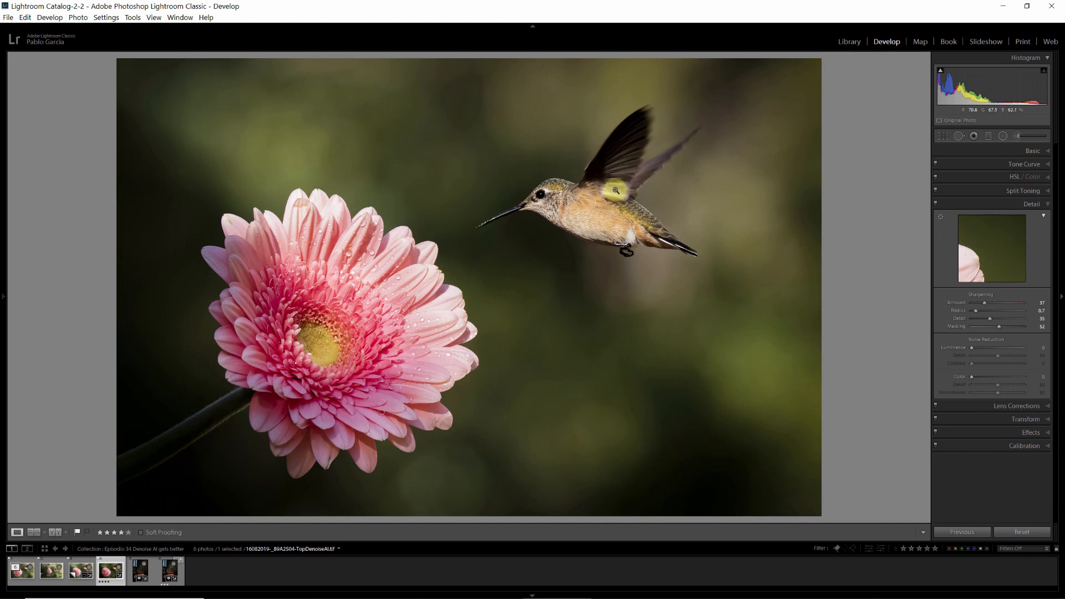
Select the candle chapel raw photo and send it via Edit In to Topaz DeNoise AI.
click(141, 570)
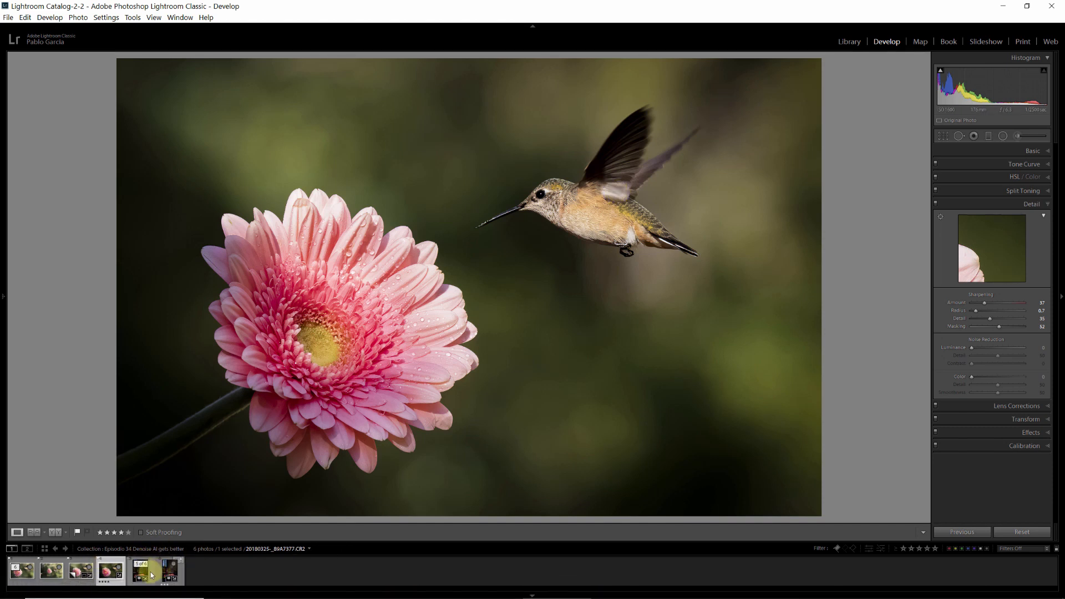
click(140, 571)
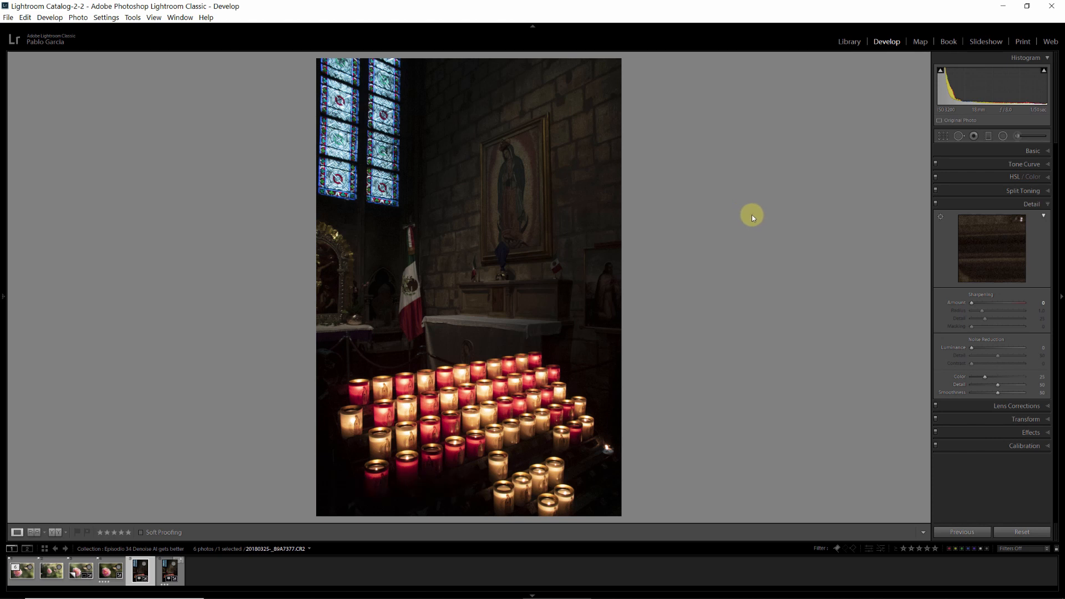
mouse_move(701, 291)
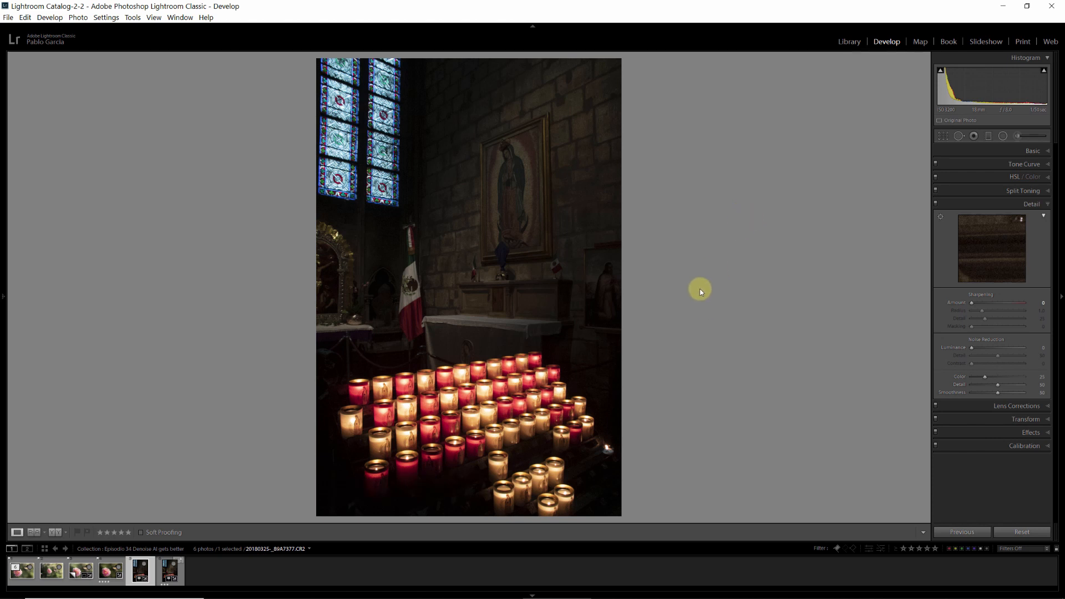
mouse_move(752, 265)
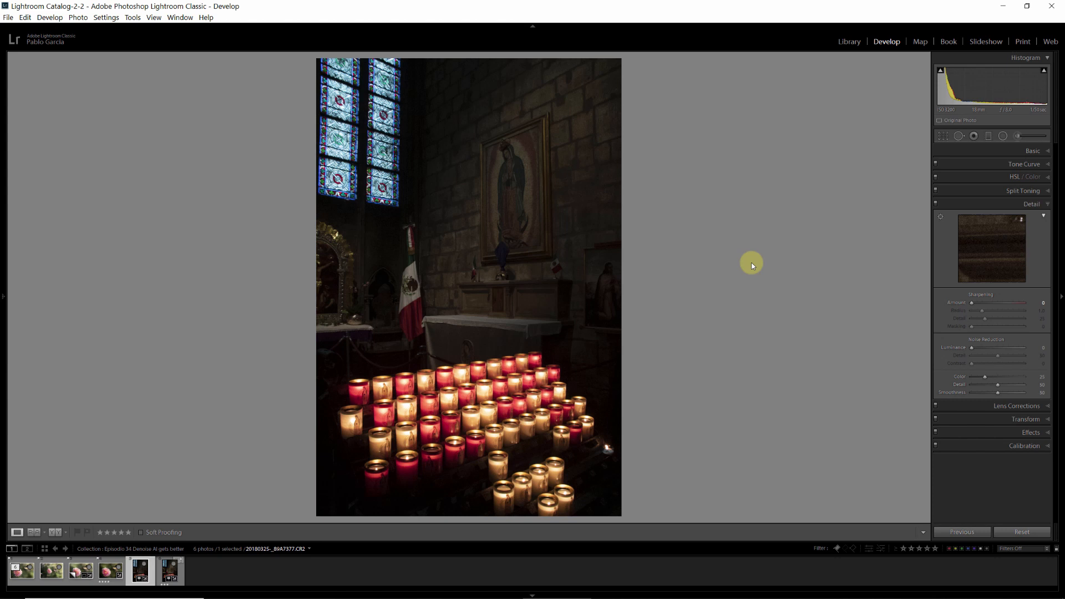
mouse_move(754, 261)
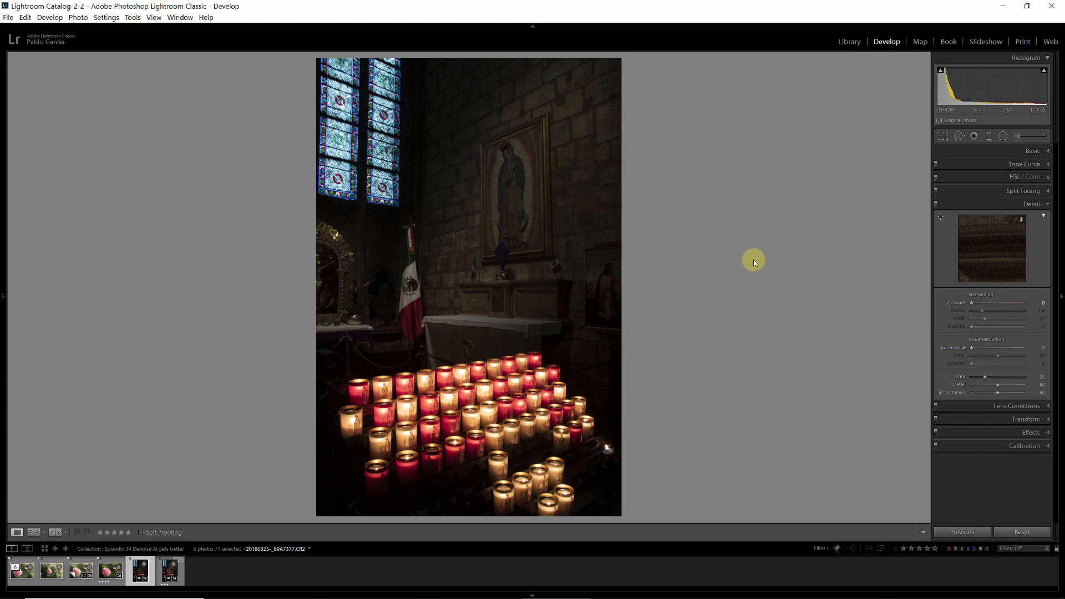
mouse_move(751, 260)
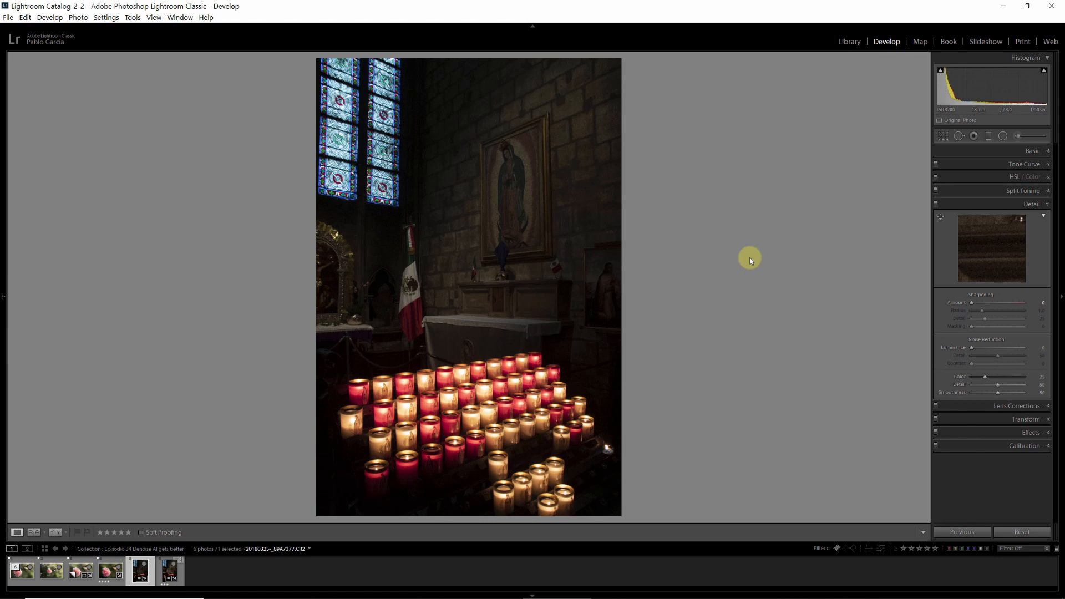
mouse_move(746, 252)
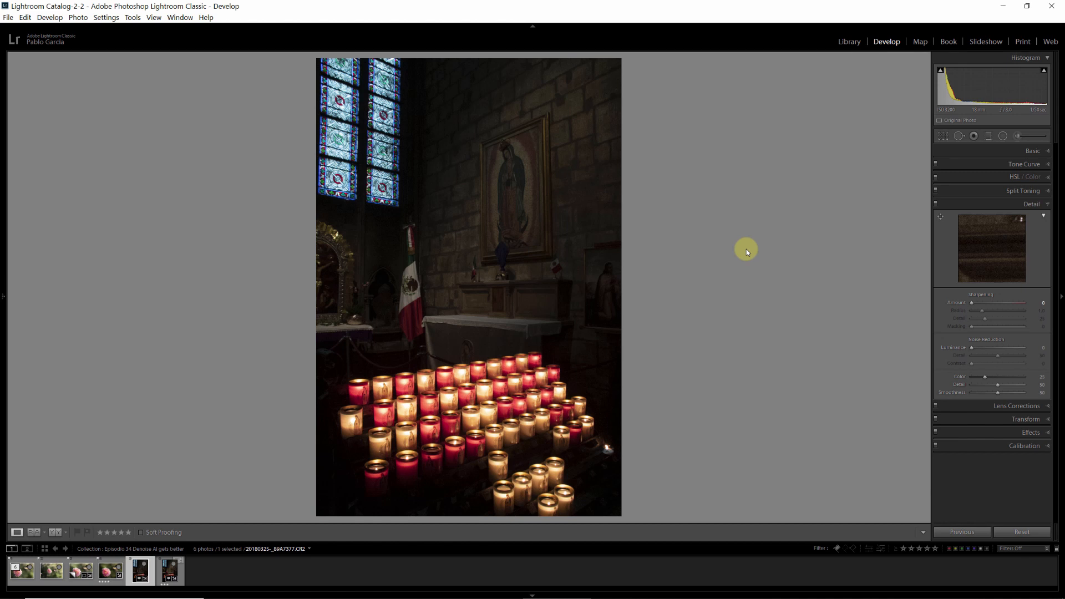
mouse_move(809, 337)
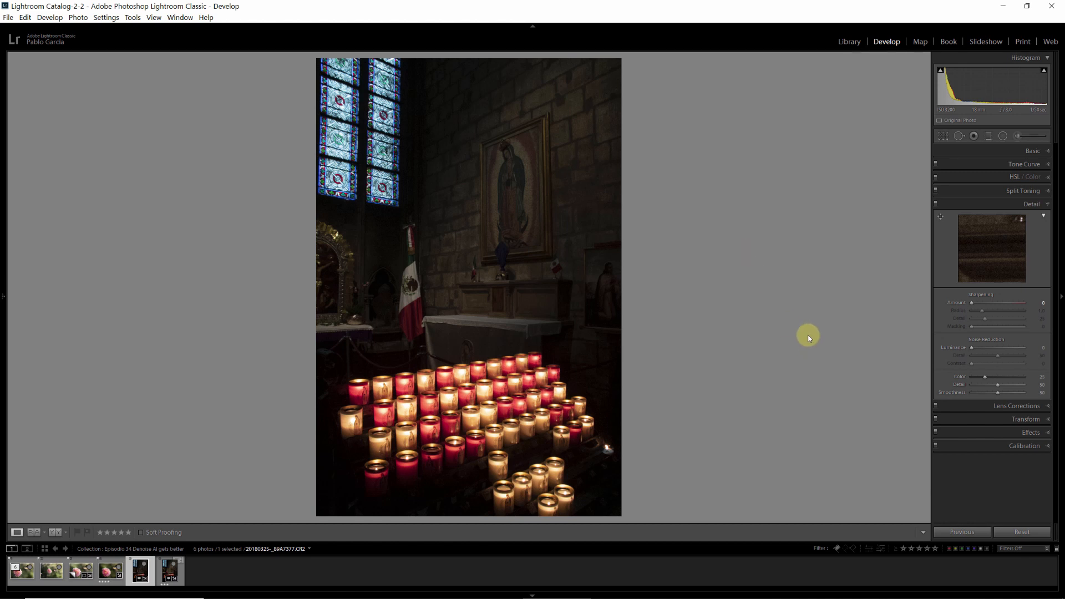
mouse_move(963, 303)
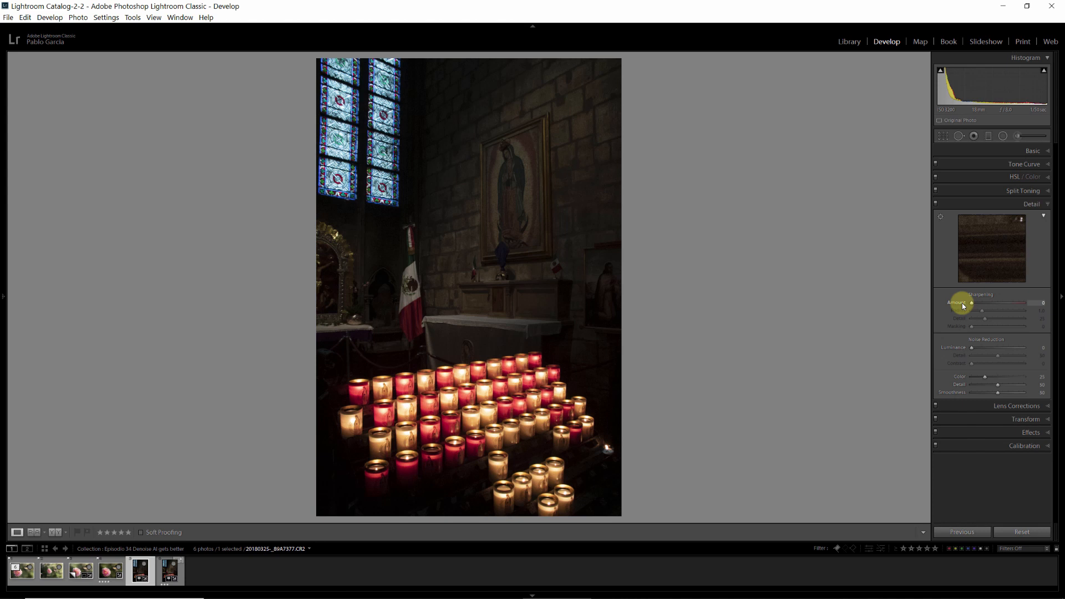
mouse_move(973, 305)
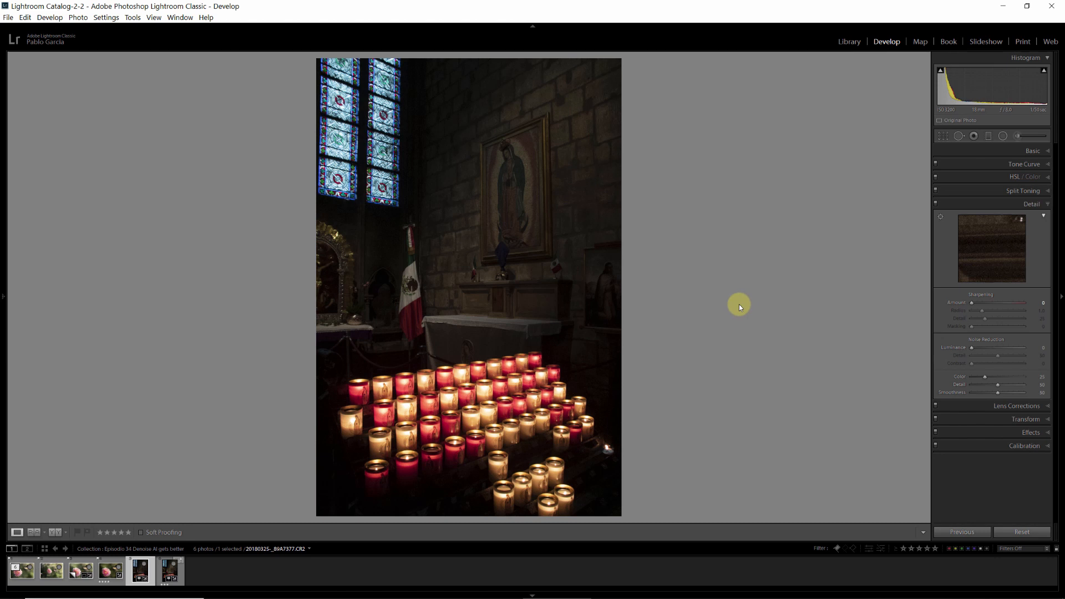
mouse_move(464, 291)
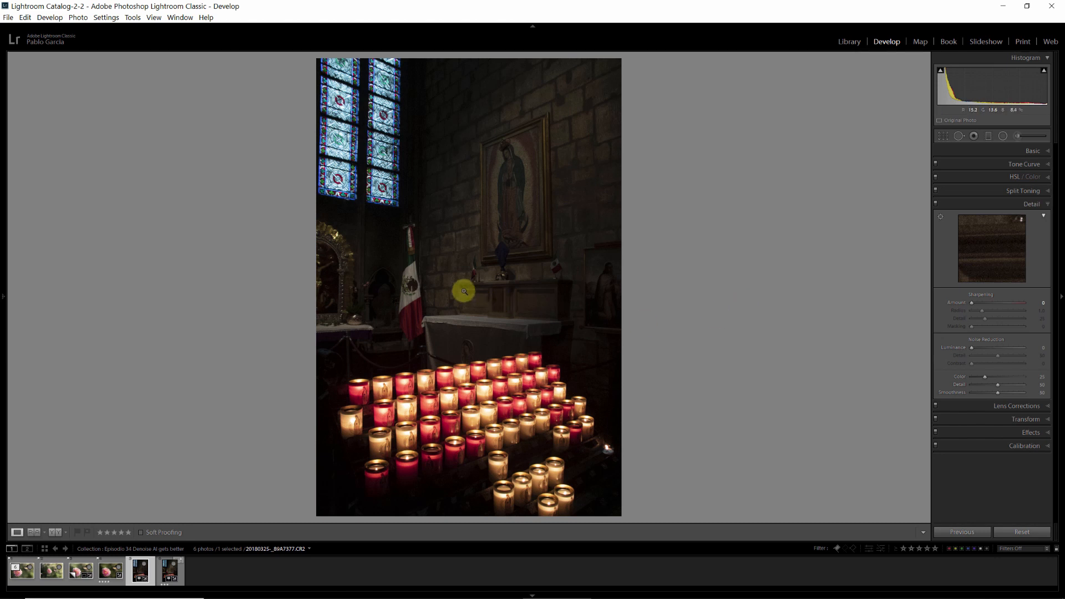
right_click(463, 291)
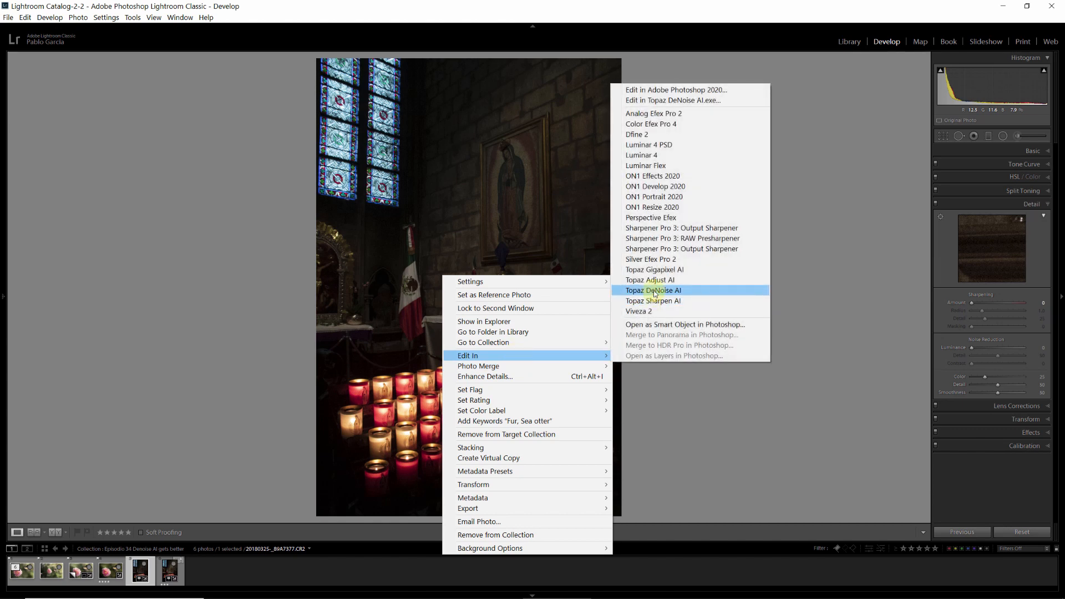
click(653, 289)
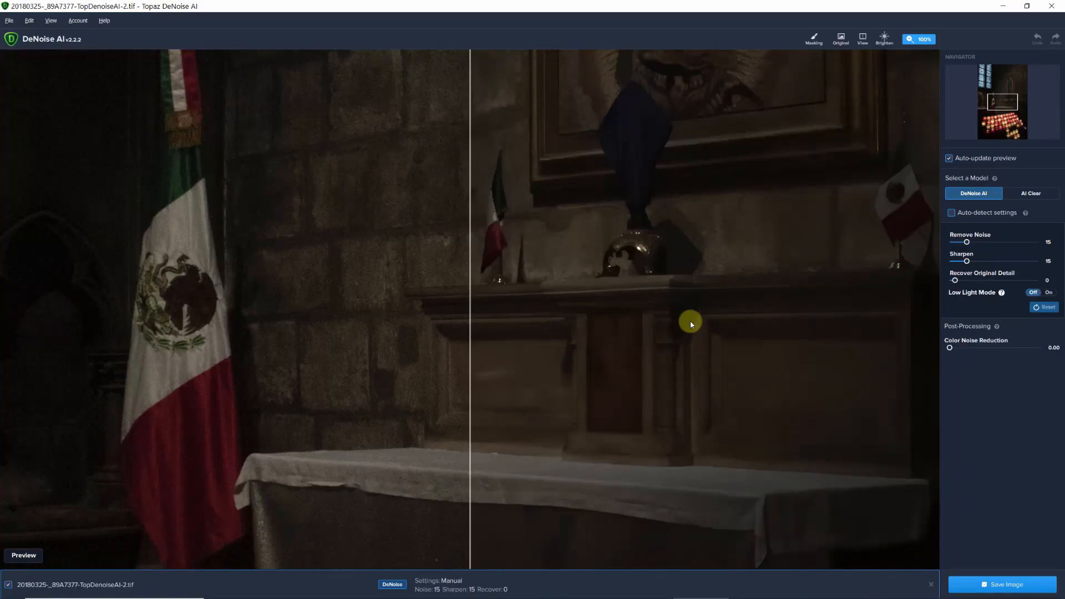
mouse_move(922, 156)
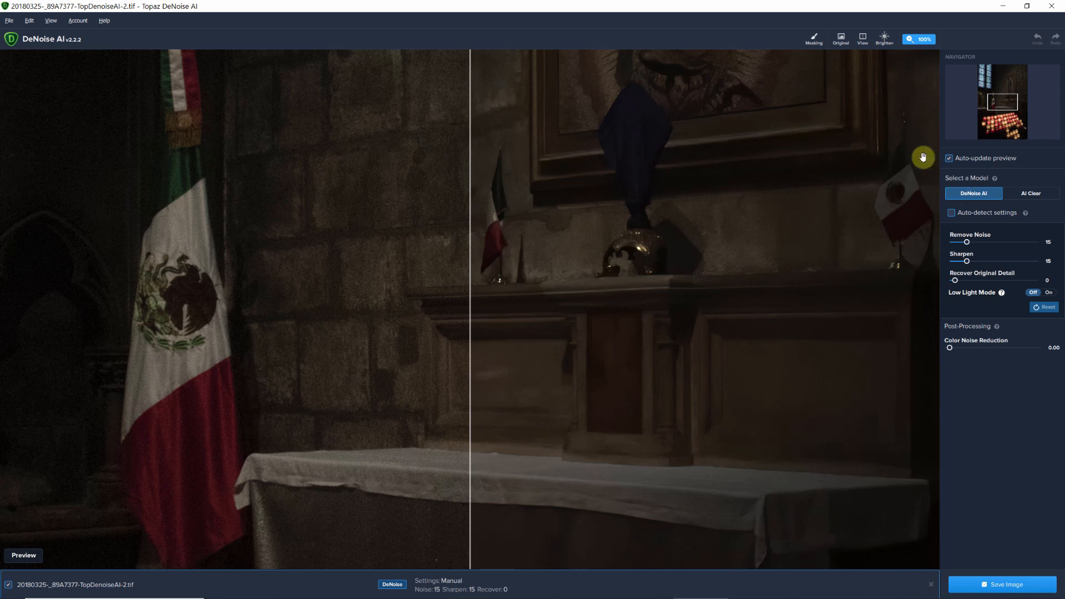
Disable Auto-update preview for the candle chapel photo in Topaz DeNoise AI.
click(948, 158)
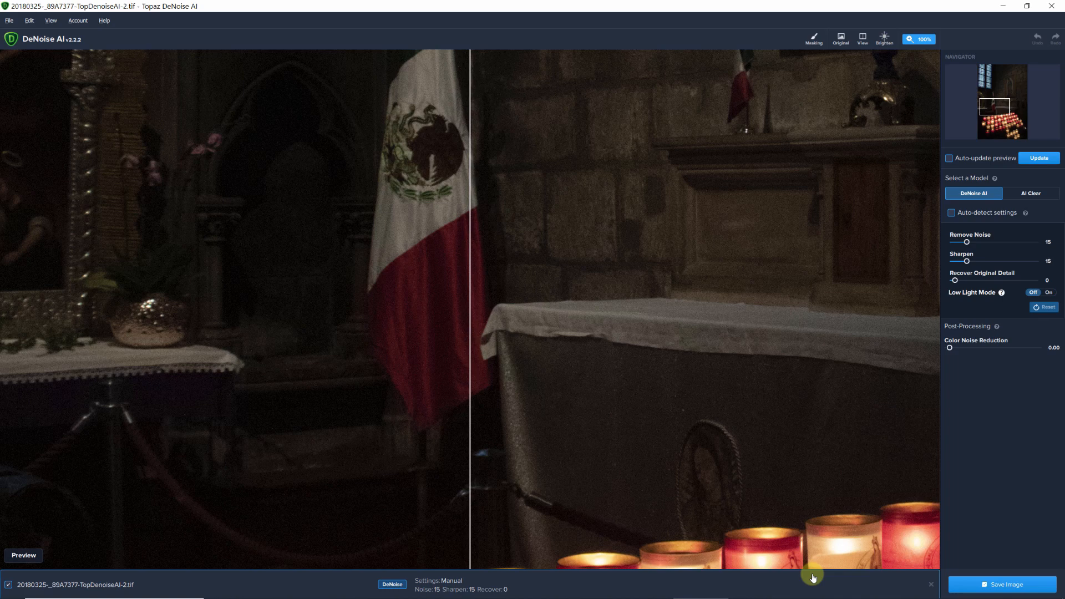
mouse_move(776, 197)
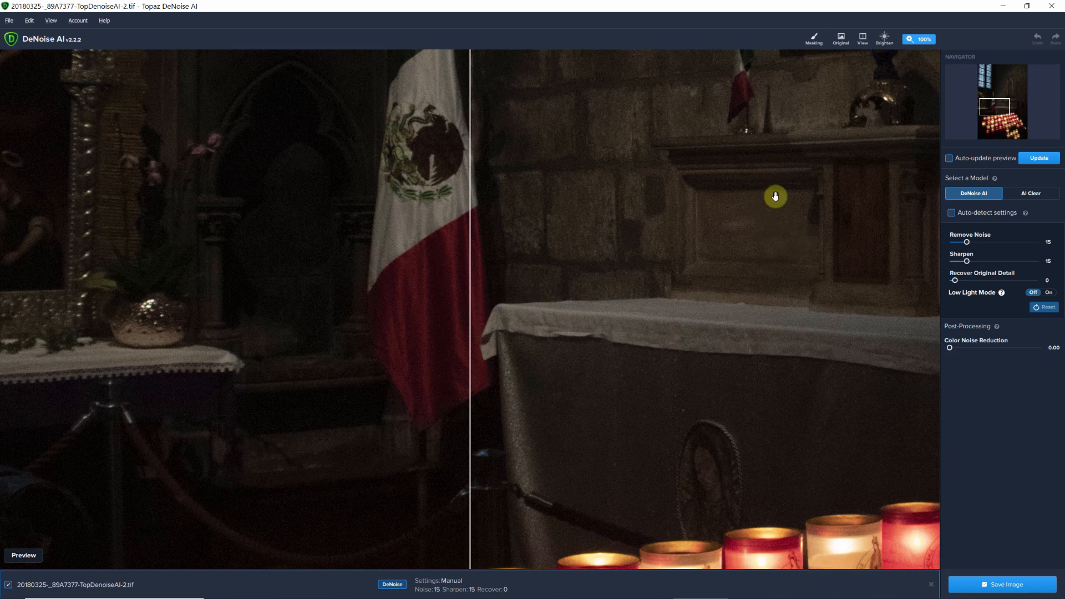
mouse_move(566, 219)
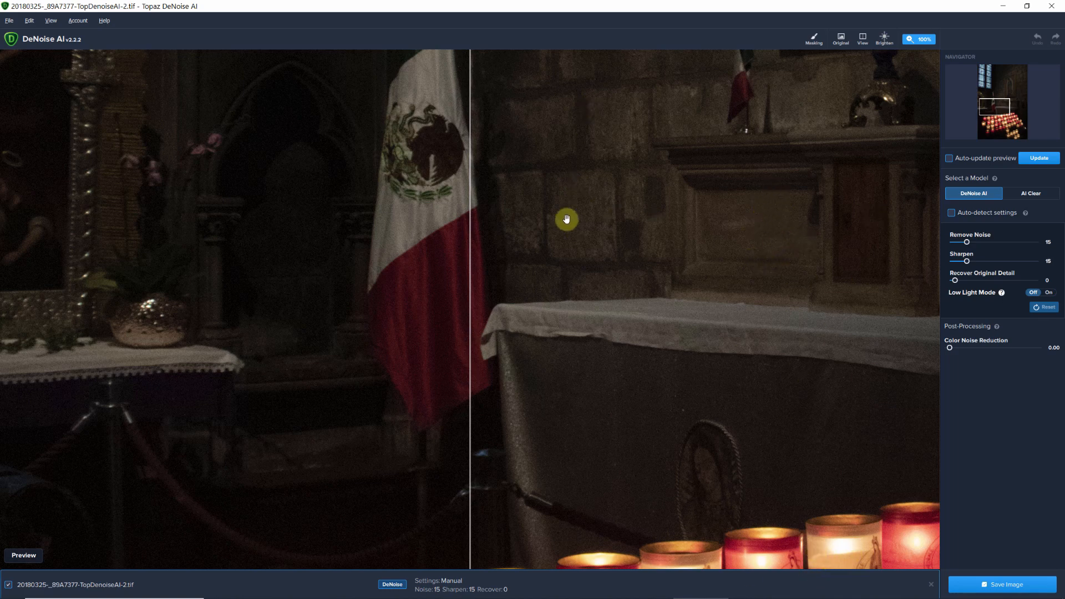
mouse_move(701, 310)
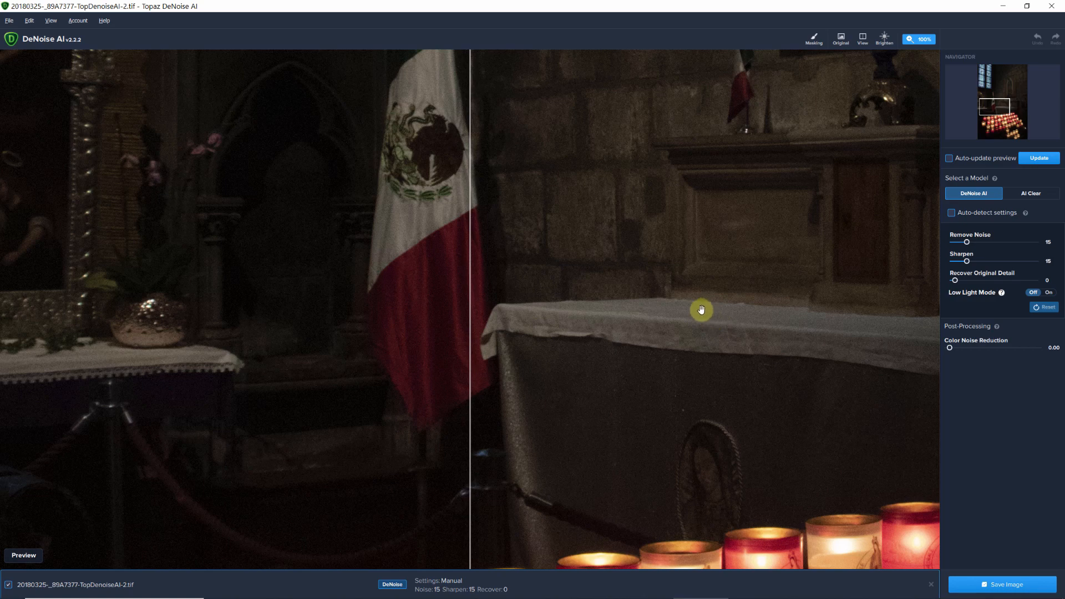
mouse_move(787, 229)
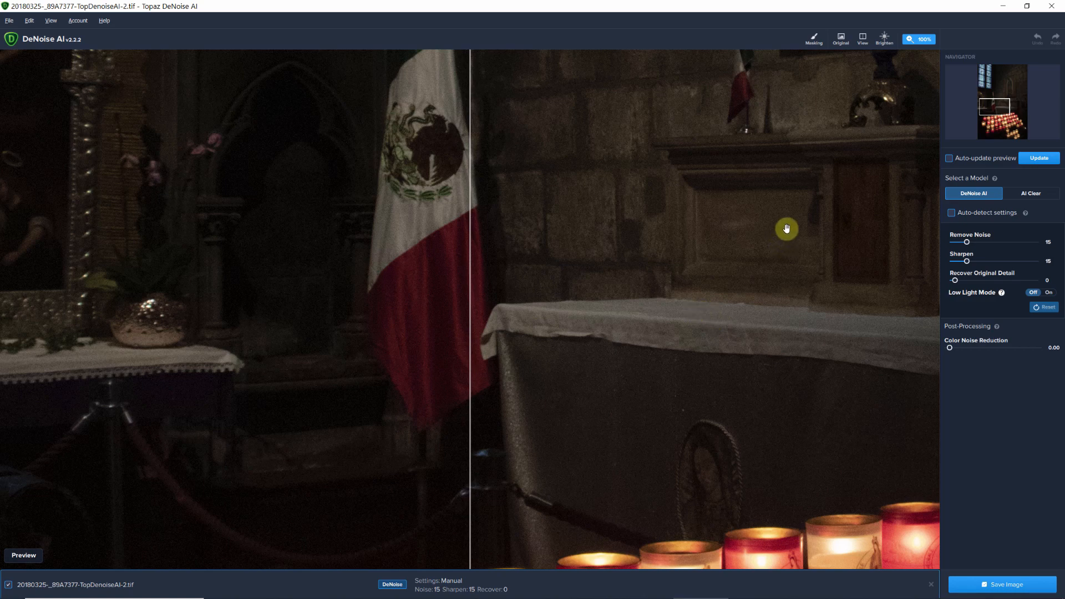
mouse_move(780, 227)
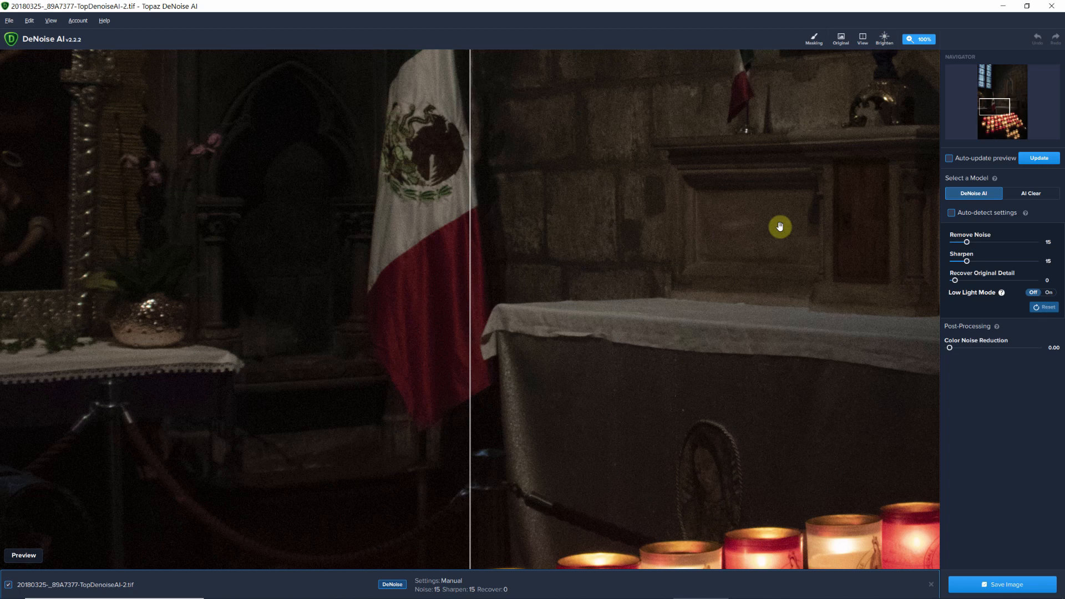
mouse_move(780, 224)
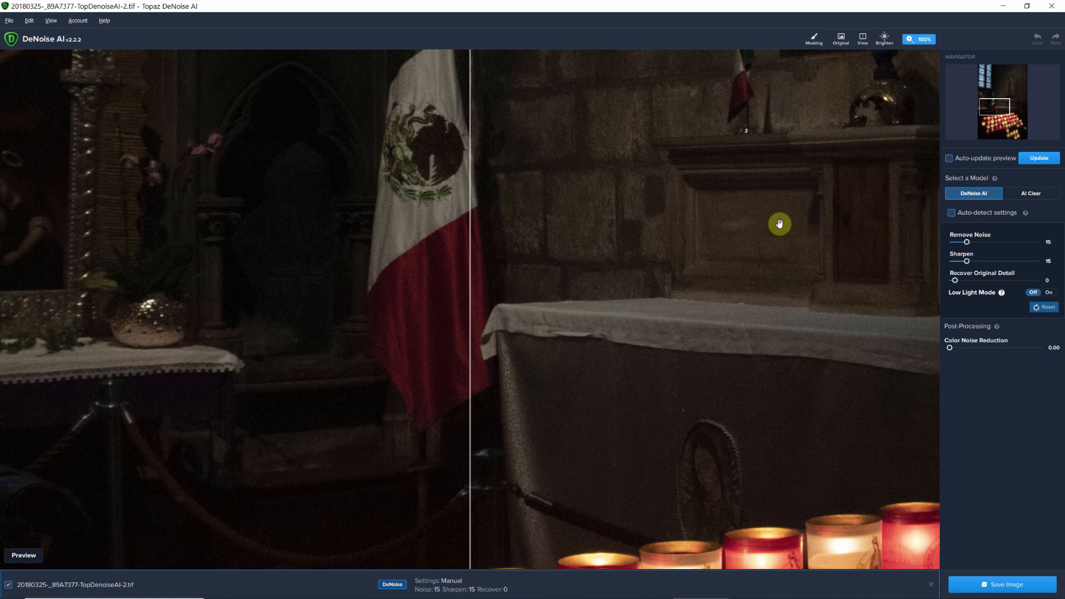
mouse_move(770, 223)
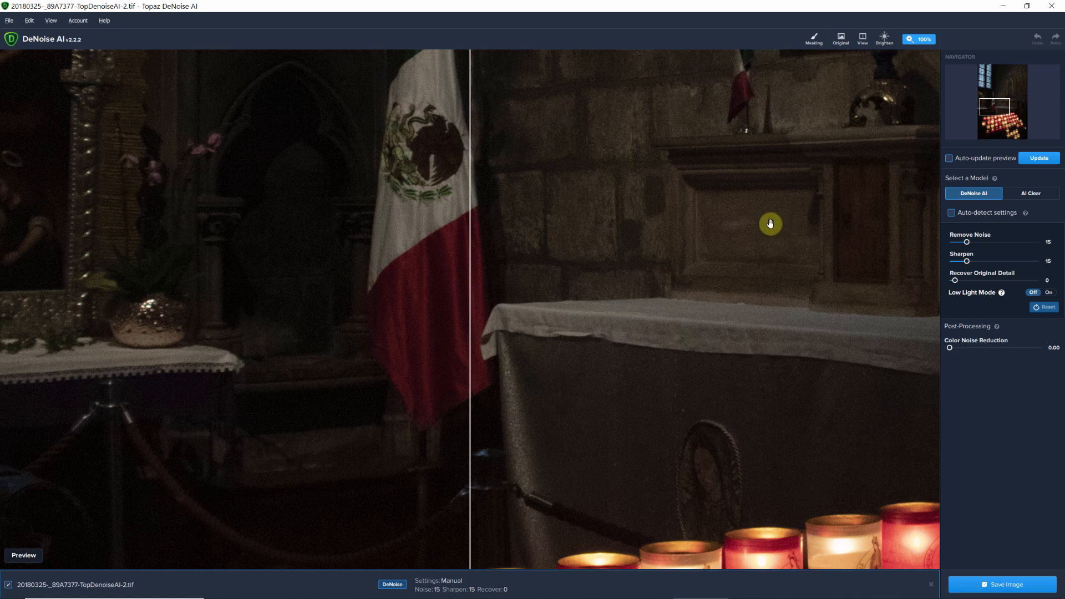
mouse_move(987, 201)
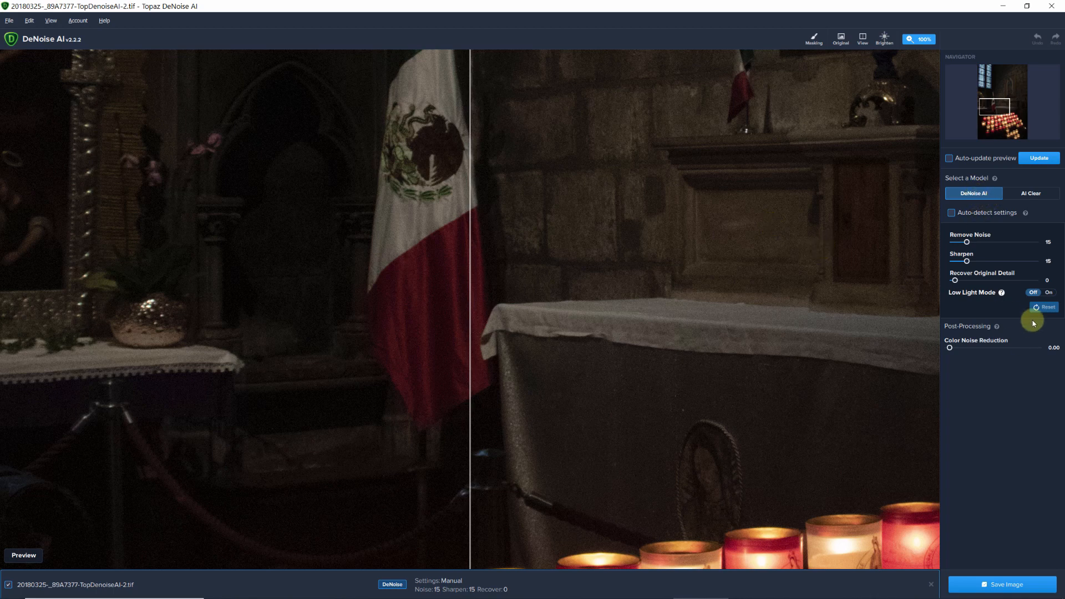
mouse_move(968, 307)
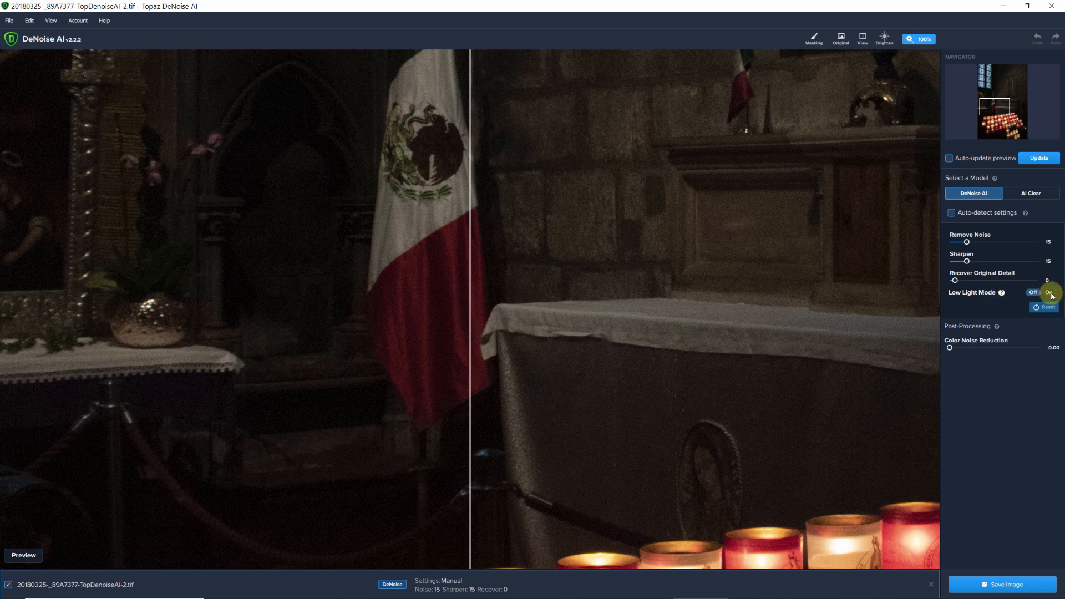
Turn Low Light Mode on and enable auto-detected settings (Remove Noise 1, Sharpen 46).
click(1048, 292)
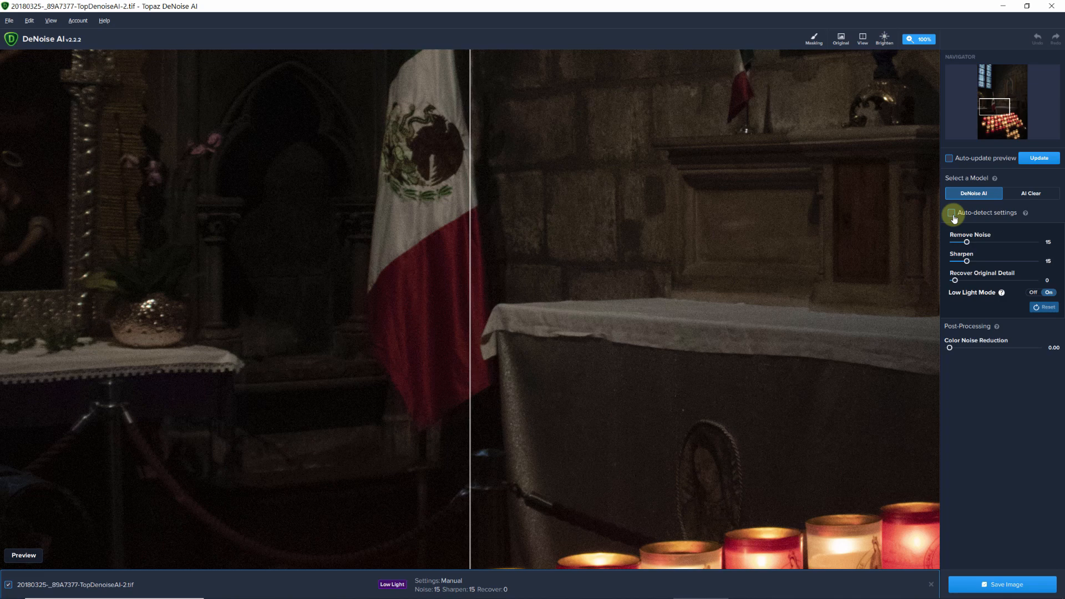
click(951, 213)
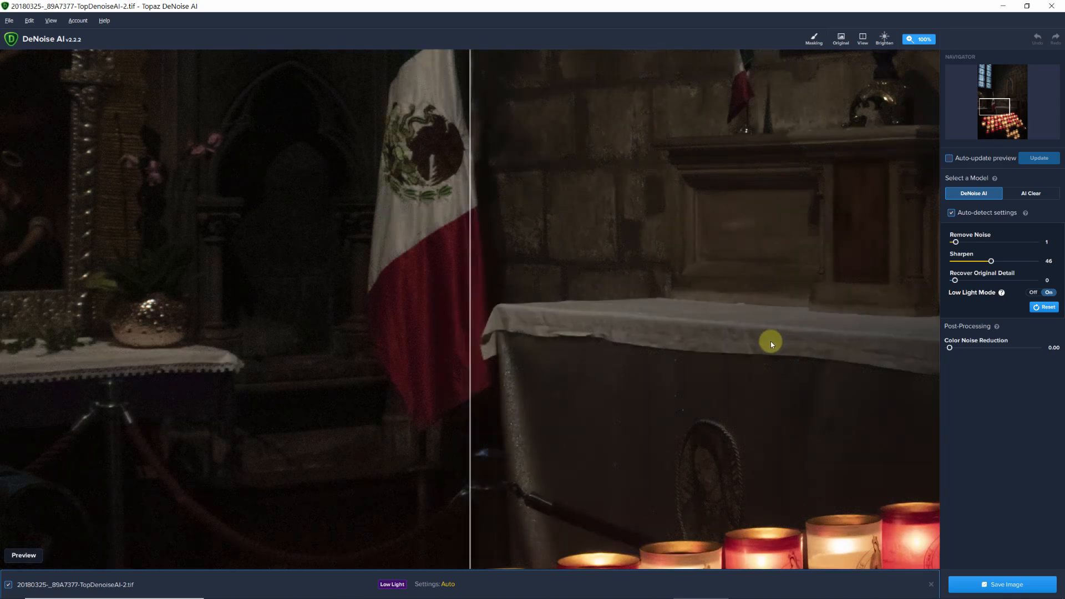
mouse_move(956, 243)
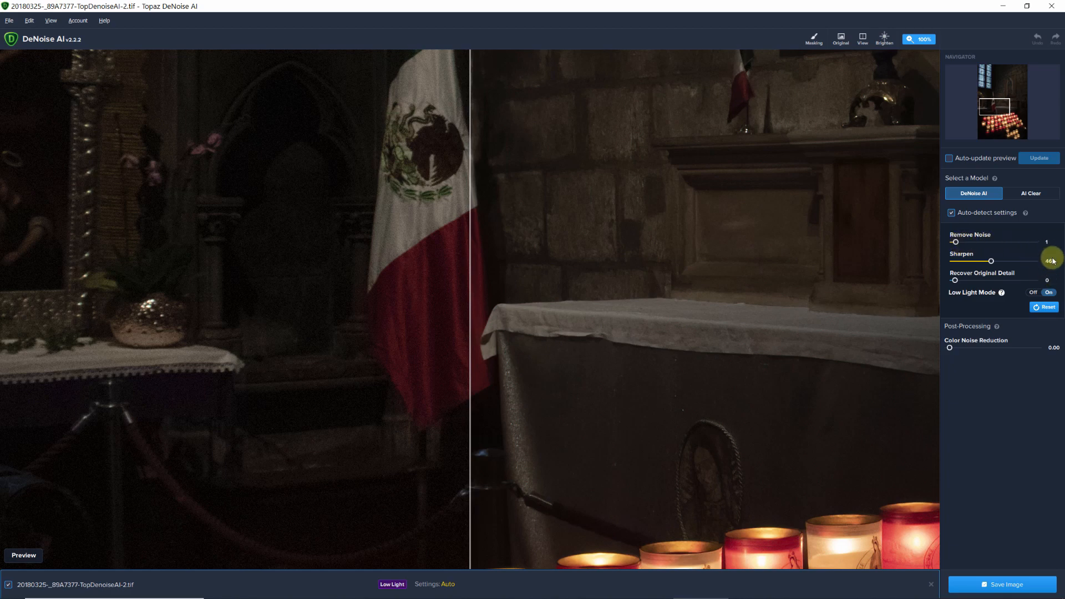
mouse_move(954, 287)
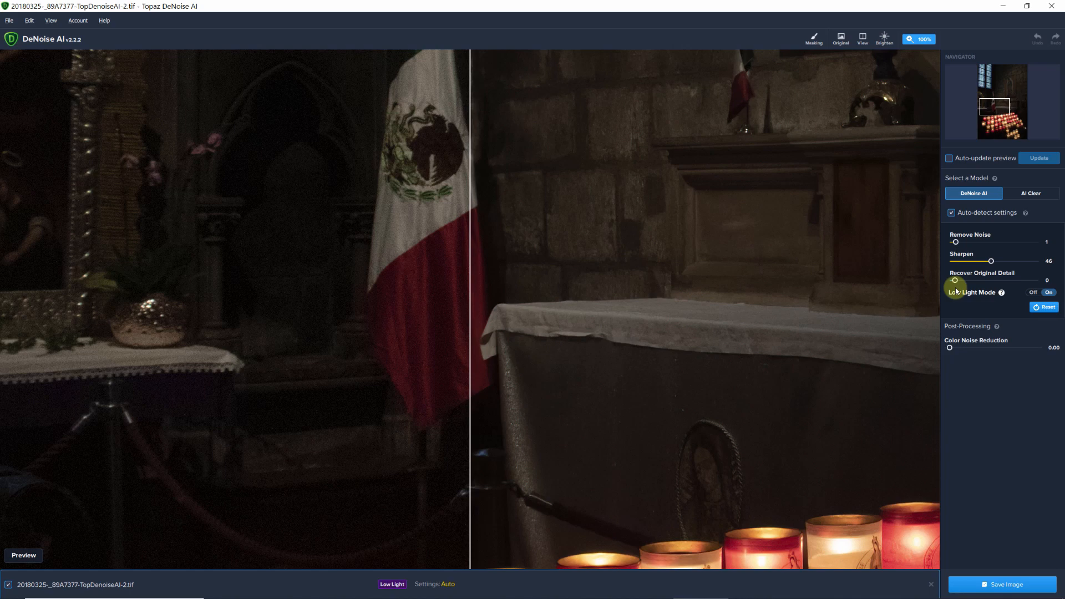
mouse_move(469, 331)
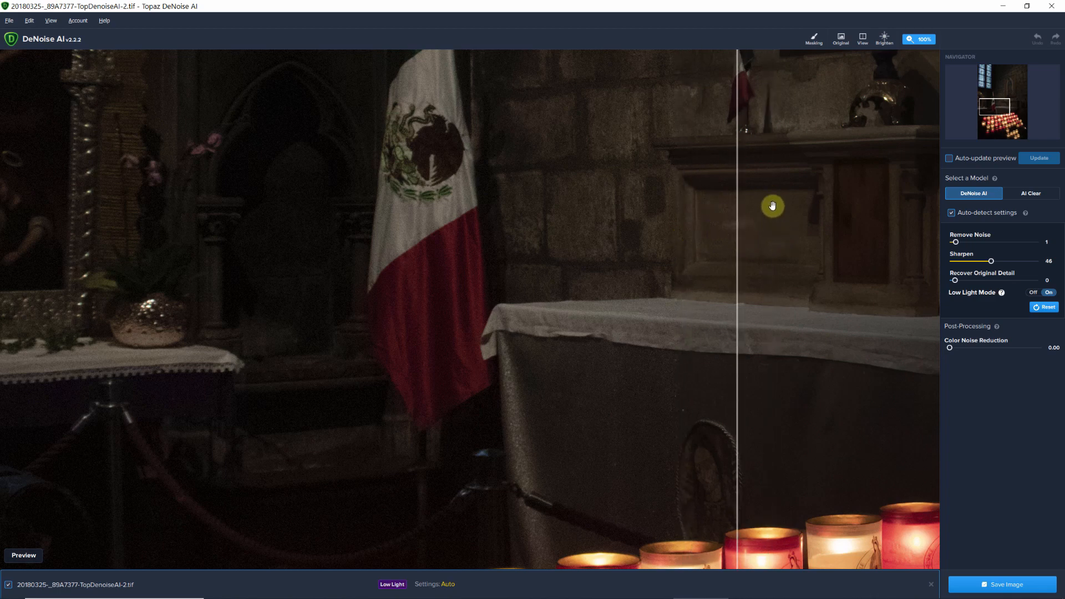
mouse_move(712, 192)
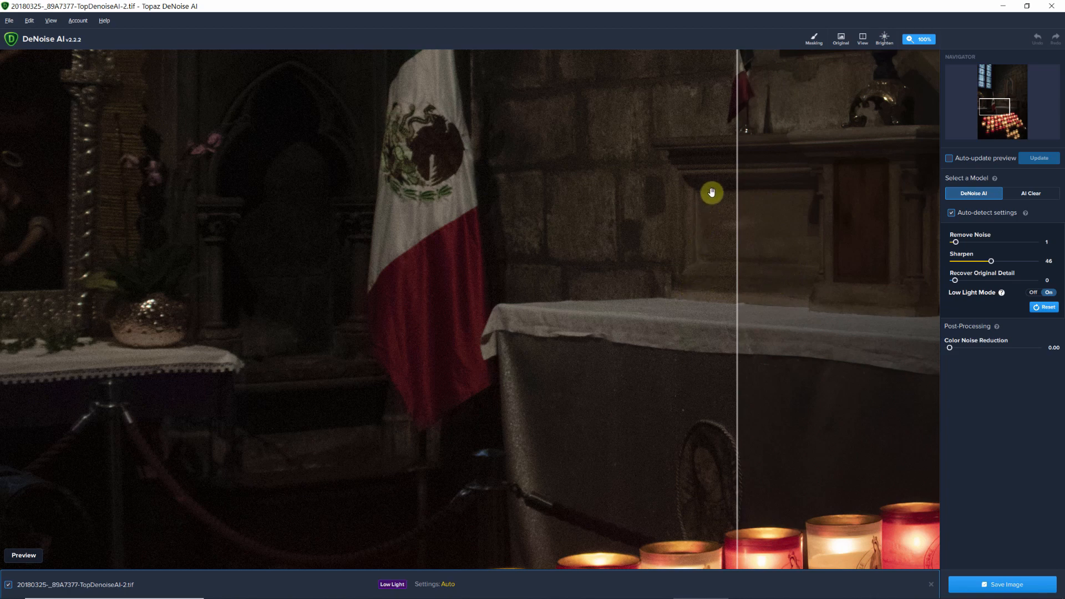
mouse_move(734, 306)
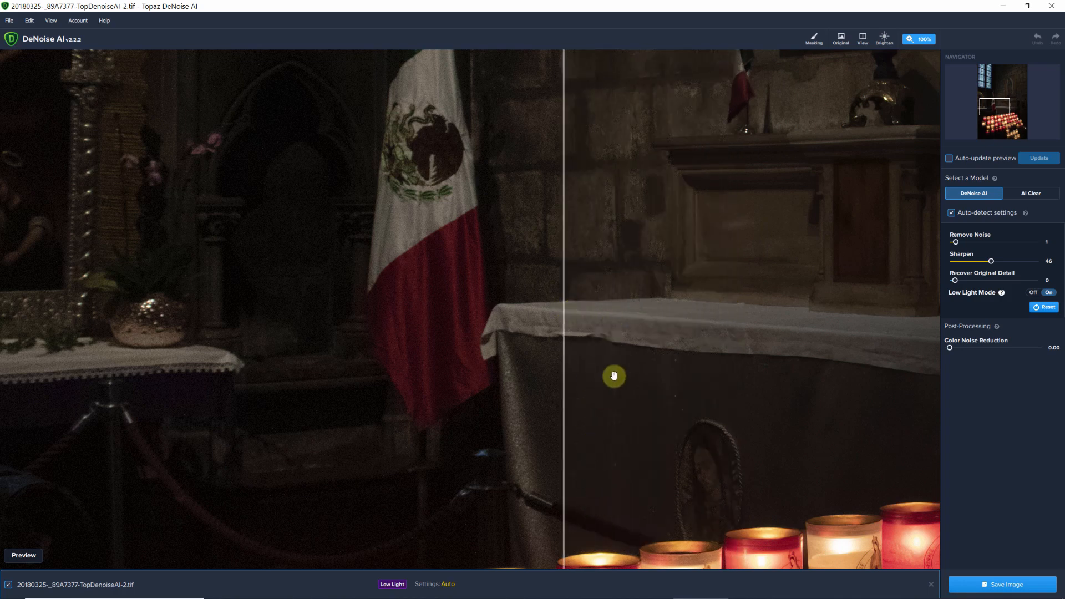
mouse_move(544, 400)
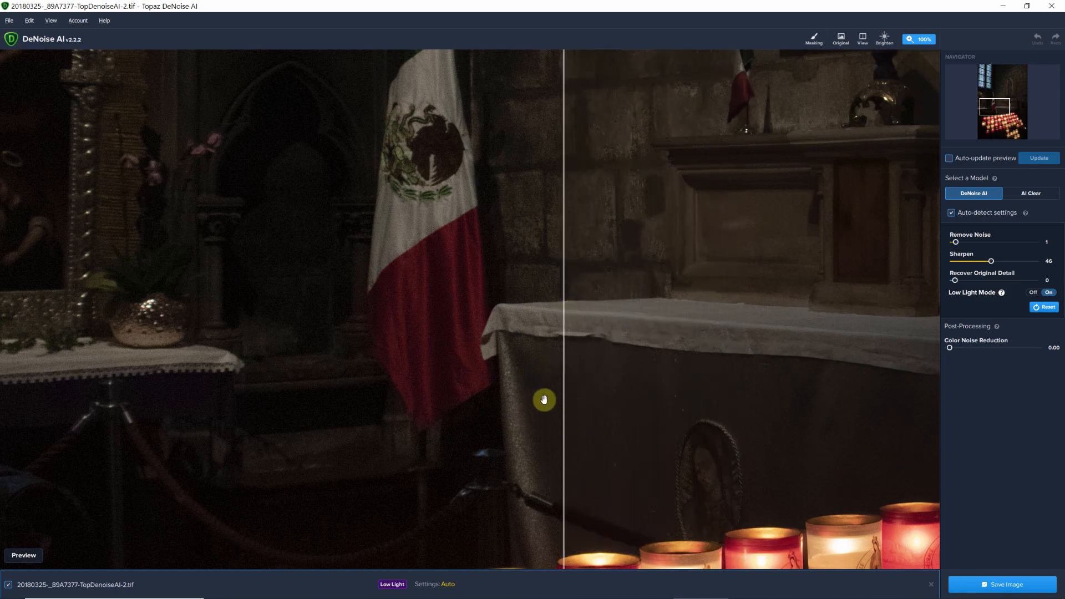
mouse_move(544, 443)
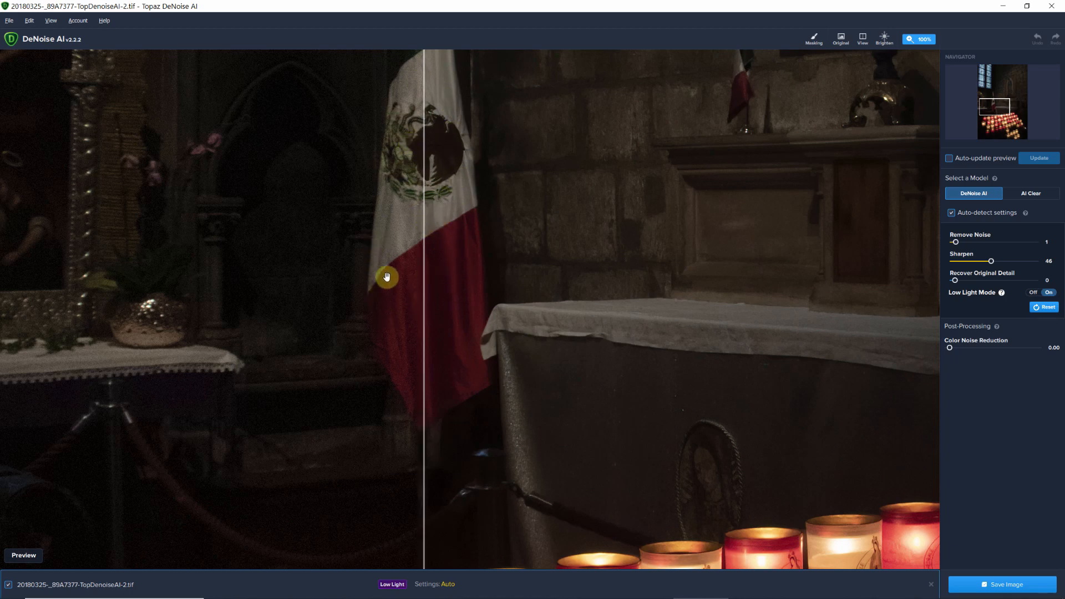
mouse_move(403, 258)
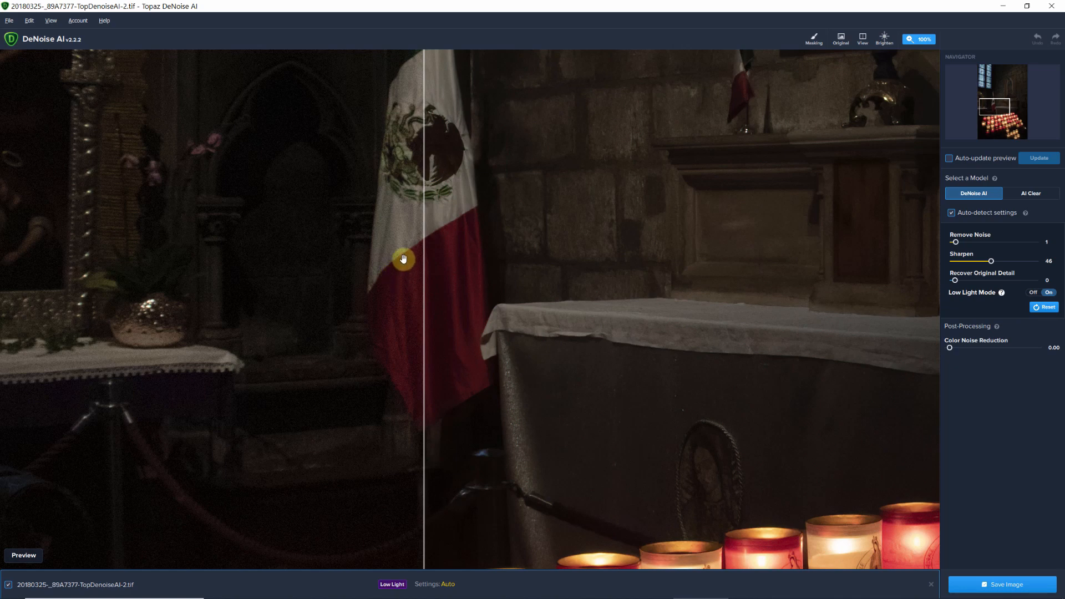
mouse_move(655, 228)
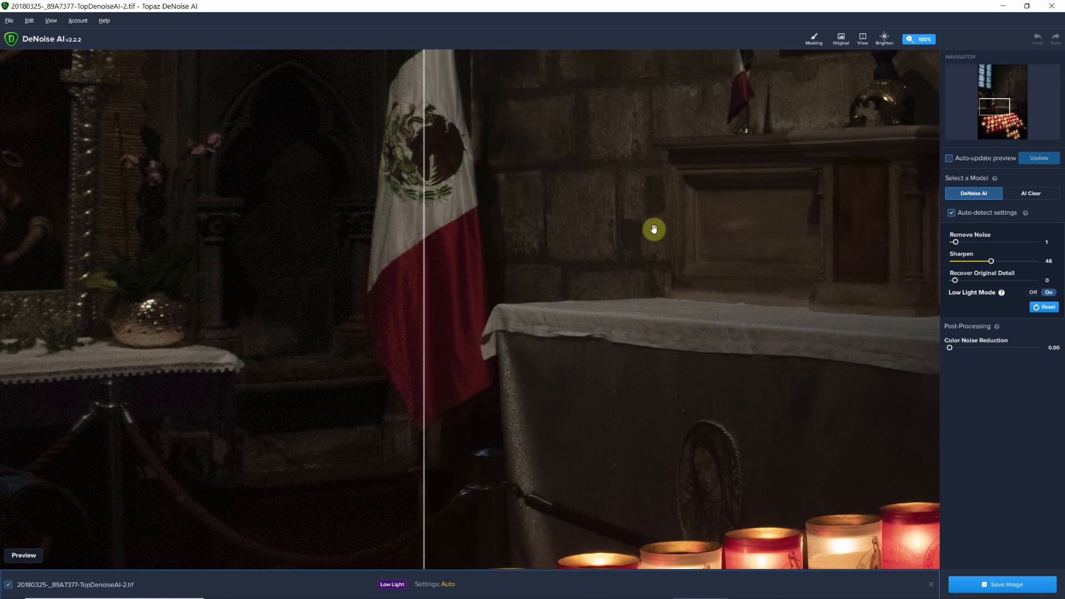
mouse_move(956, 243)
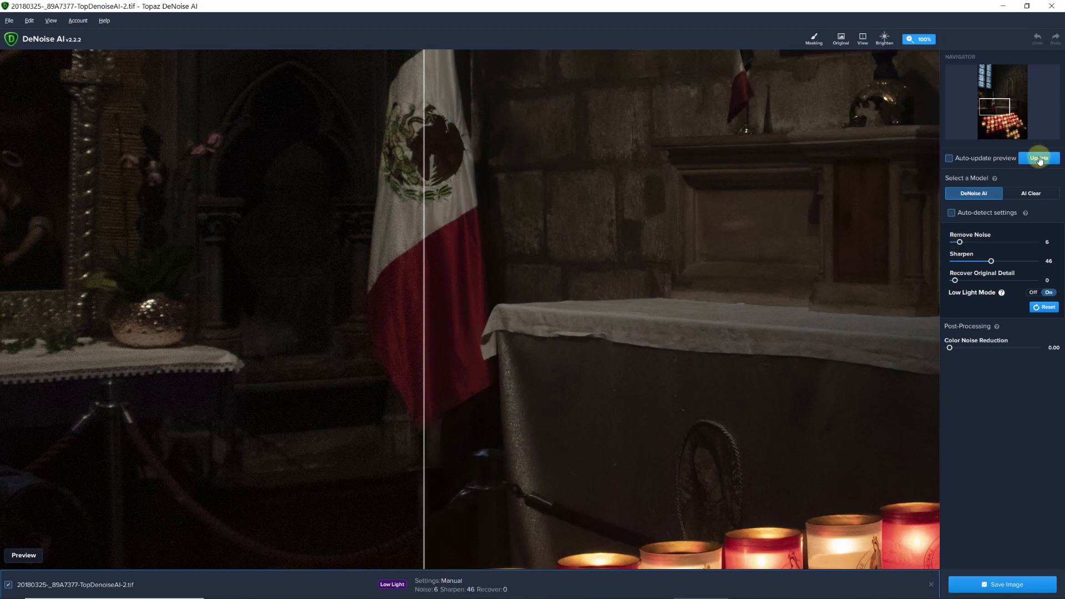
click(1038, 158)
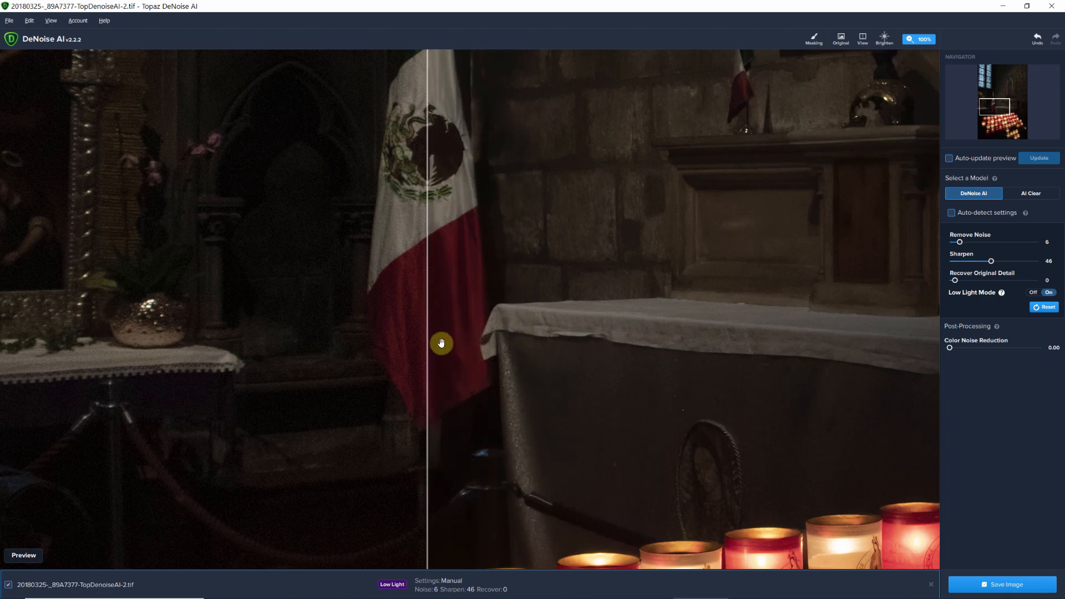
mouse_move(486, 260)
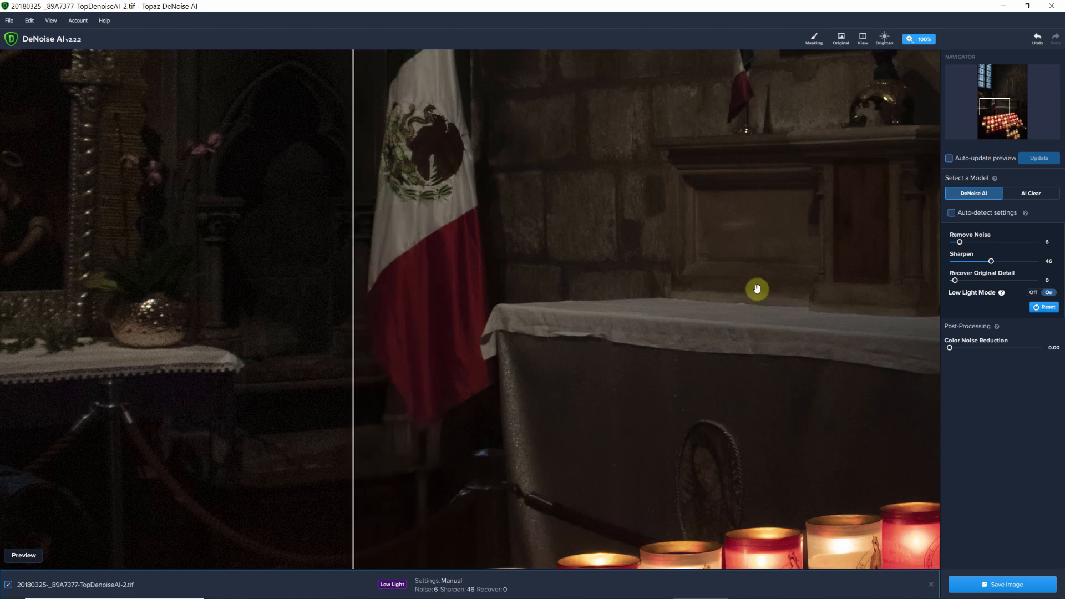
mouse_move(733, 266)
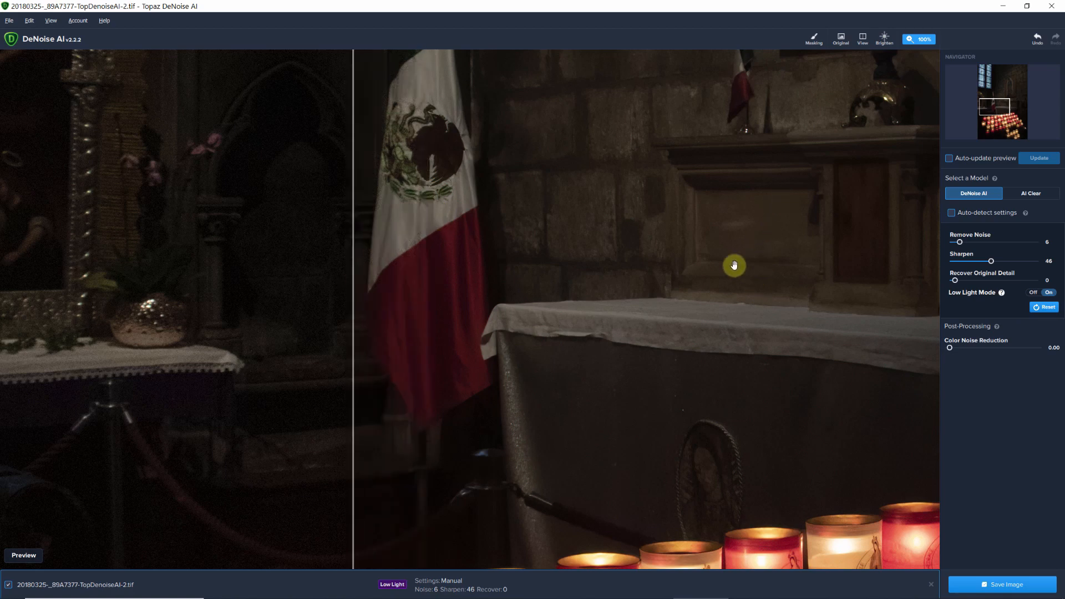
Zoom the preview to 50% to show the stained-glass windows and the Marian painting.
click(919, 39)
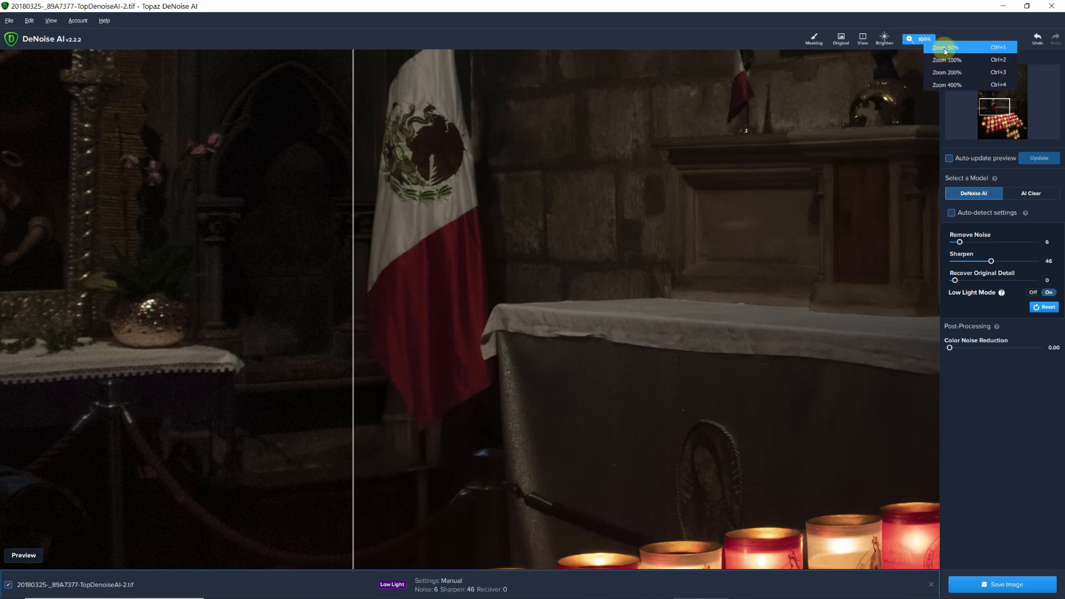
click(946, 46)
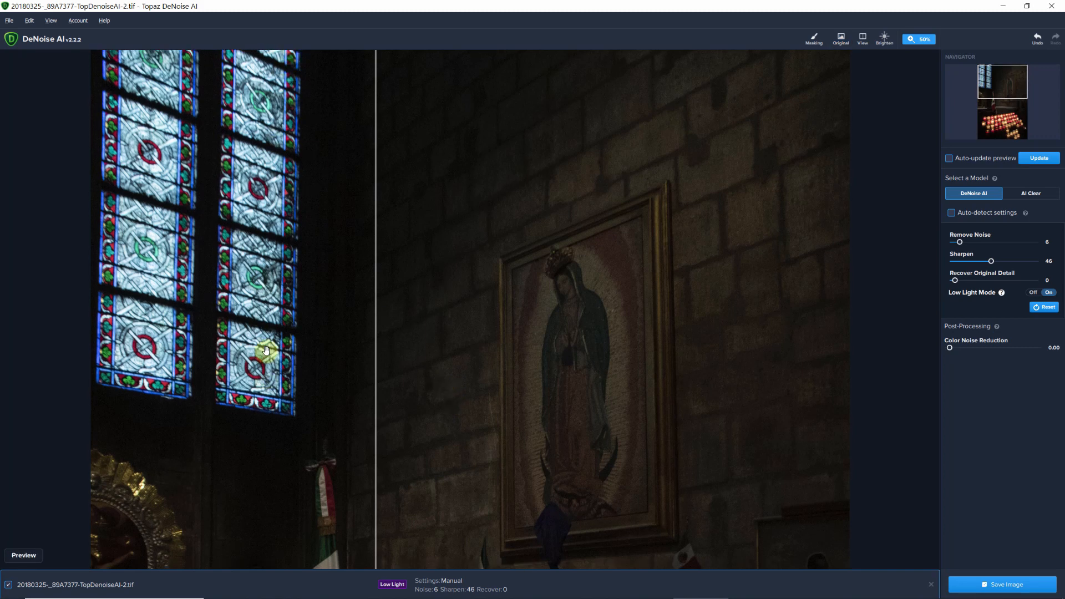
mouse_move(167, 347)
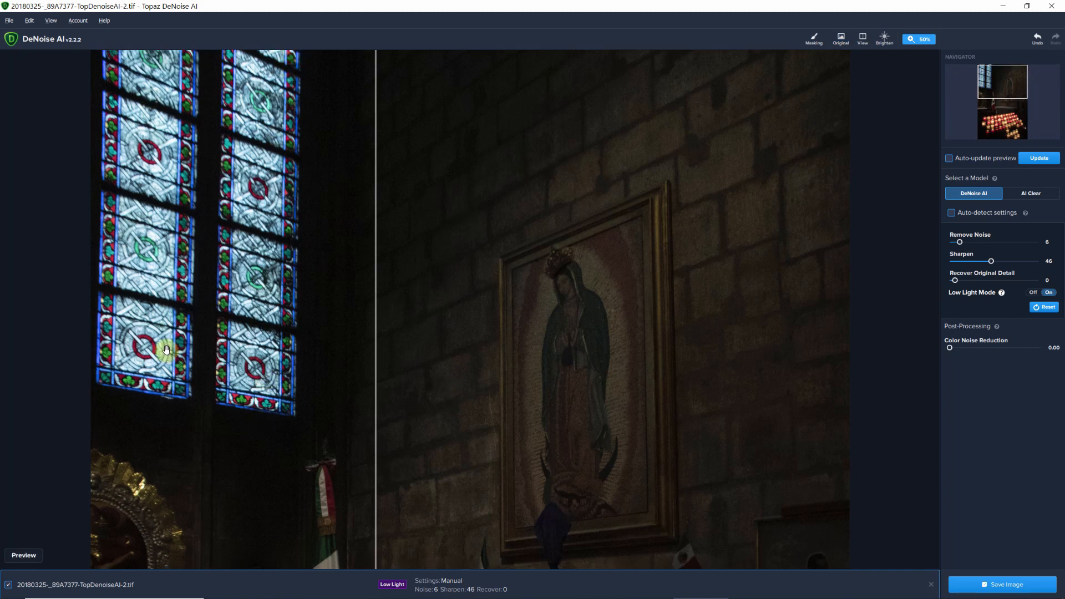
mouse_move(400, 244)
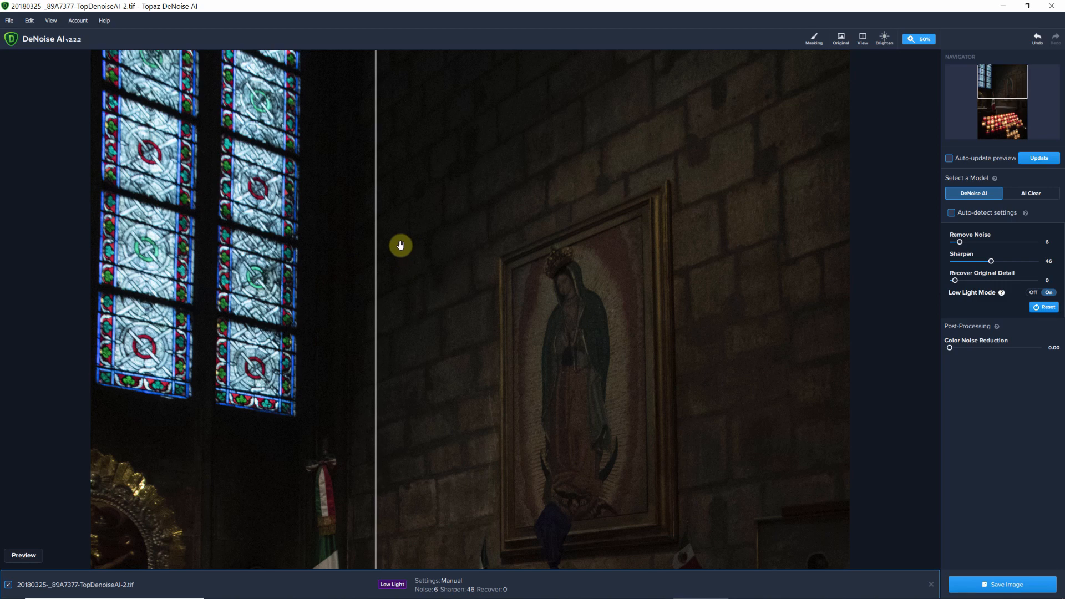
mouse_move(154, 131)
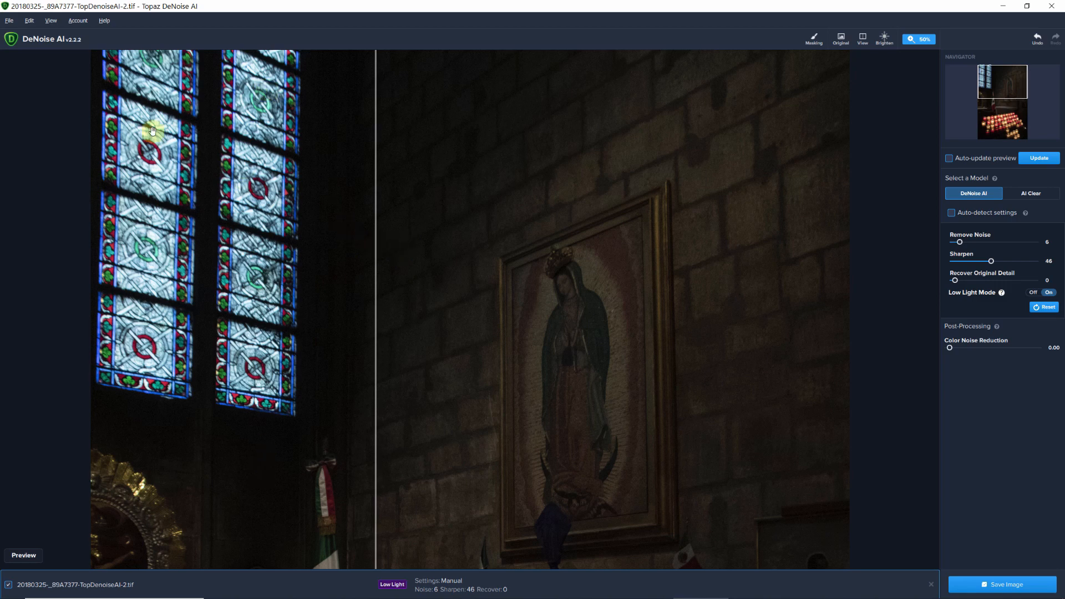
mouse_move(332, 266)
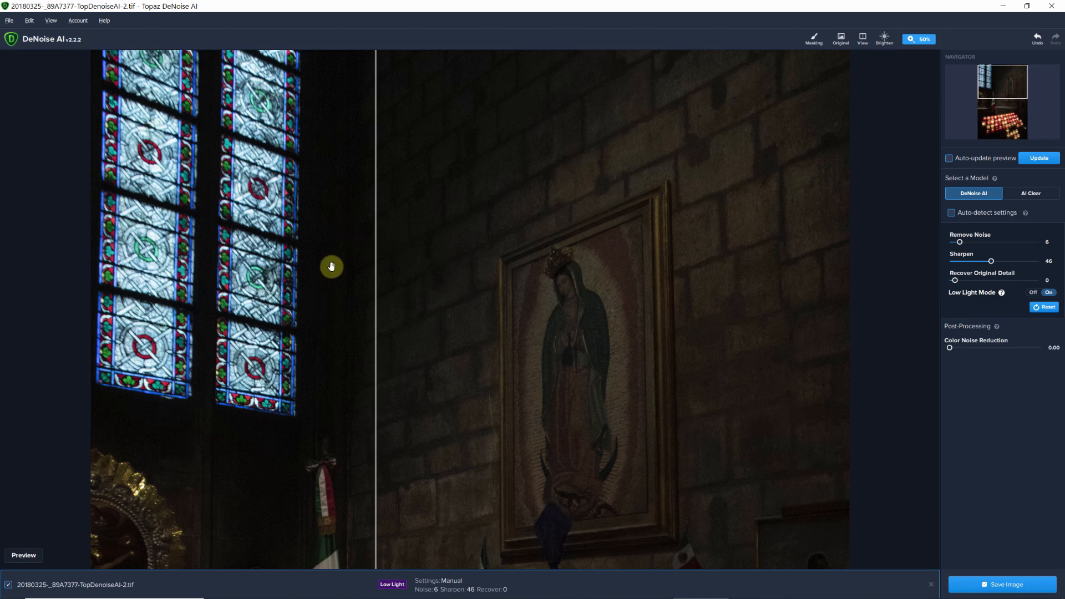
mouse_move(705, 252)
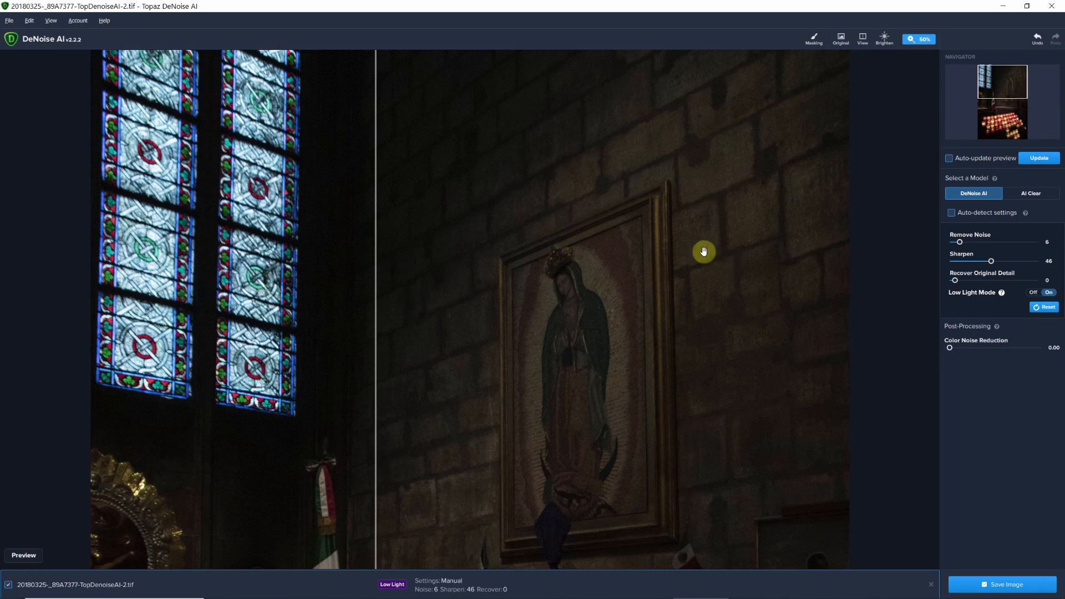
mouse_move(752, 244)
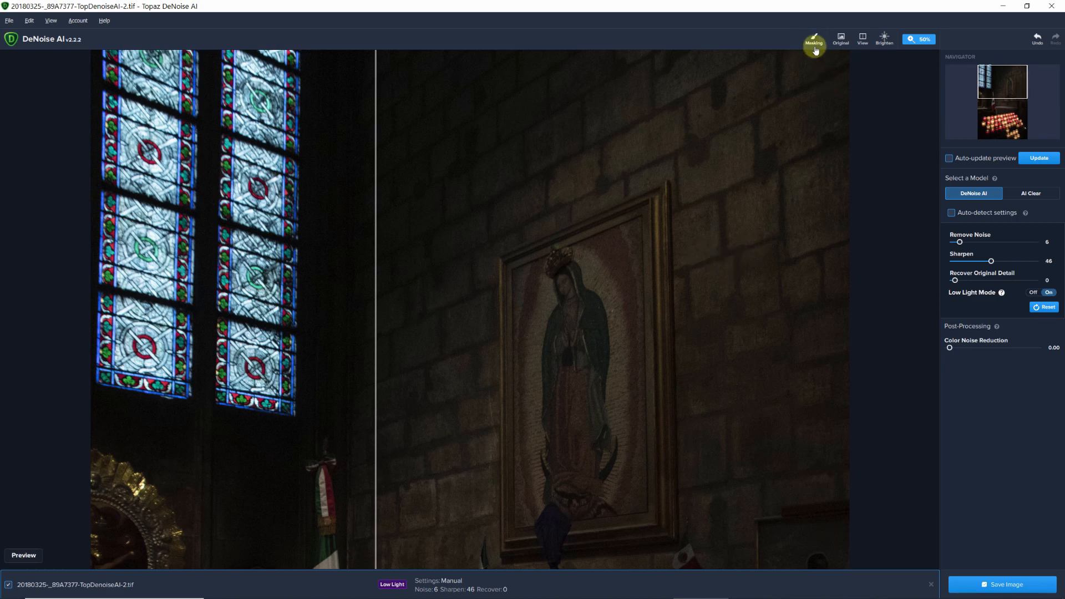
Enter Masking and fill the whole photo with the mask from Mask Options.
click(814, 39)
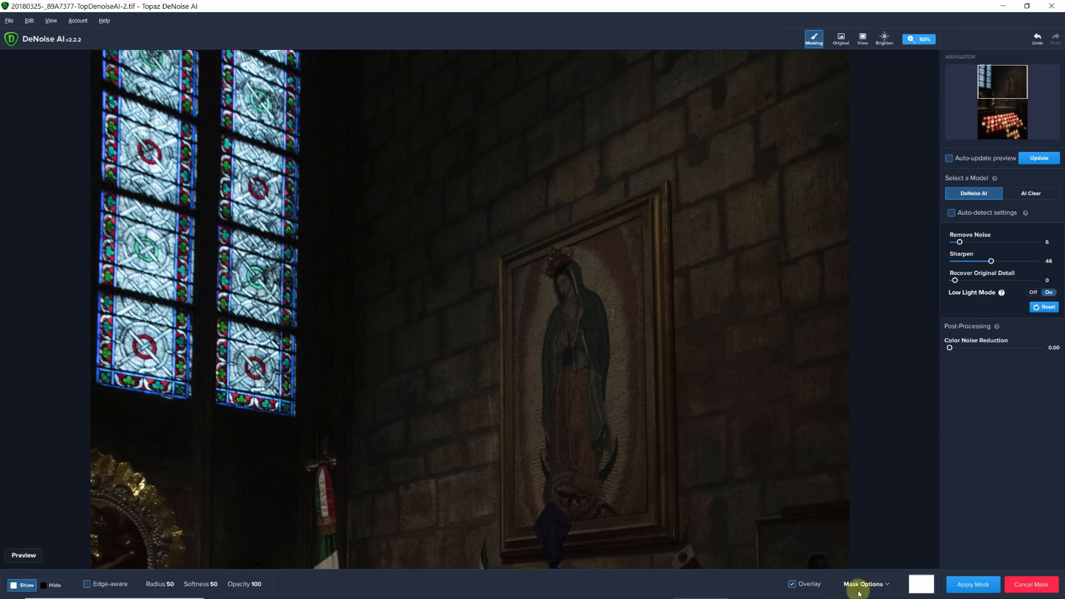
mouse_move(867, 584)
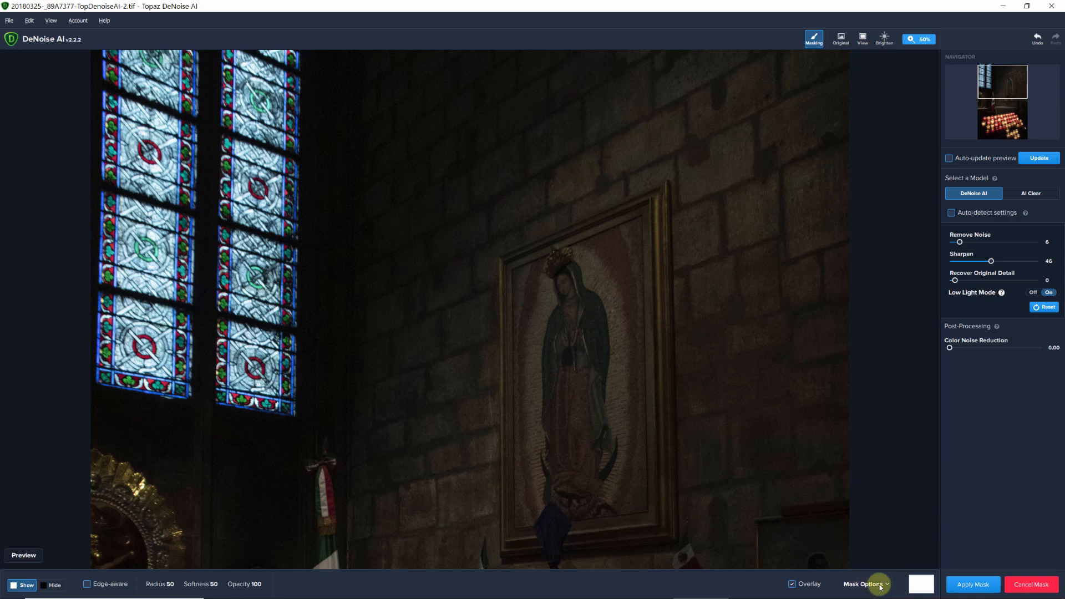
click(863, 585)
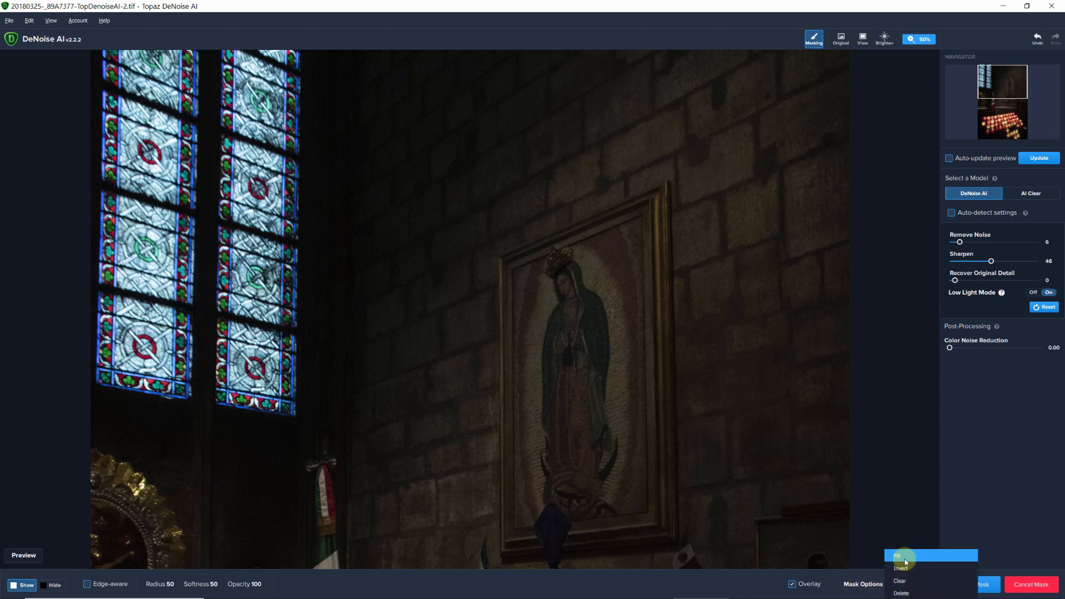
mouse_move(904, 570)
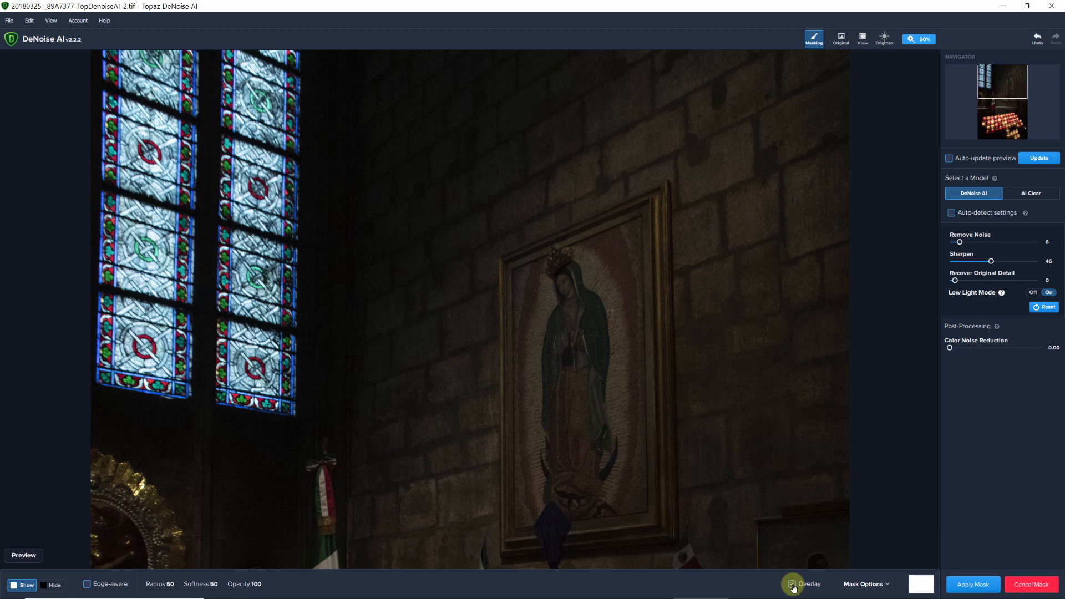
click(792, 583)
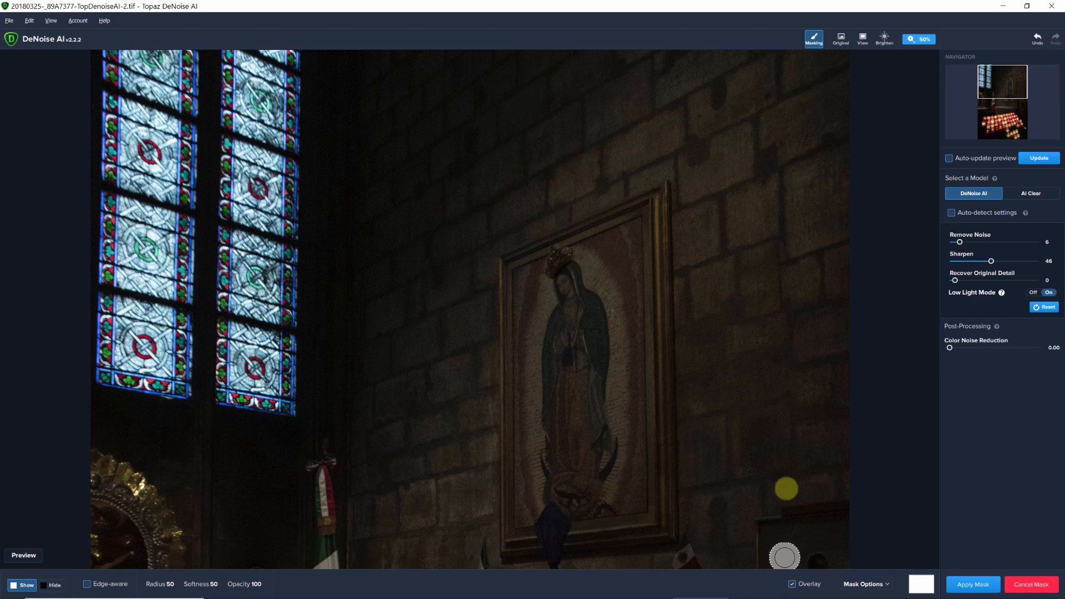
mouse_move(779, 318)
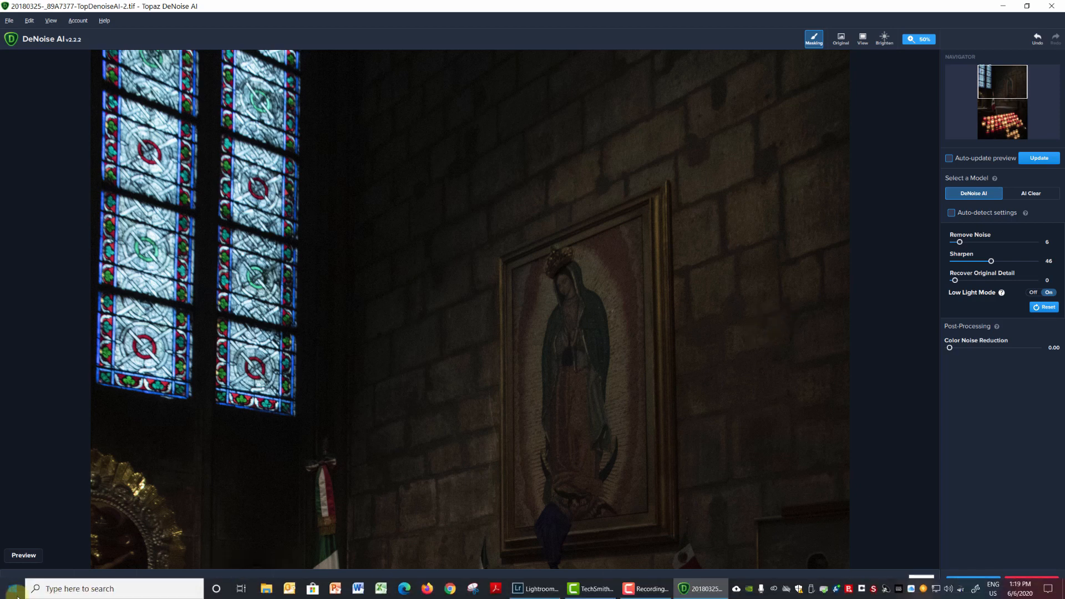
Hide the mask display and switch the brush to removing mask areas.
click(814, 39)
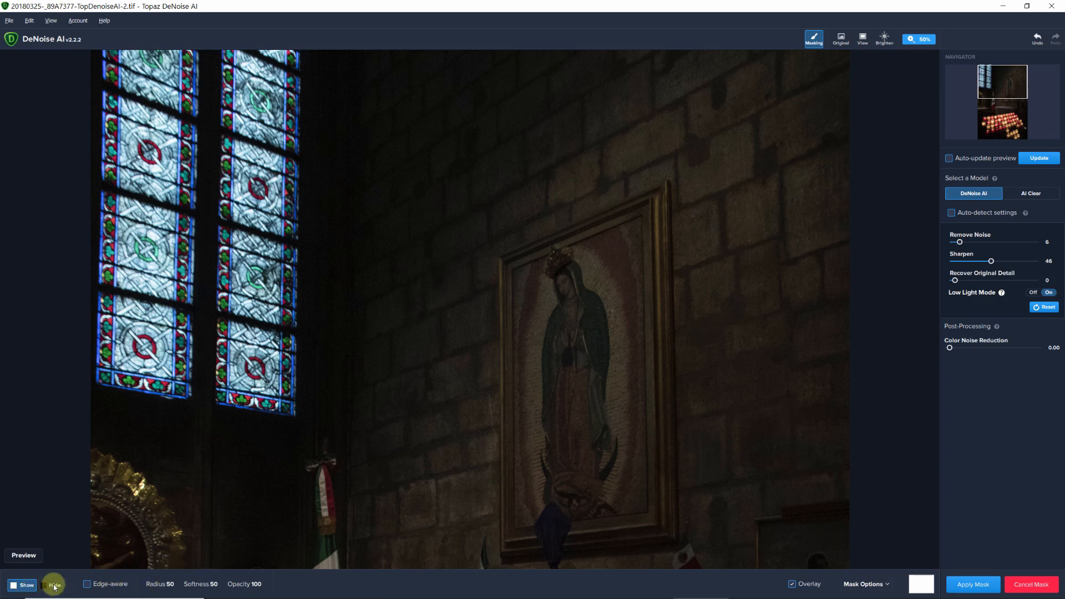
click(54, 584)
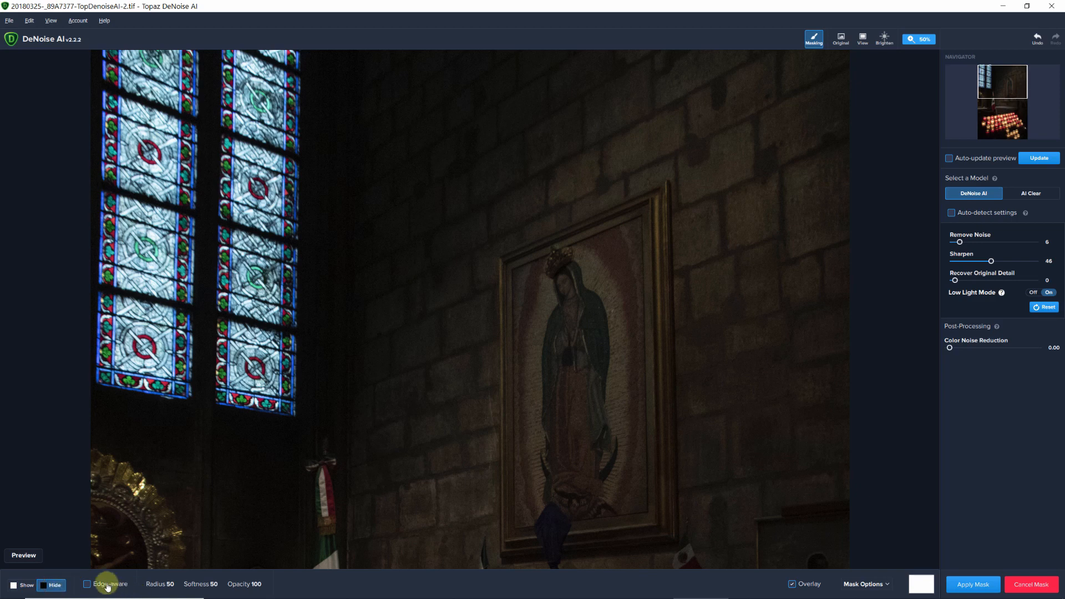
mouse_move(106, 585)
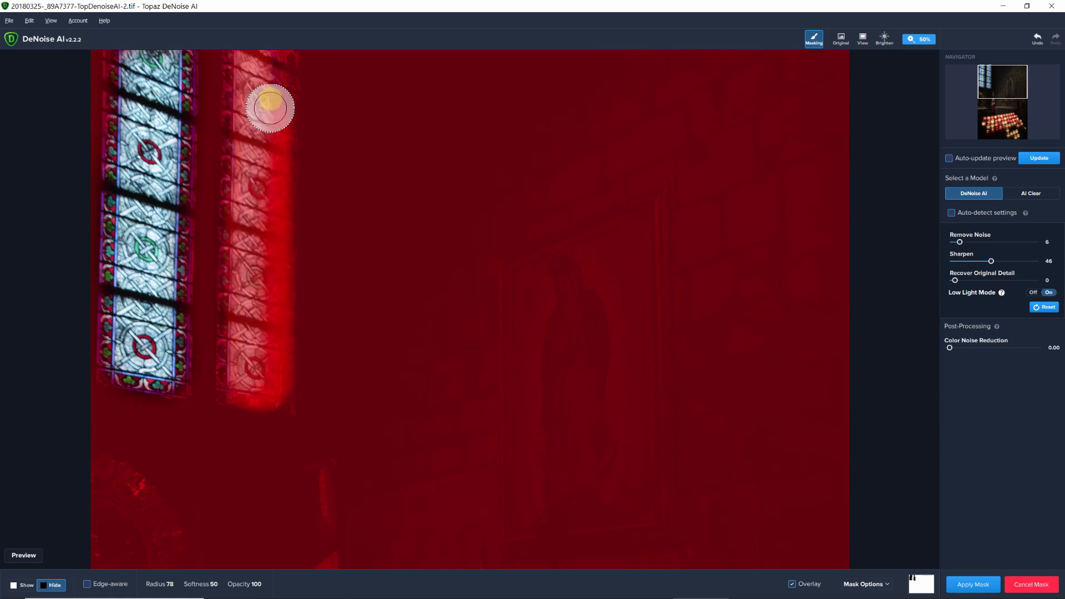
Erase both stained-glass windows from the mask with the edge-aware brush.
drag(268, 109, 262, 183)
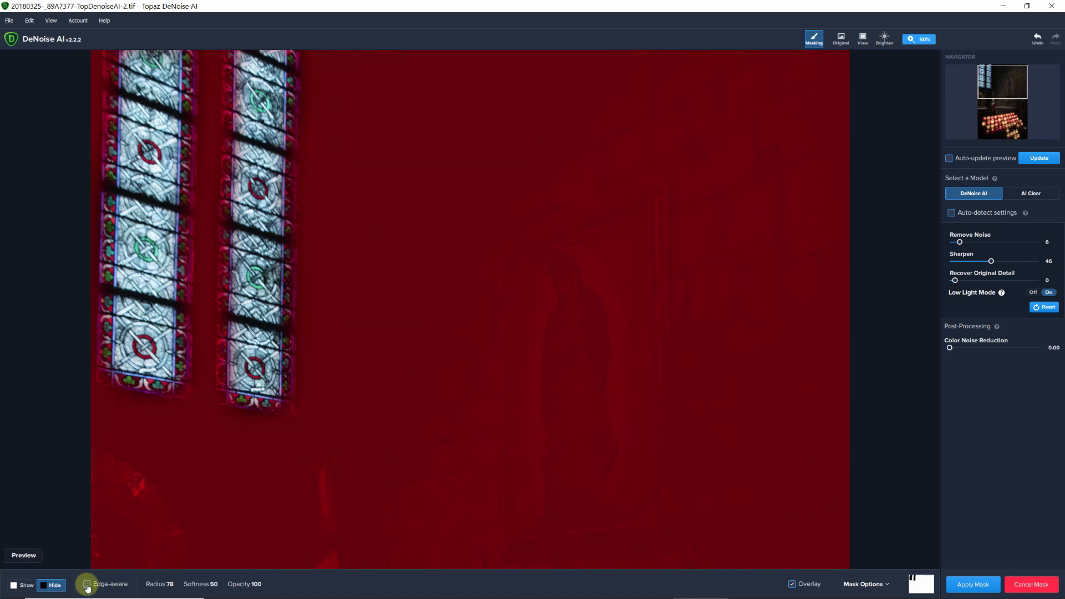
click(87, 585)
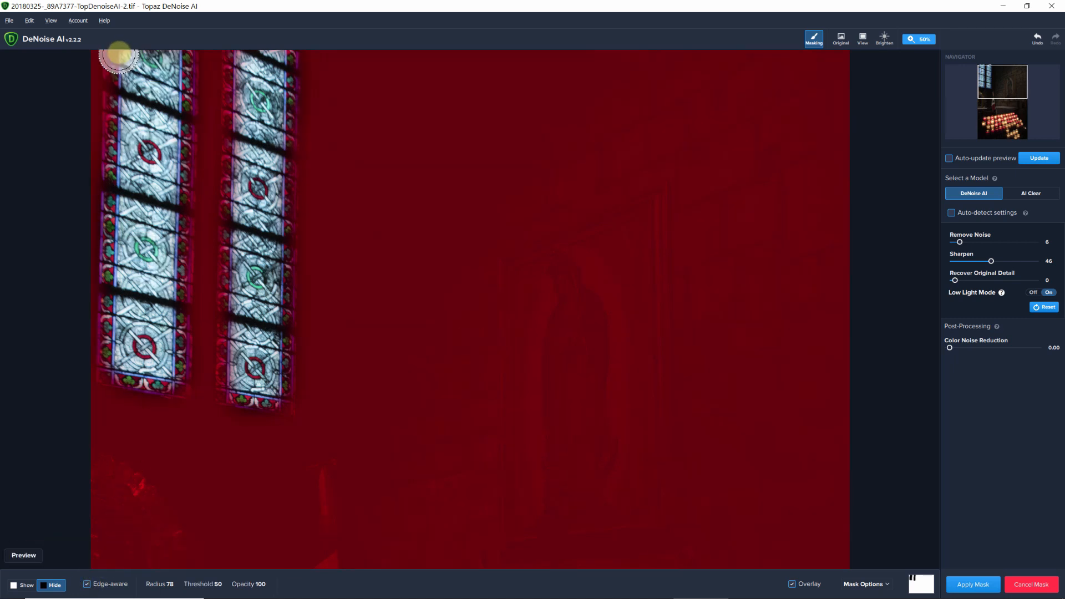
drag(119, 56, 116, 167)
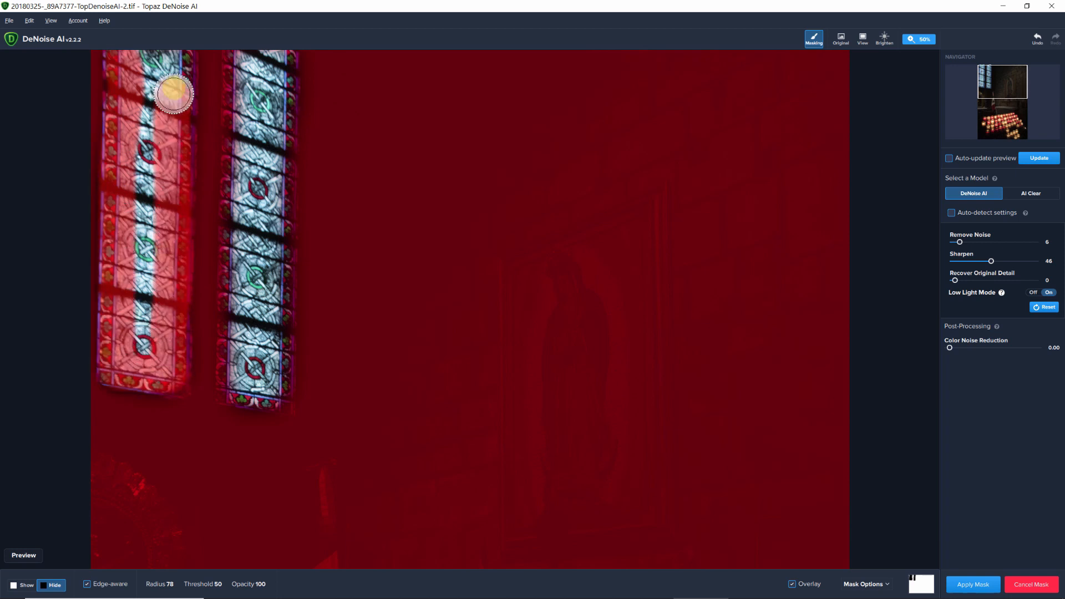
drag(173, 94, 238, 53)
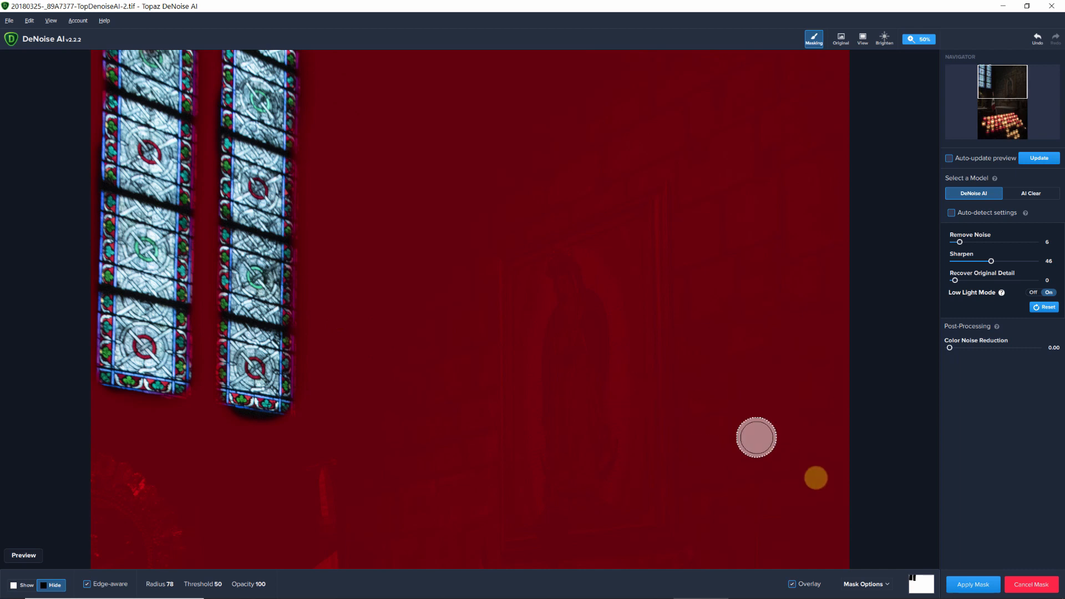
mouse_move(759, 578)
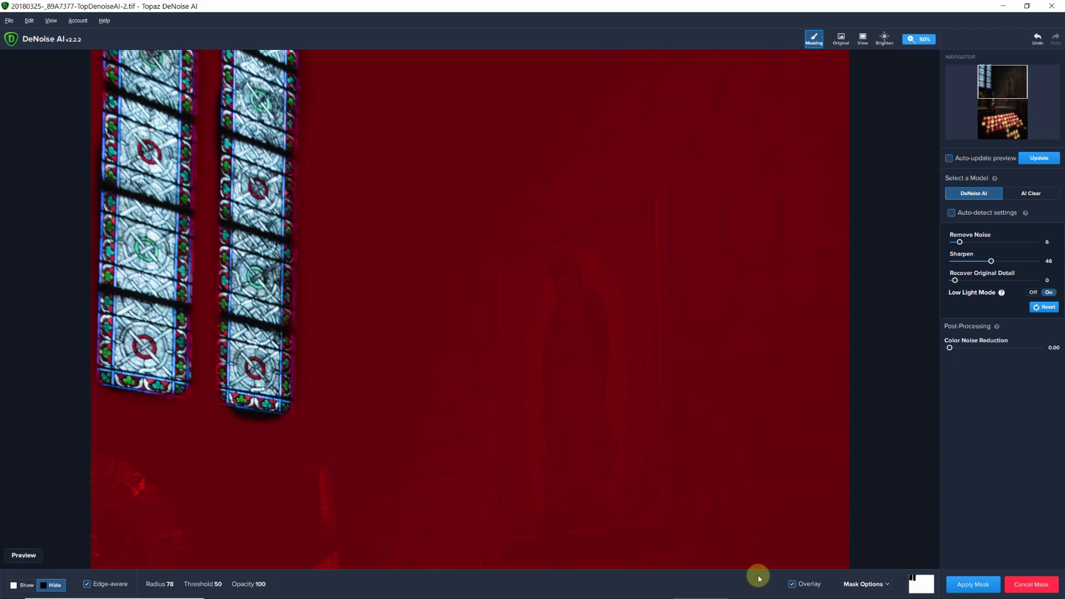
mouse_move(745, 588)
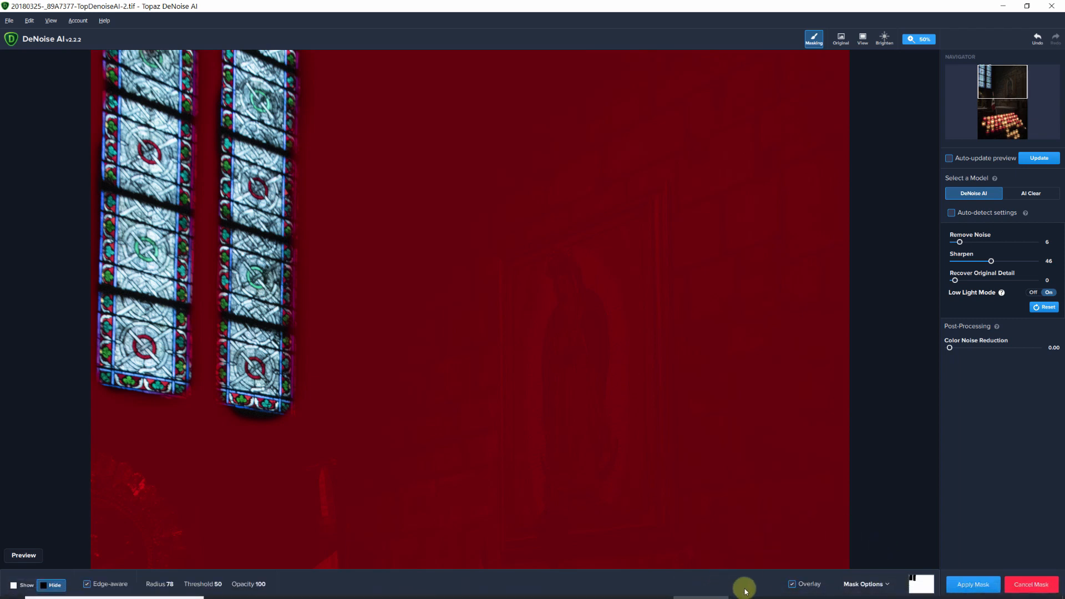
mouse_move(756, 583)
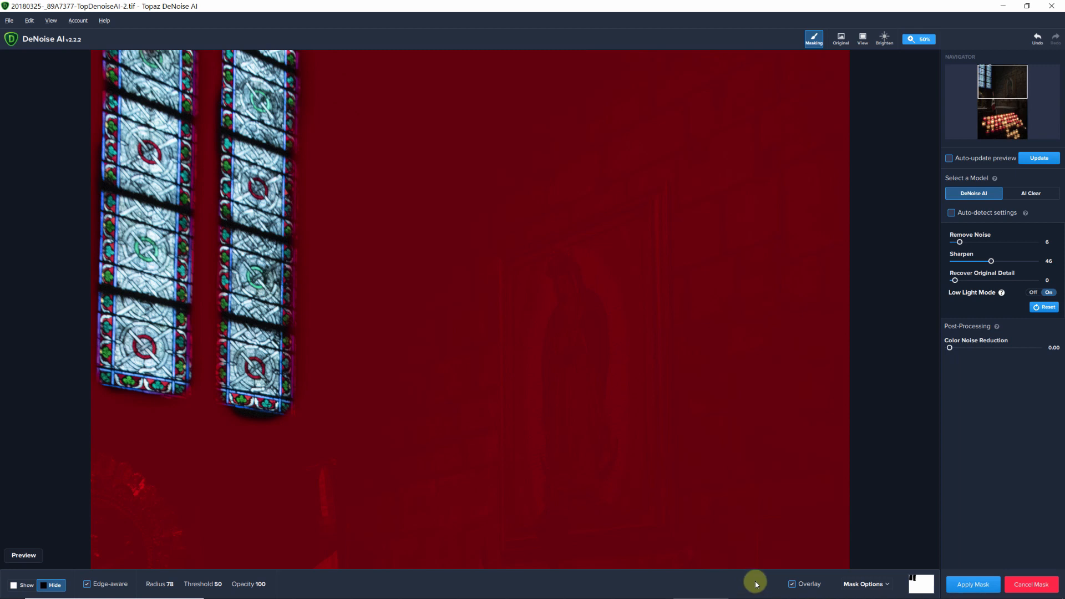
mouse_move(910, 586)
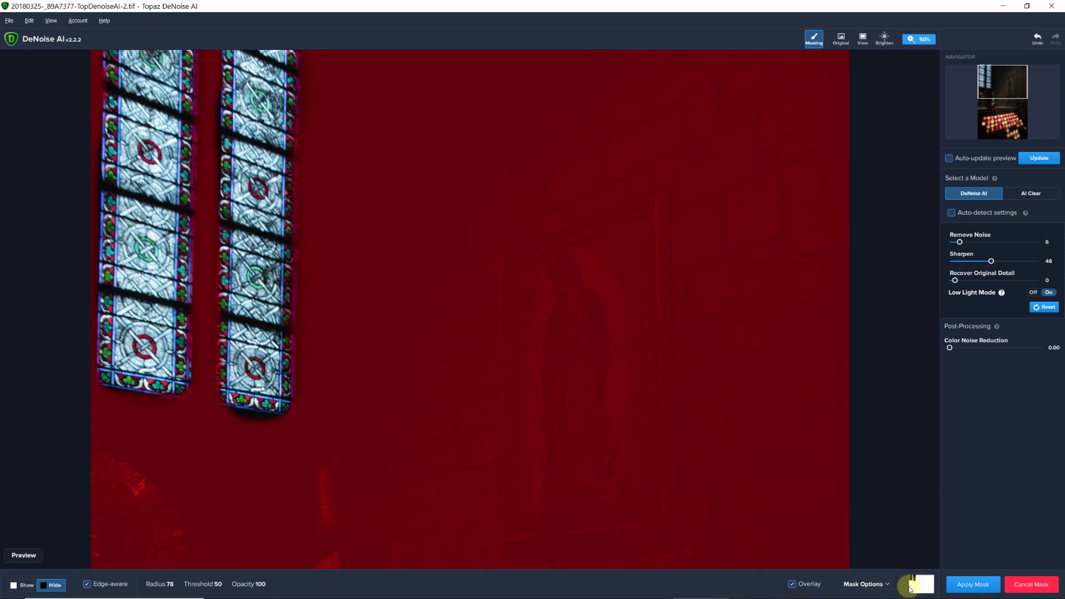
Apply the window-excluding mask and update the split before/after preview.
click(974, 585)
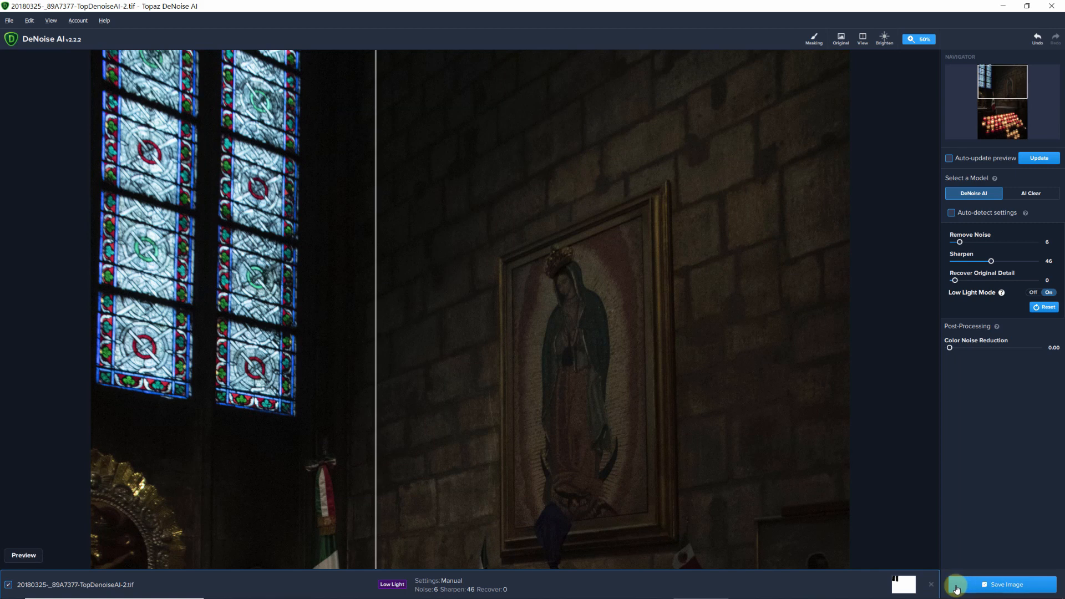
mouse_move(1039, 157)
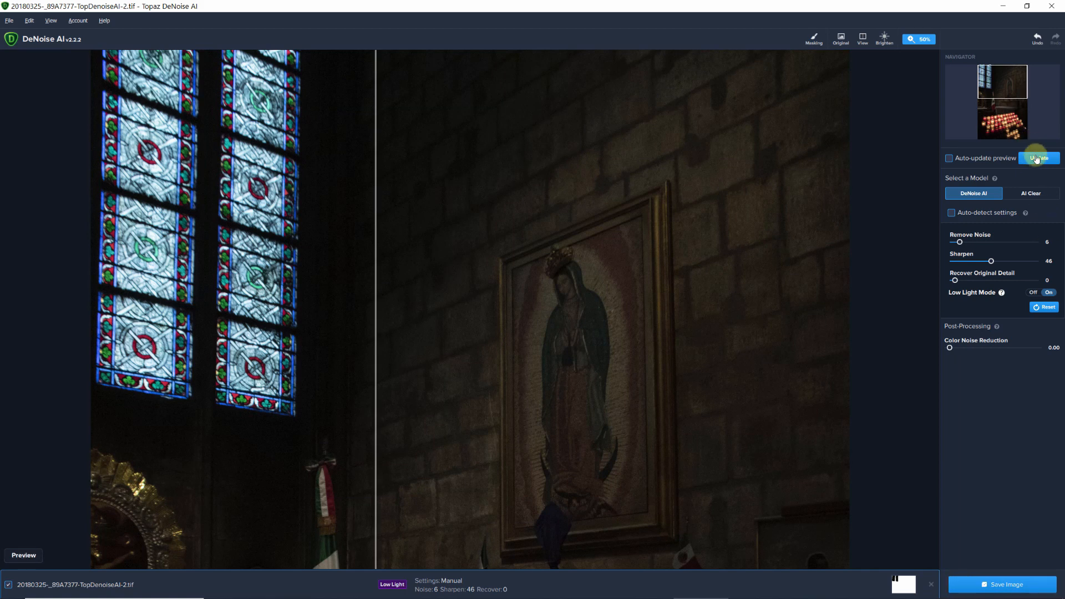
click(1038, 158)
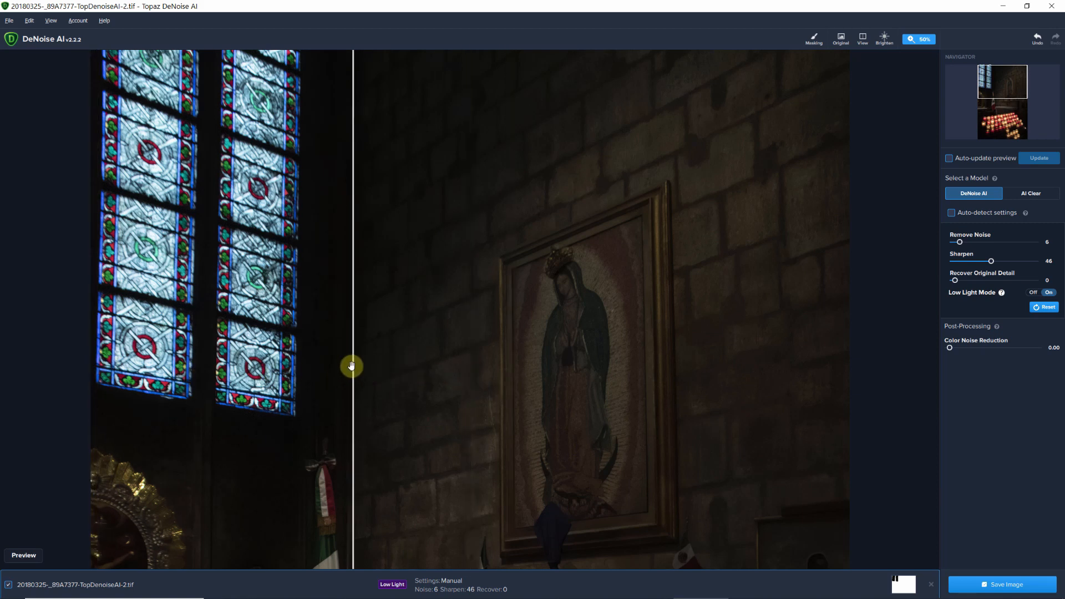
mouse_move(1035, 399)
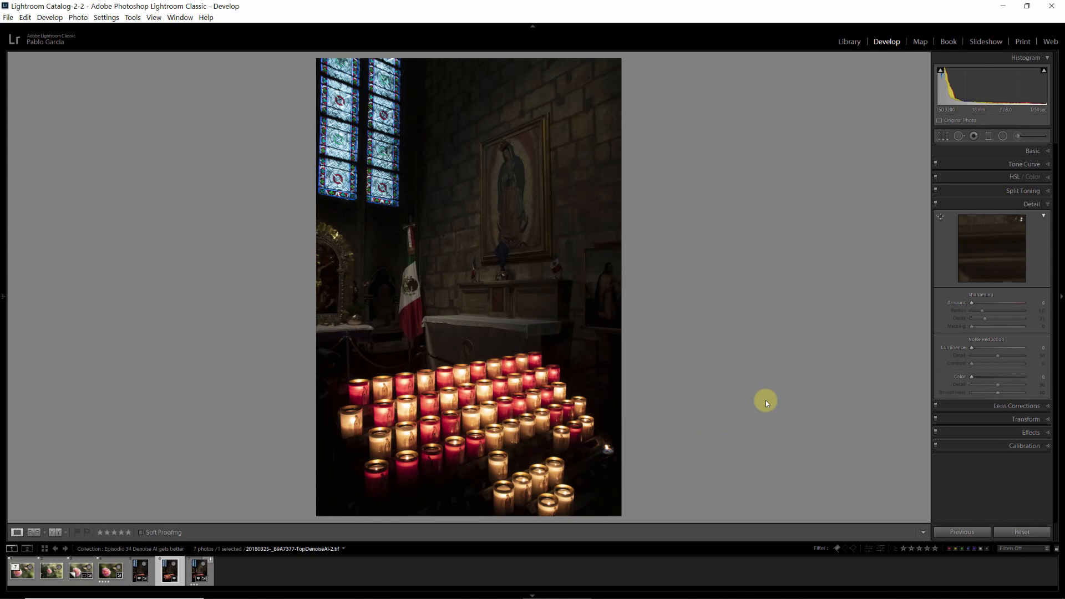
mouse_move(782, 367)
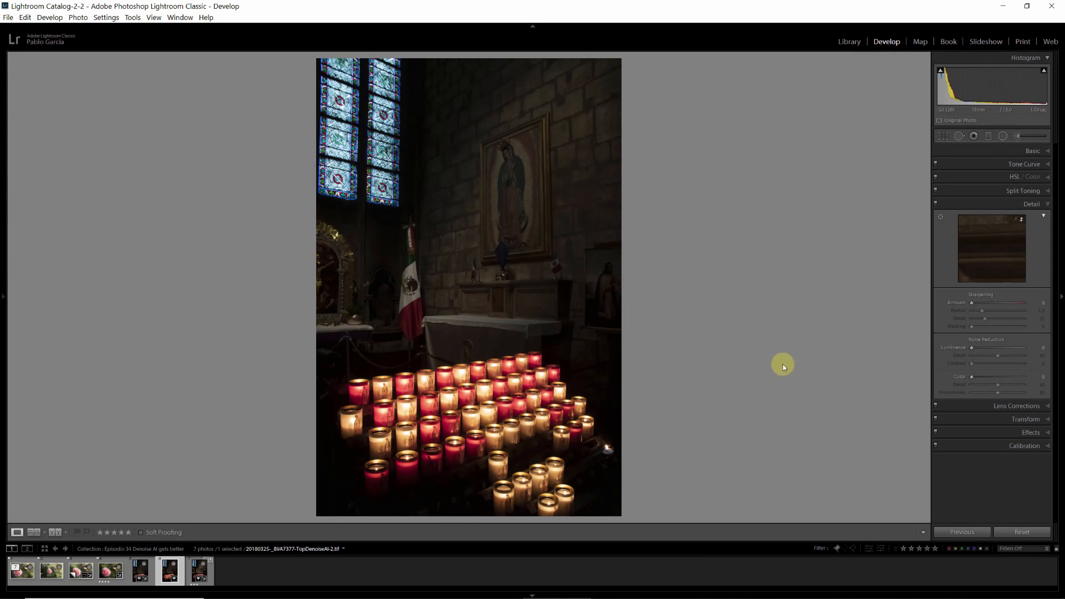
mouse_move(231, 552)
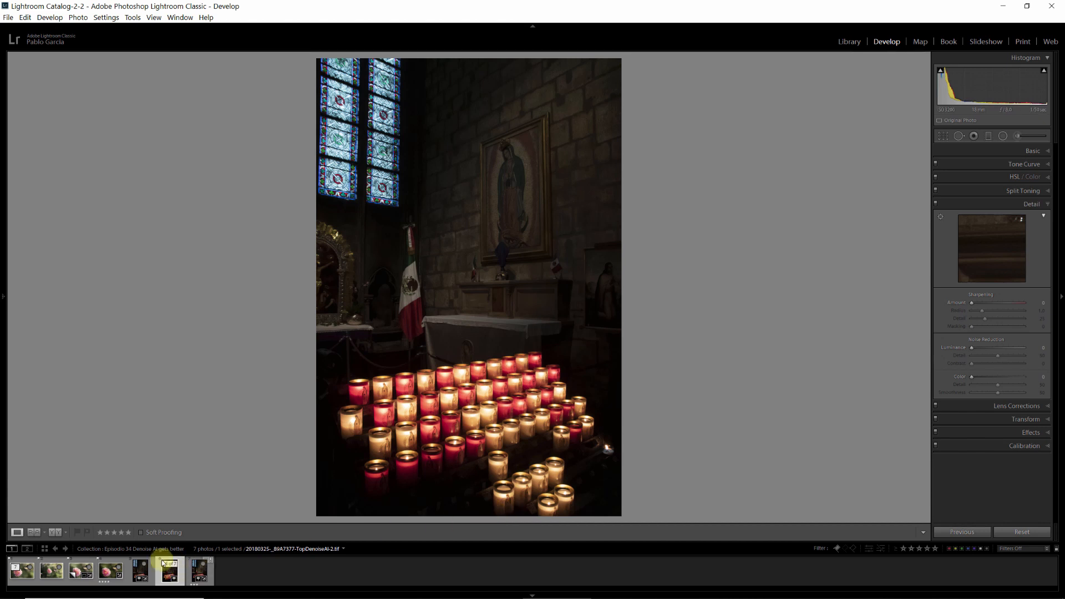
Zoom 1:1 on the wall, lift Shadows to +100 on the denoised TIFF and compare with the raw.
click(140, 570)
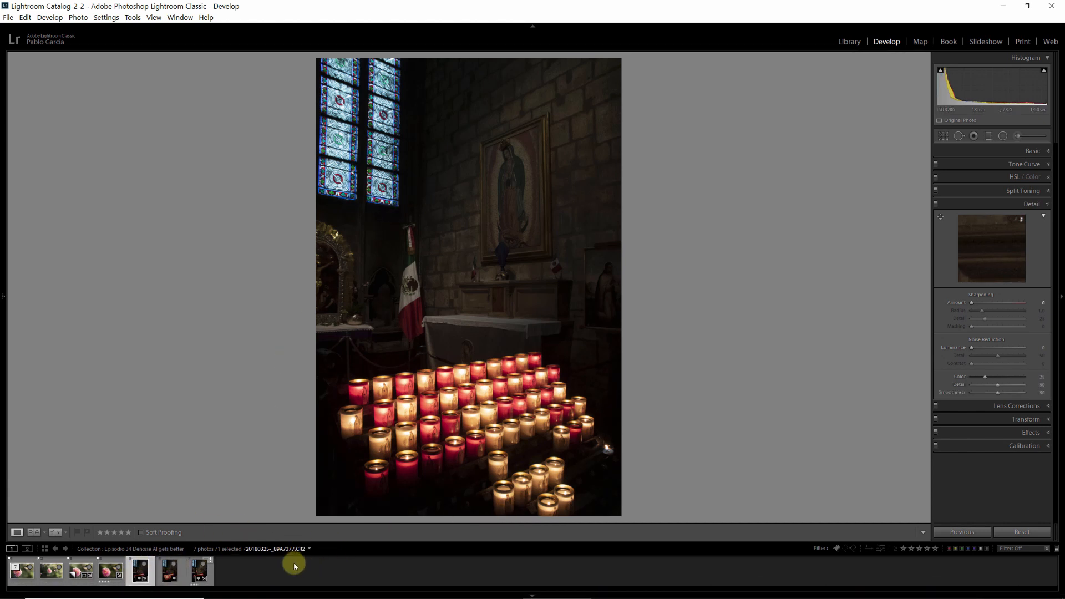
click(168, 571)
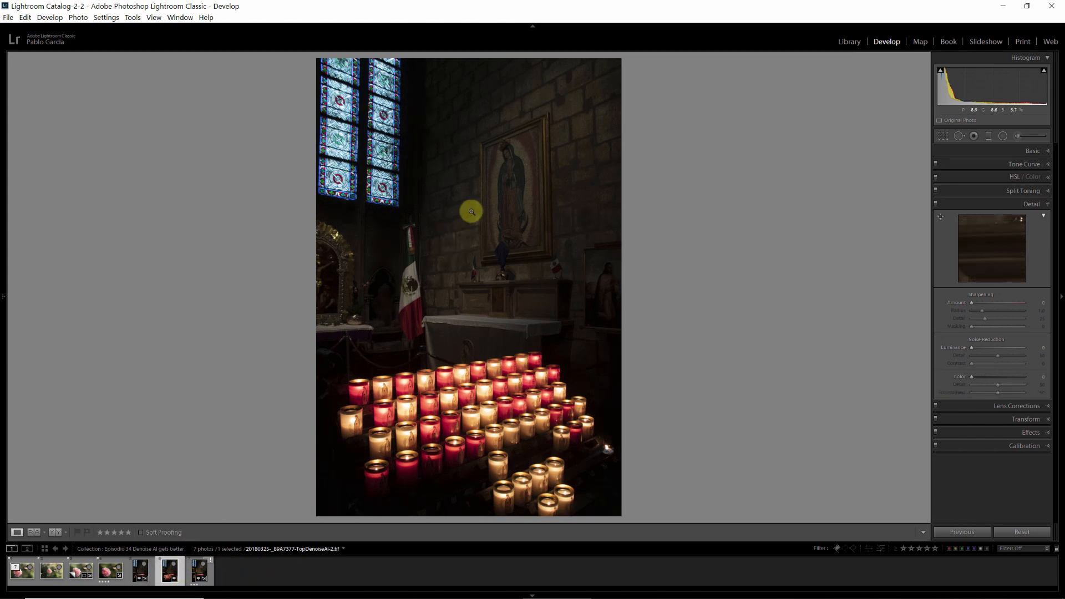
click(471, 212)
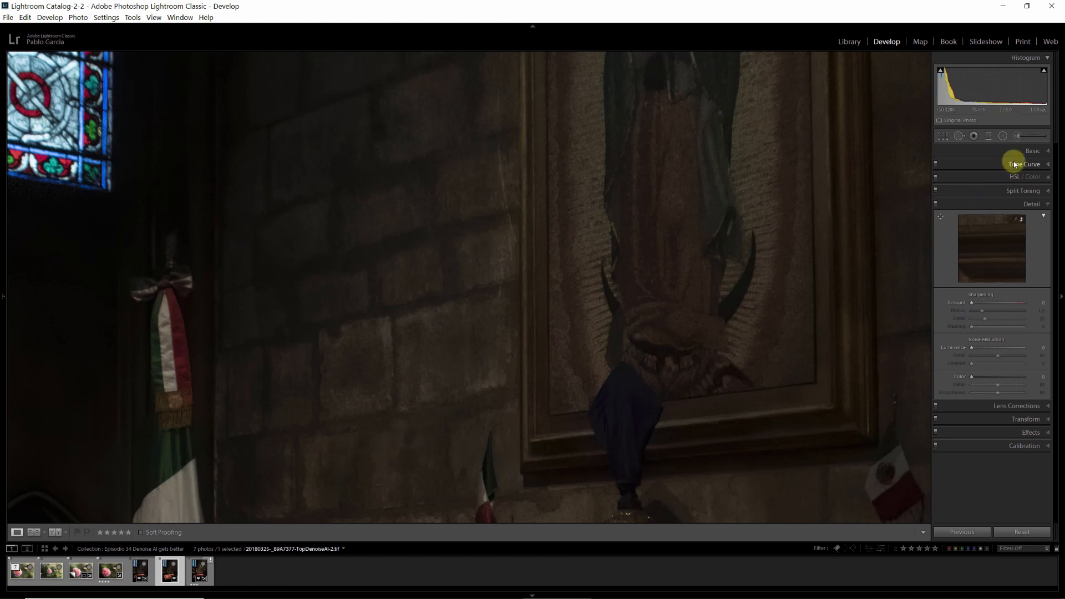
click(1032, 151)
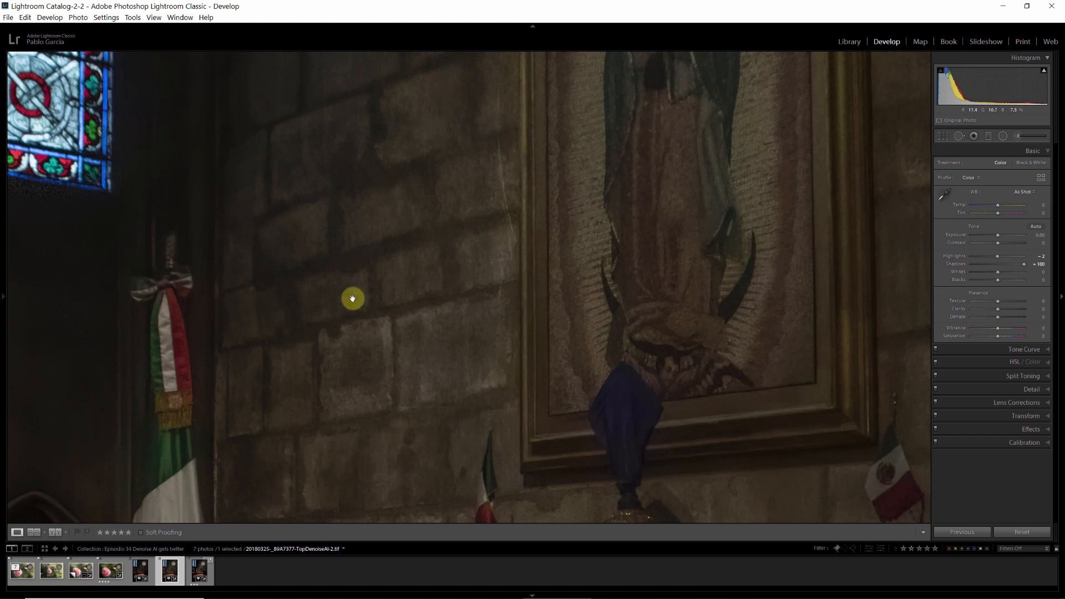
mouse_move(413, 405)
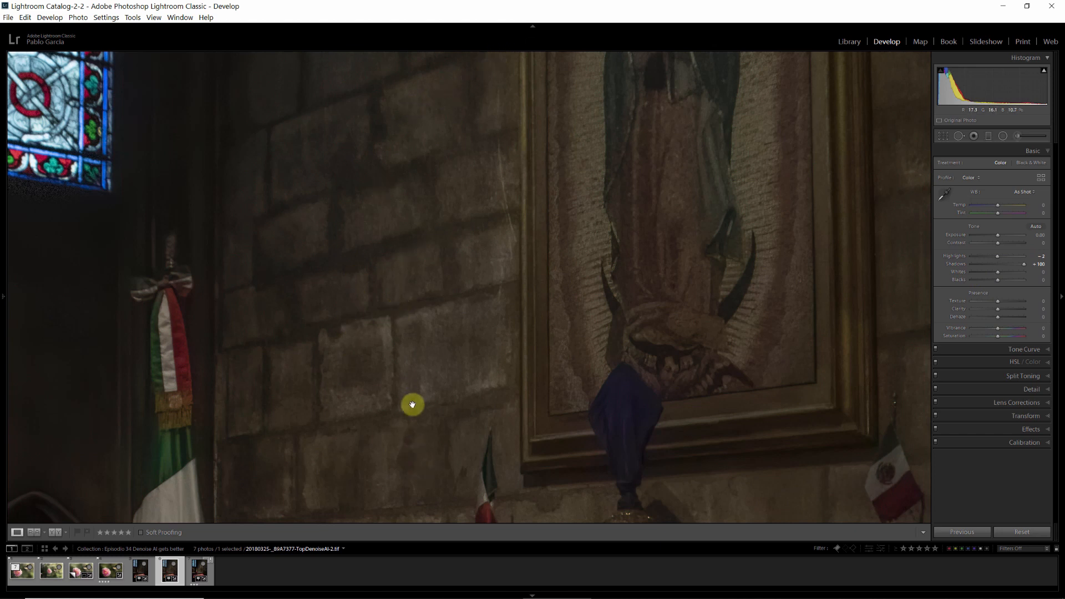
click(140, 569)
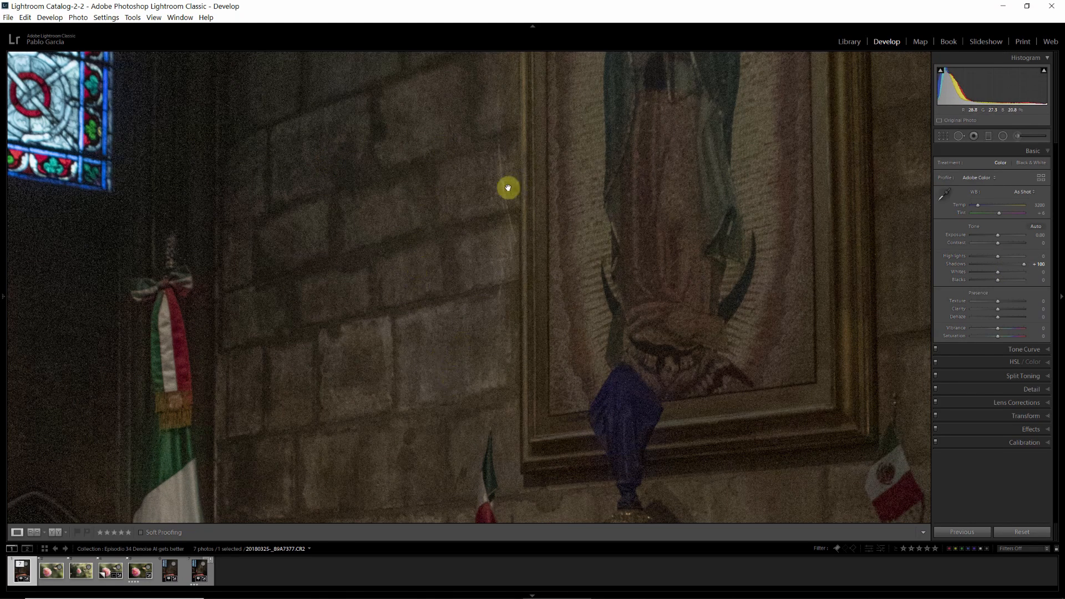
Select the fully edited DeNoise AI TIFF with exposure +0.79 in the filmstrip.
click(197, 570)
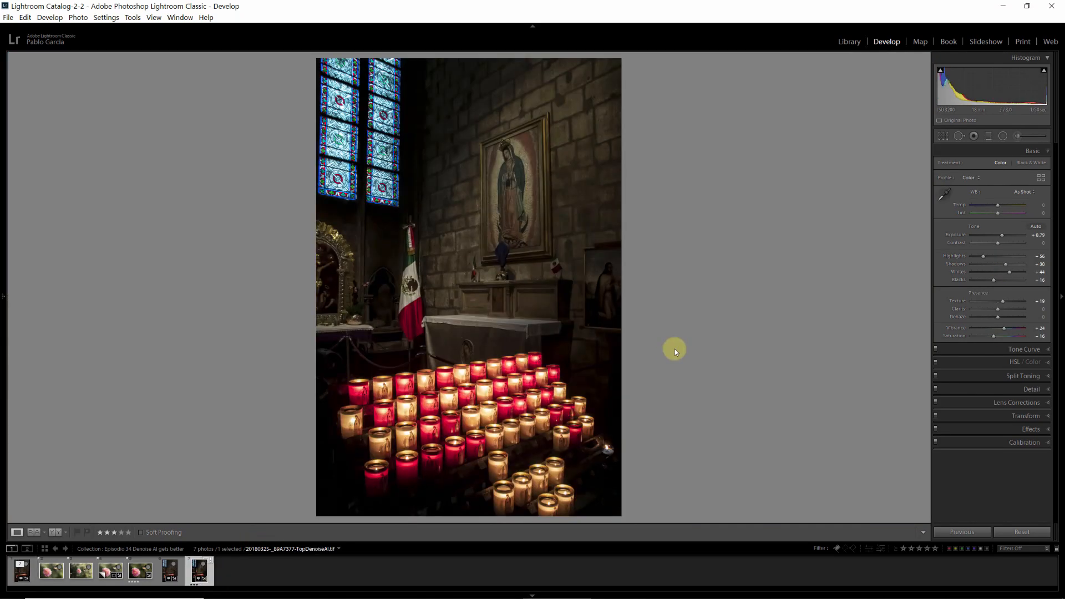
mouse_move(668, 341)
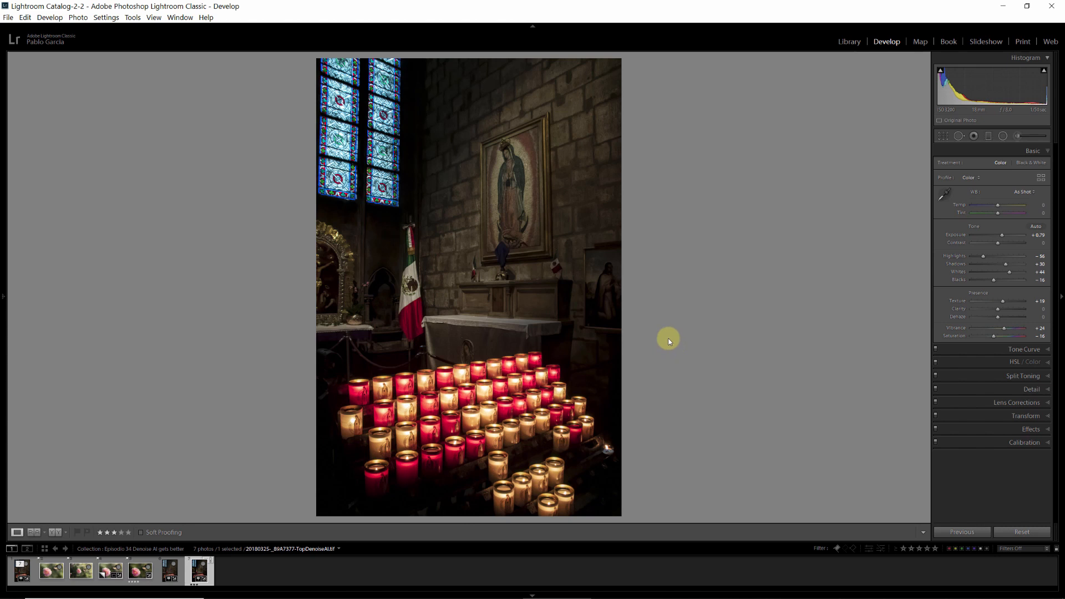
mouse_move(684, 328)
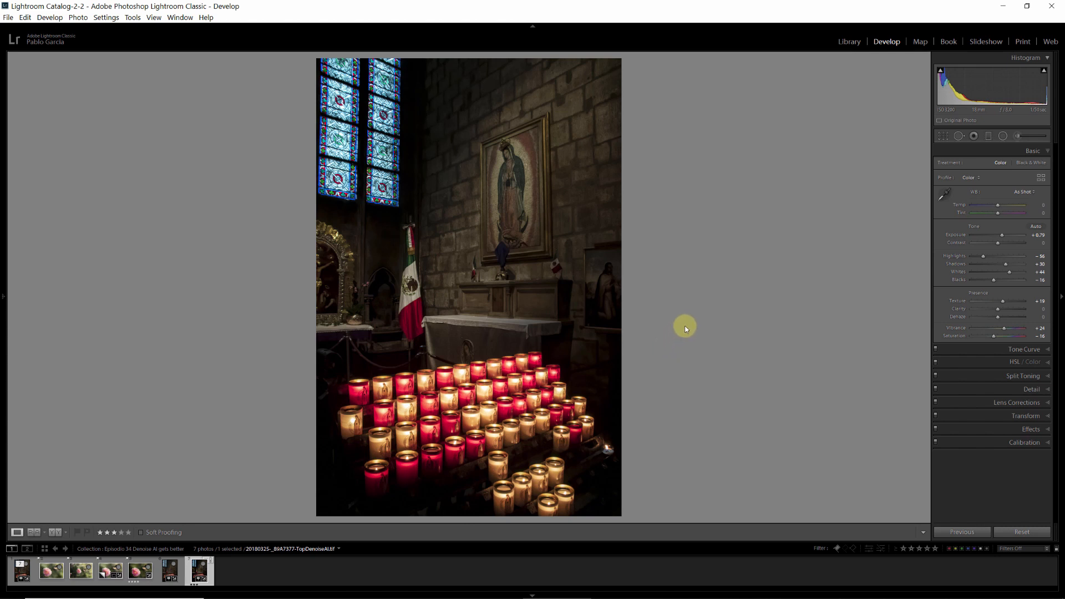
mouse_move(702, 312)
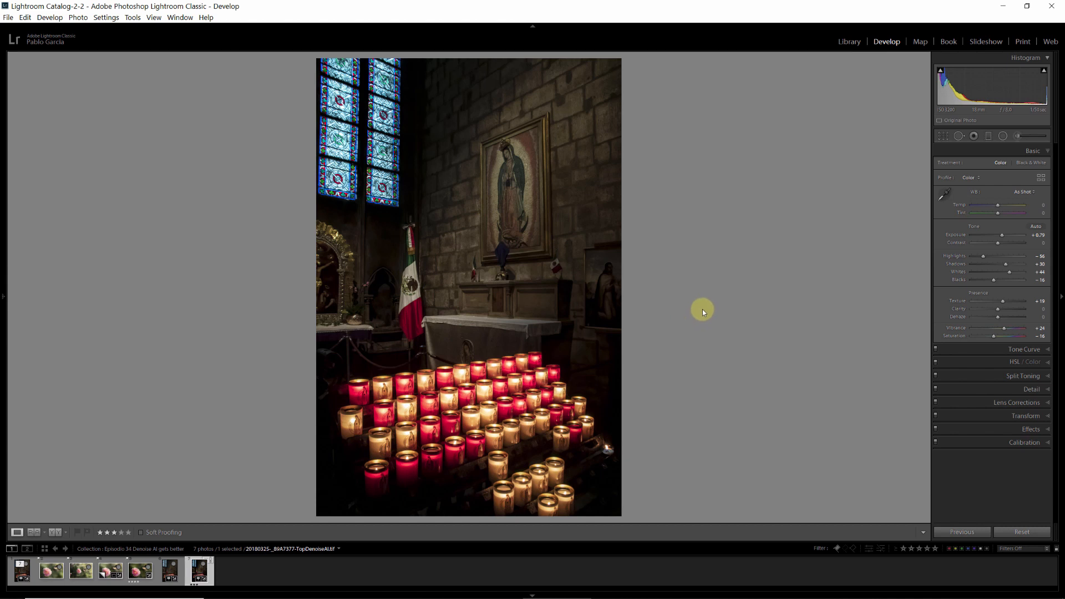
mouse_move(725, 307)
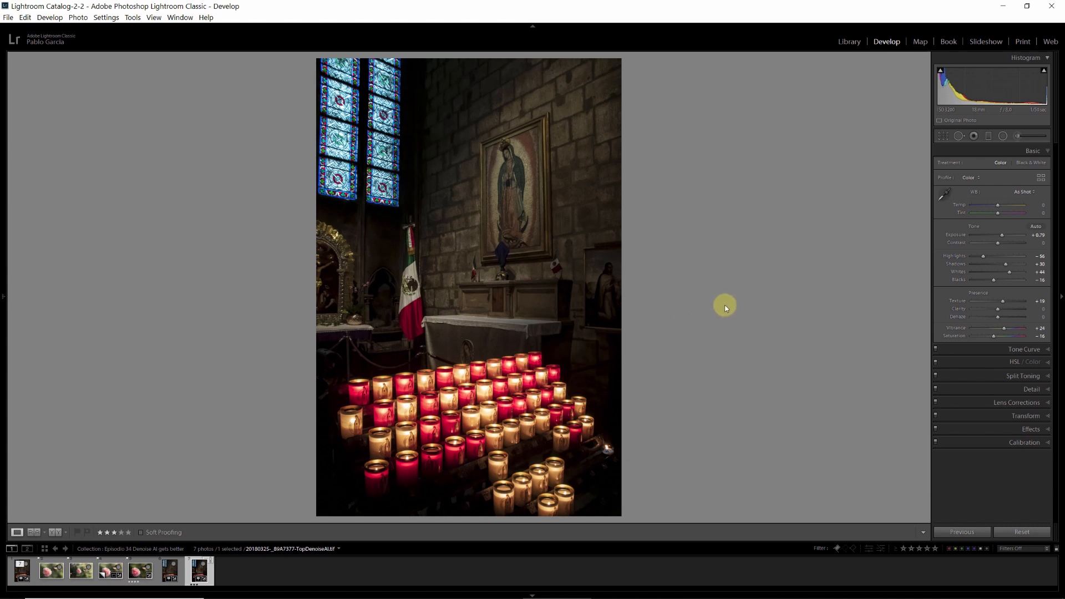
mouse_move(591, 90)
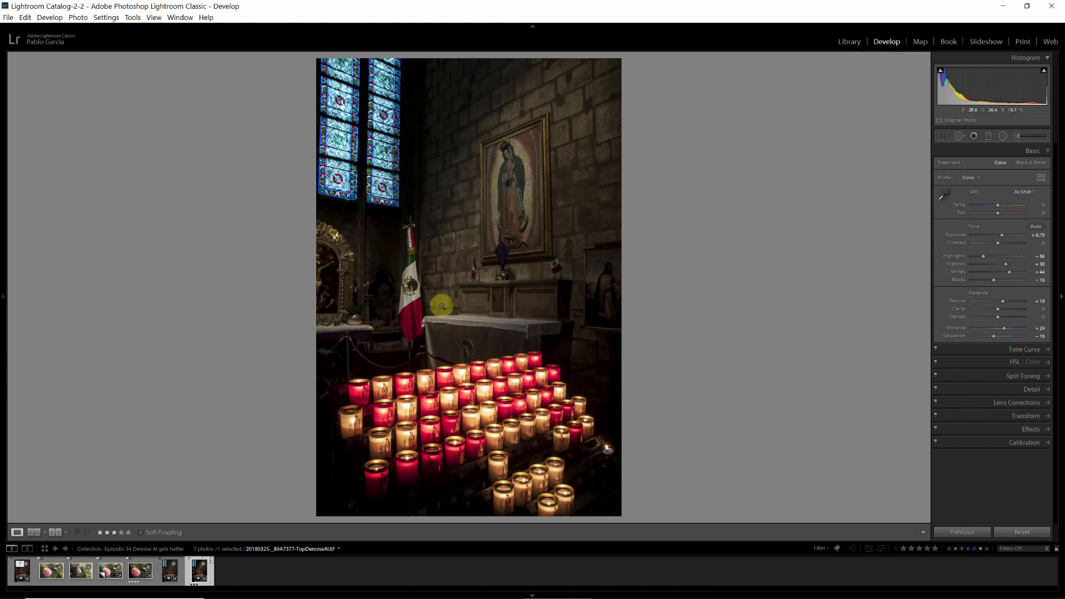
mouse_move(477, 354)
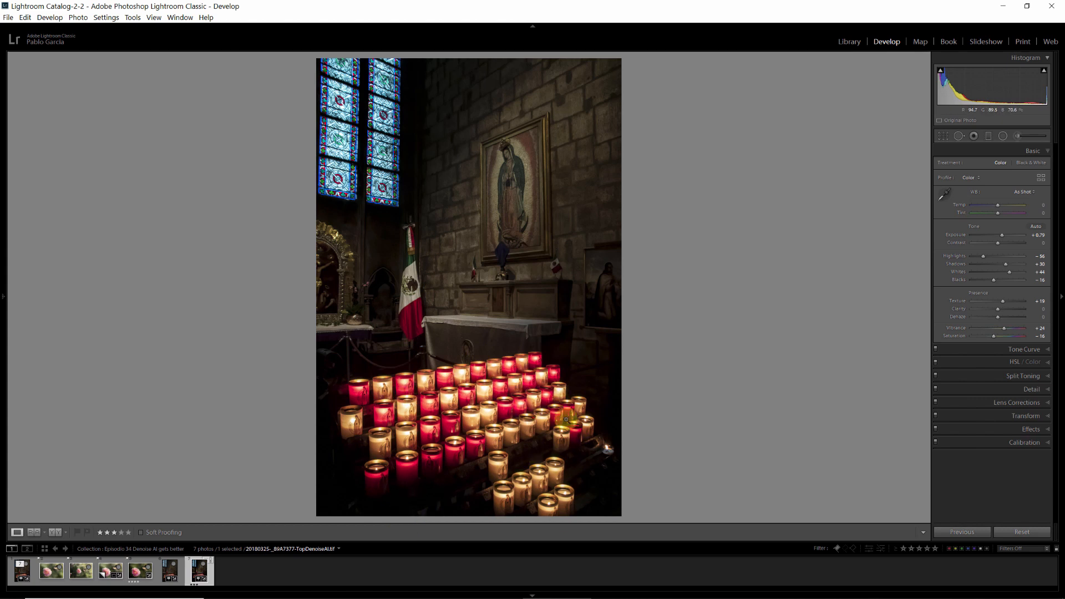
mouse_move(637, 346)
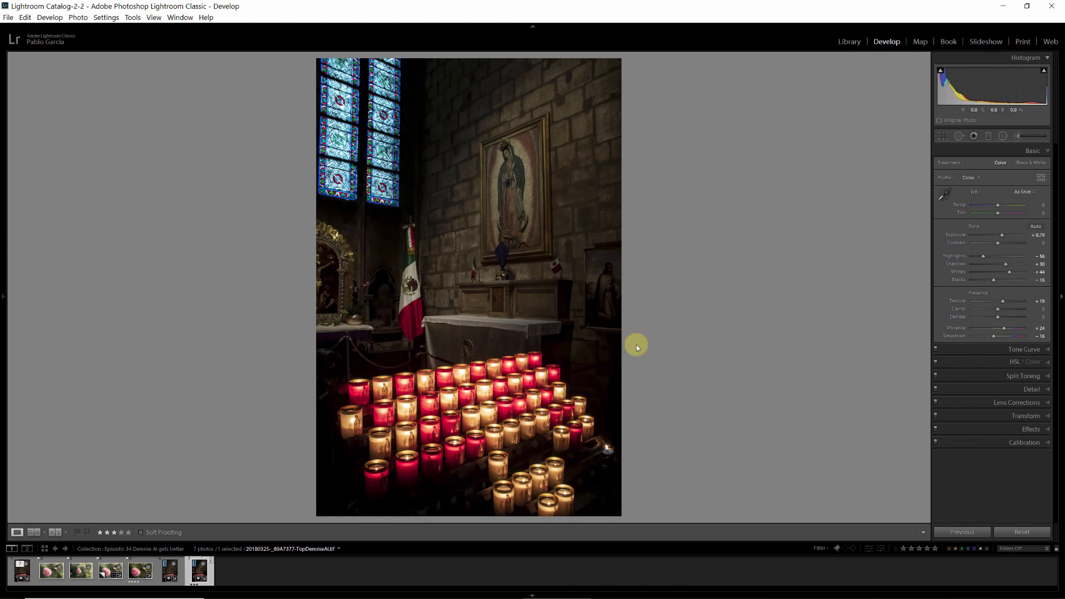
mouse_move(695, 258)
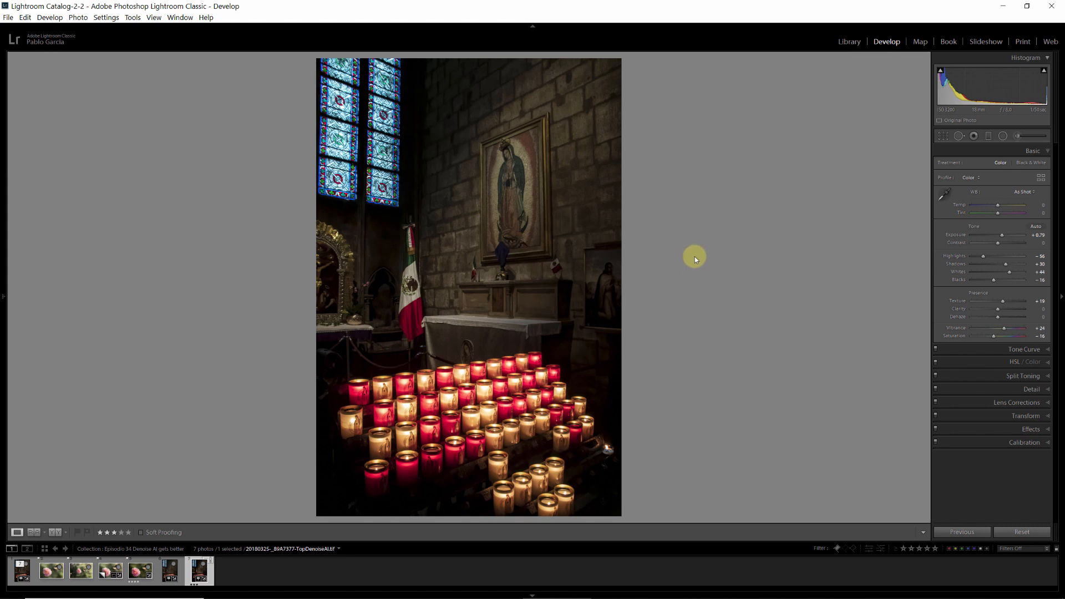
mouse_move(704, 256)
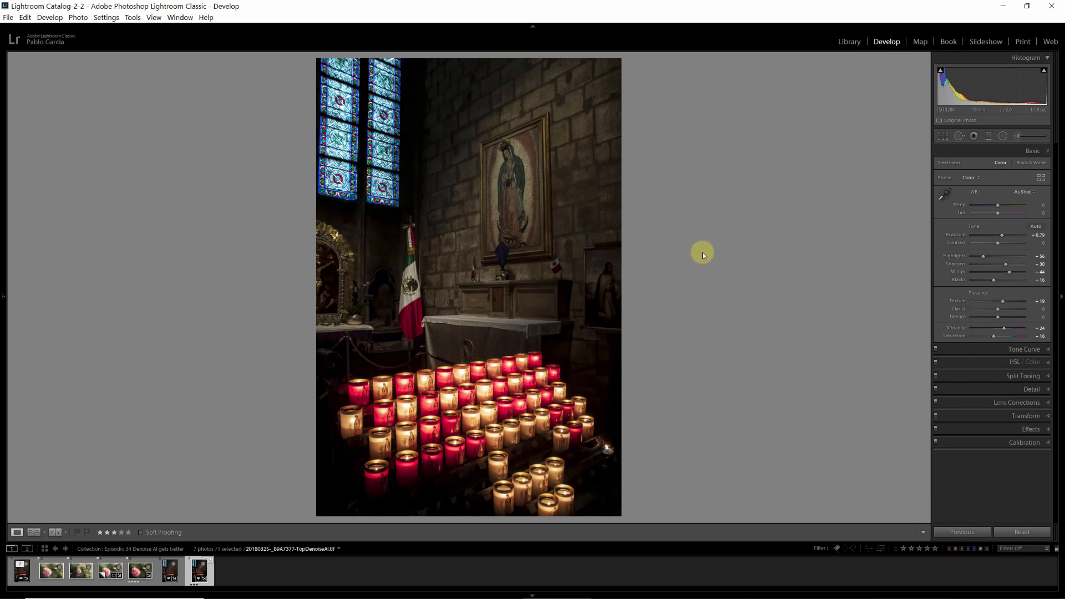
mouse_move(708, 252)
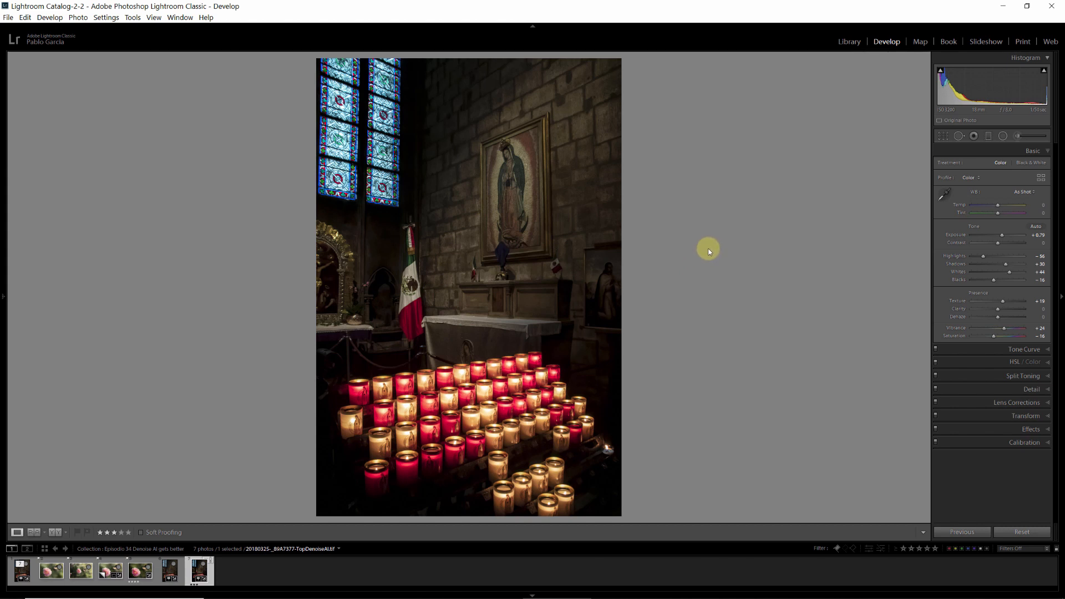
mouse_move(712, 246)
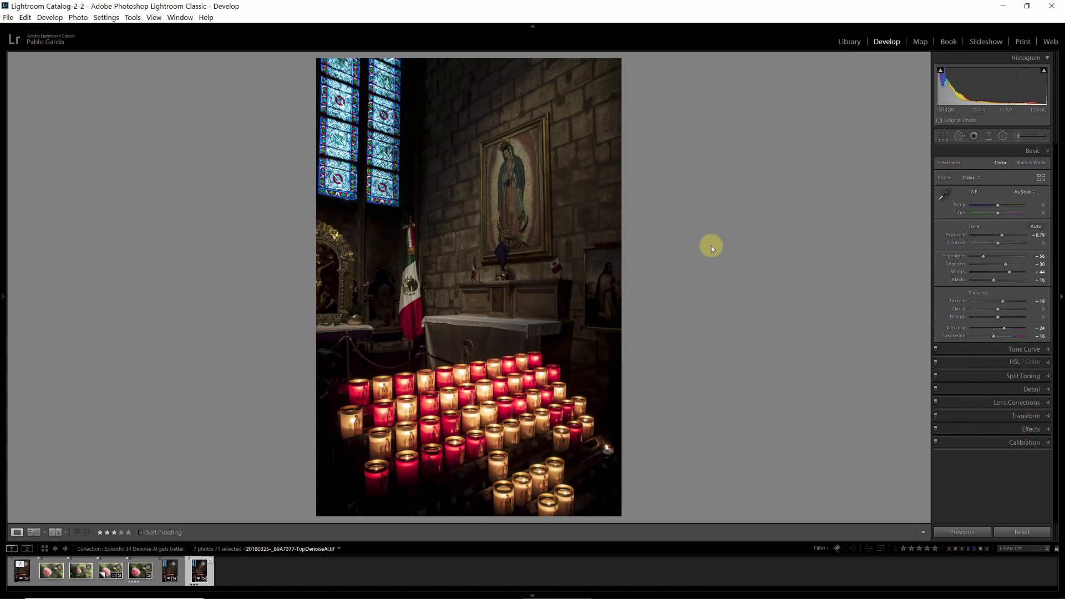
mouse_move(718, 244)
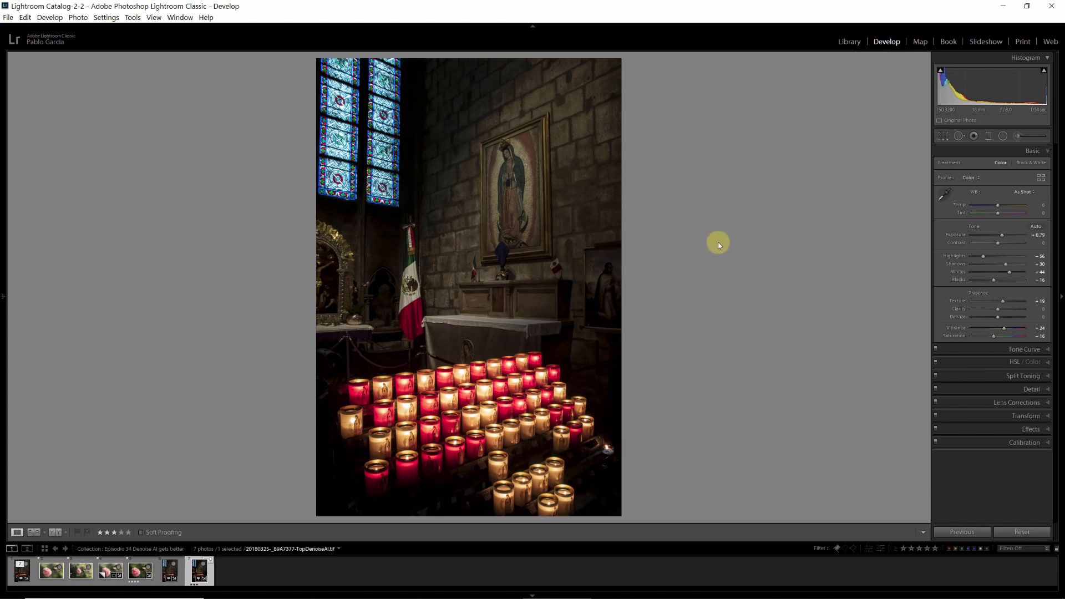
mouse_move(384, 197)
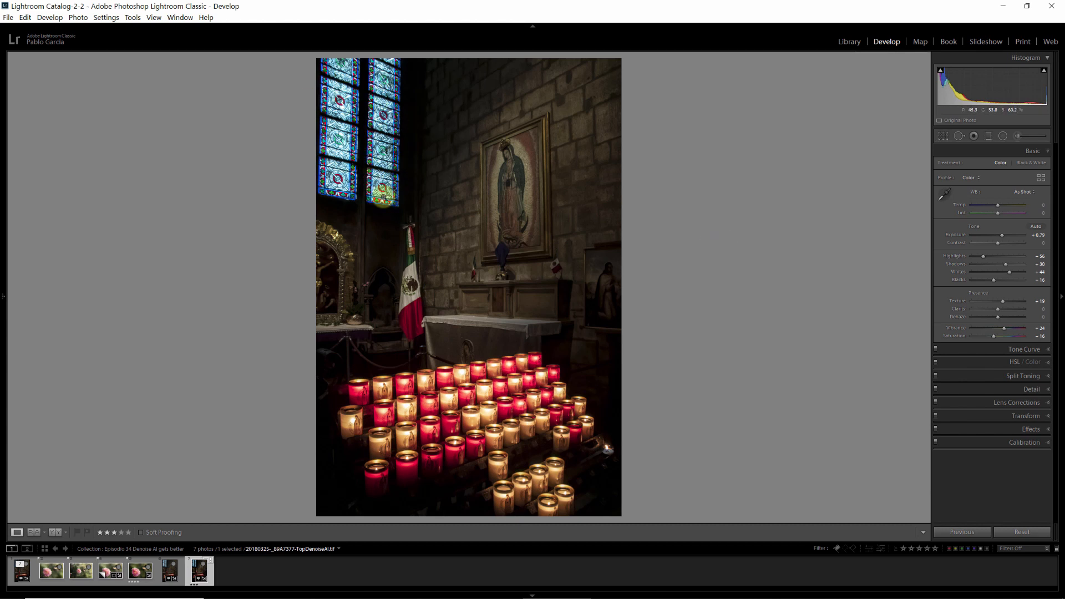
mouse_move(823, 195)
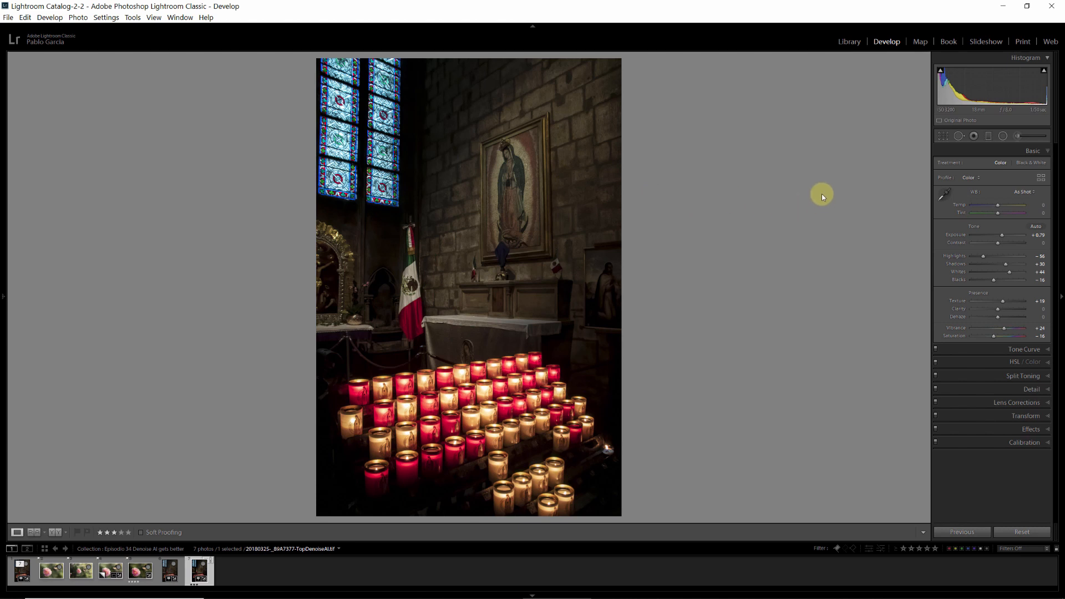